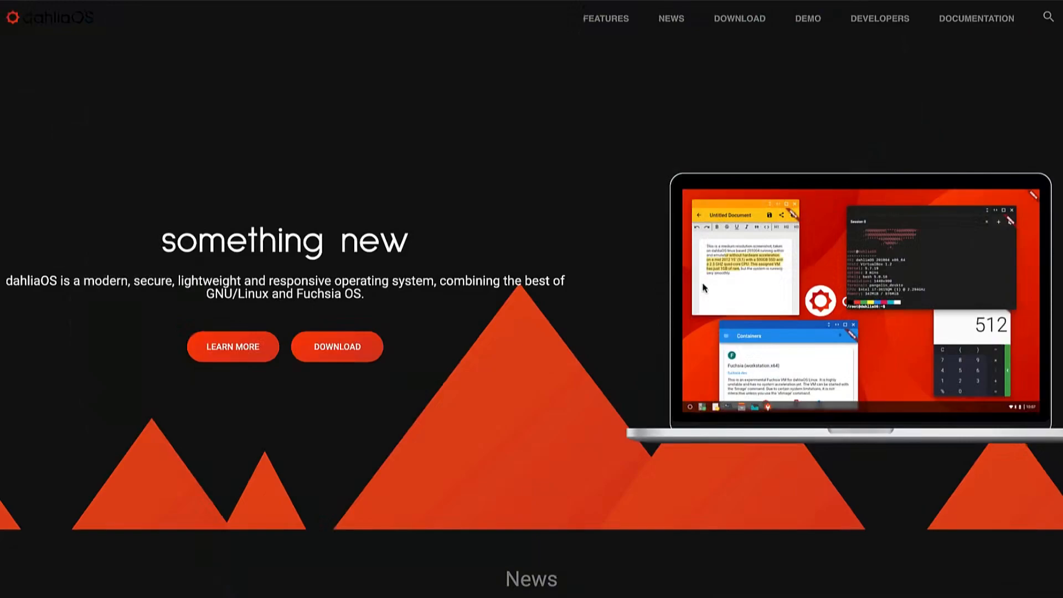
mouse_move(696, 152)
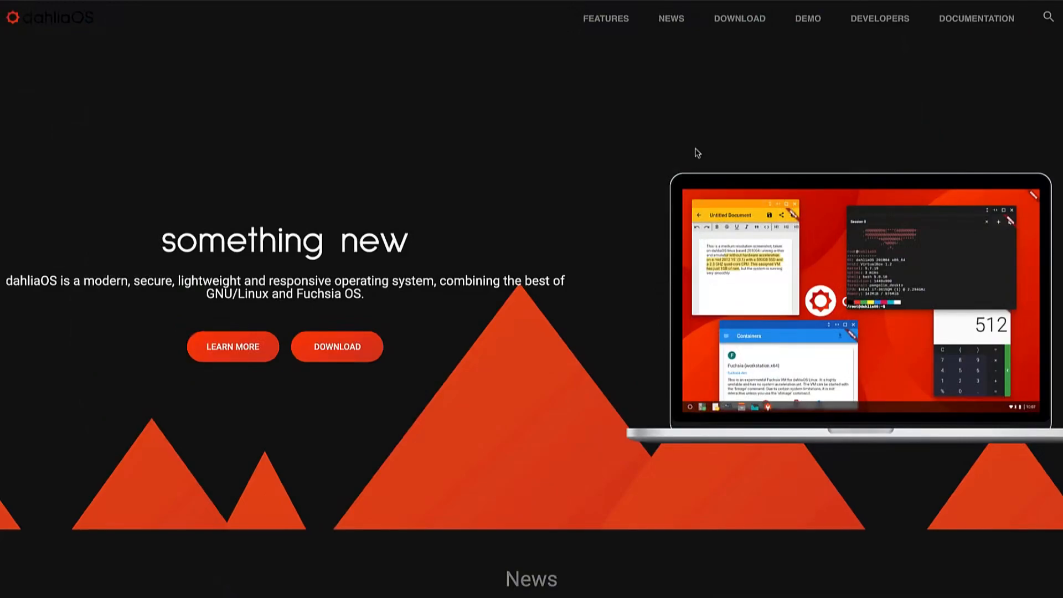
mouse_move(928, 302)
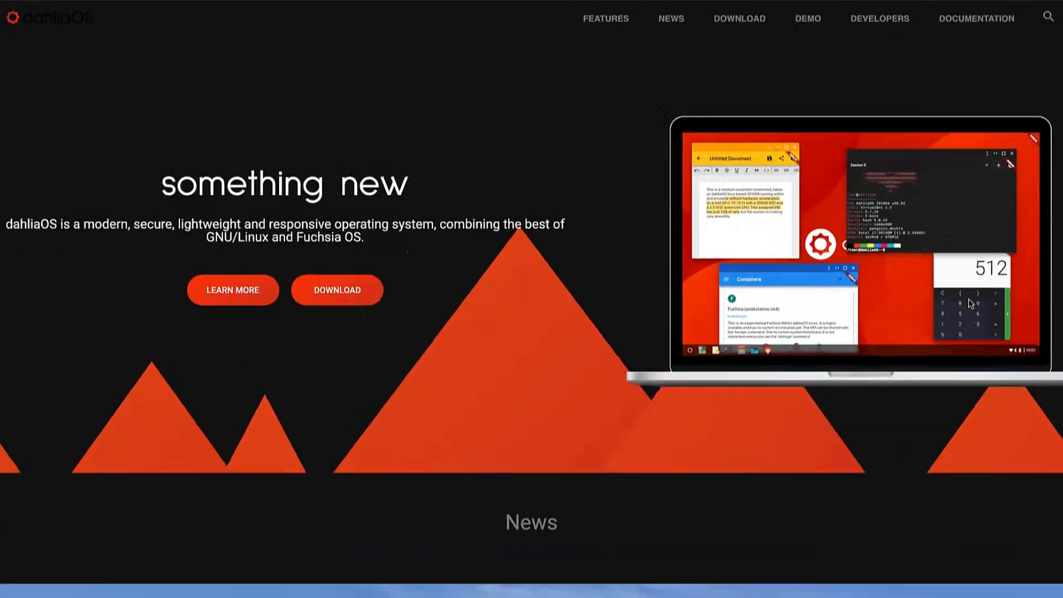
Scroll the dahliaos.io homepage down to the Features grid with Internet Recovery and Built-in containers.
scroll(down, 3)
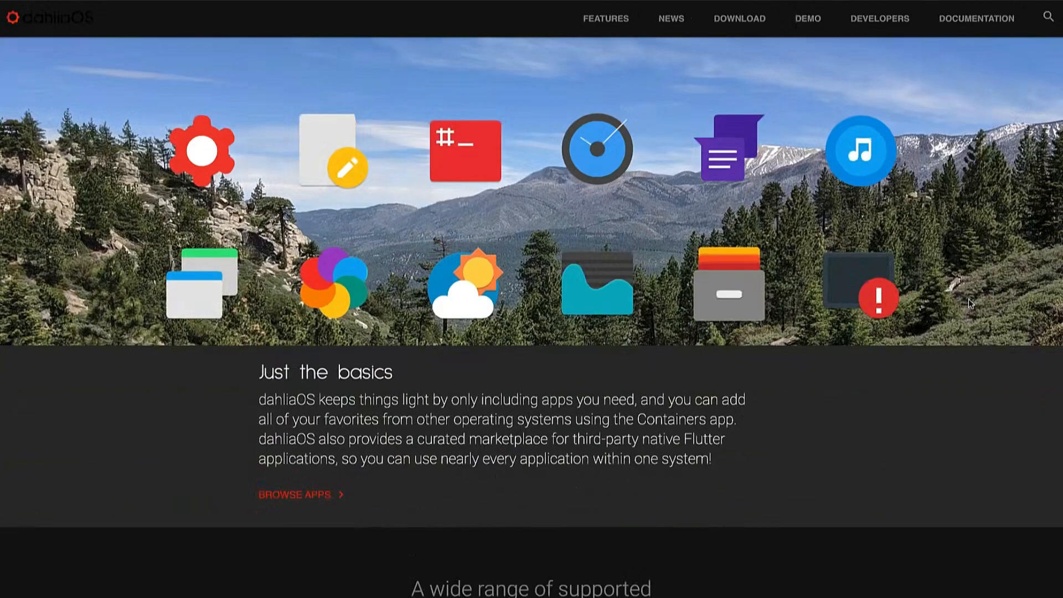
scroll(down, 3)
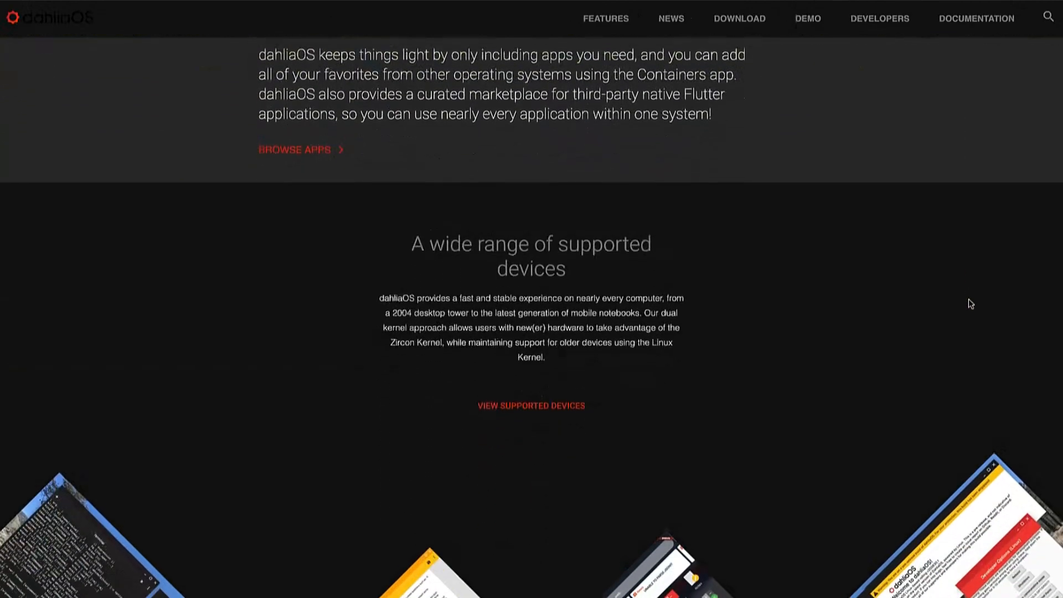
scroll(down, 3)
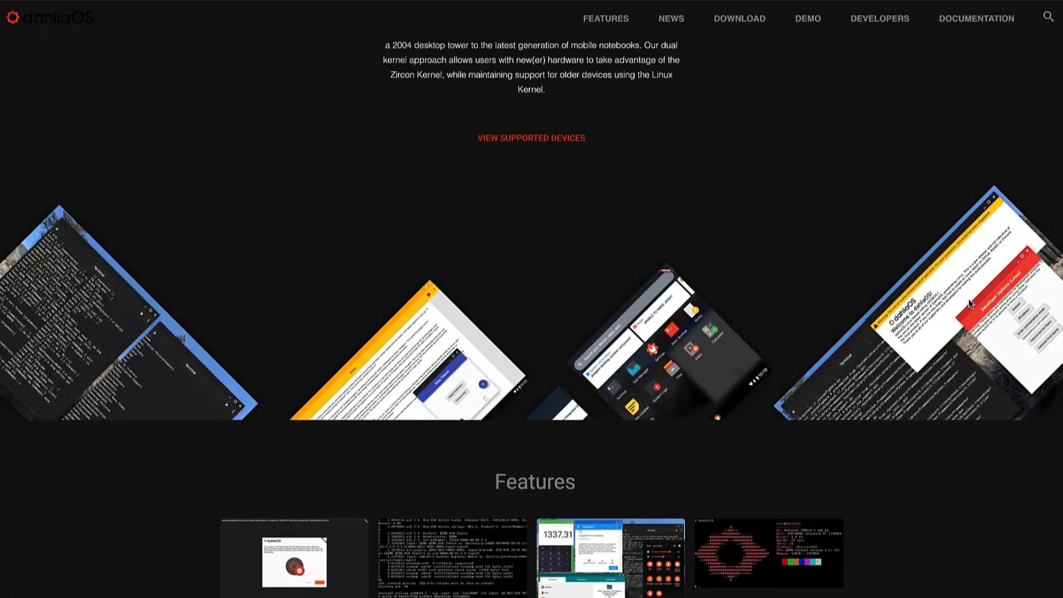
scroll(down, 3)
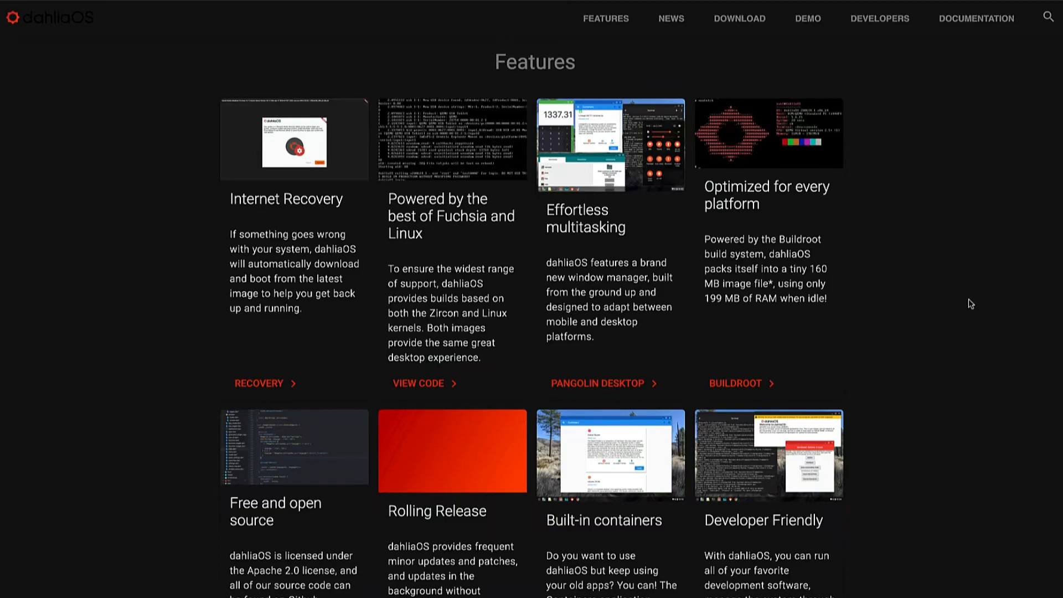
scroll(down, 3)
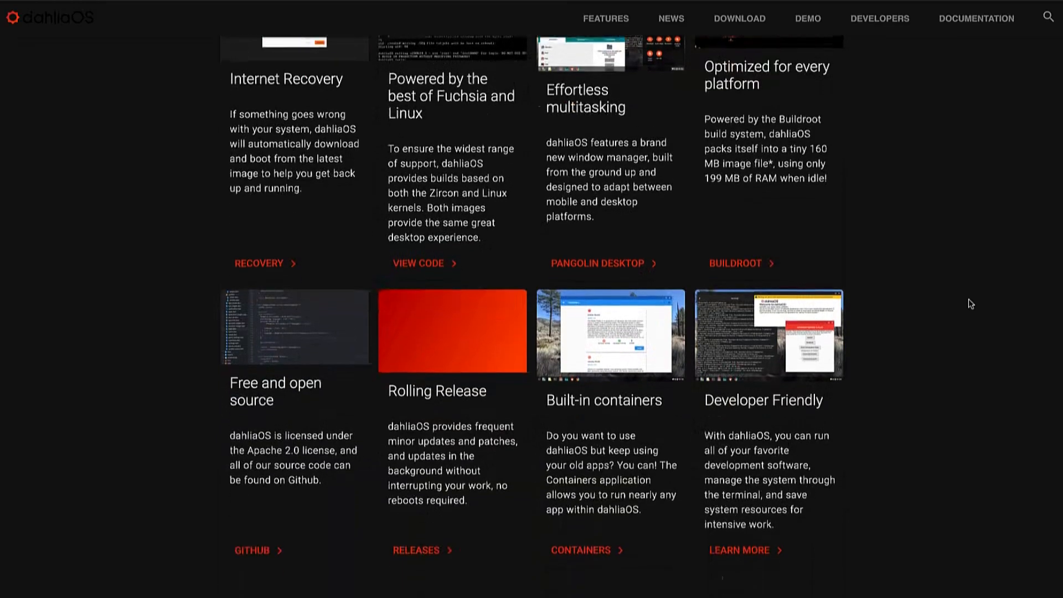
scroll(down, 3)
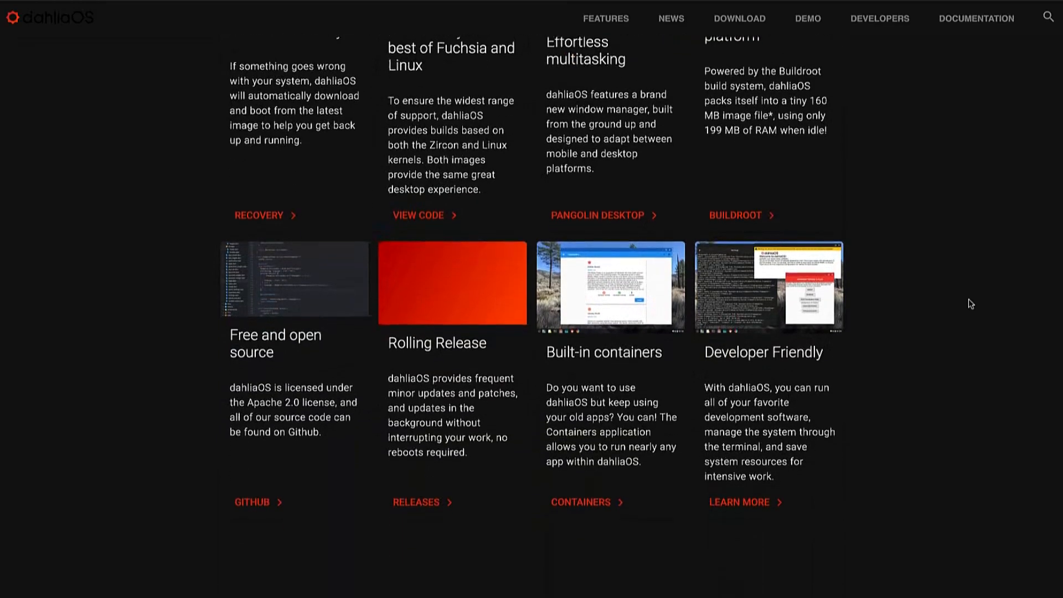
mouse_move(642, 234)
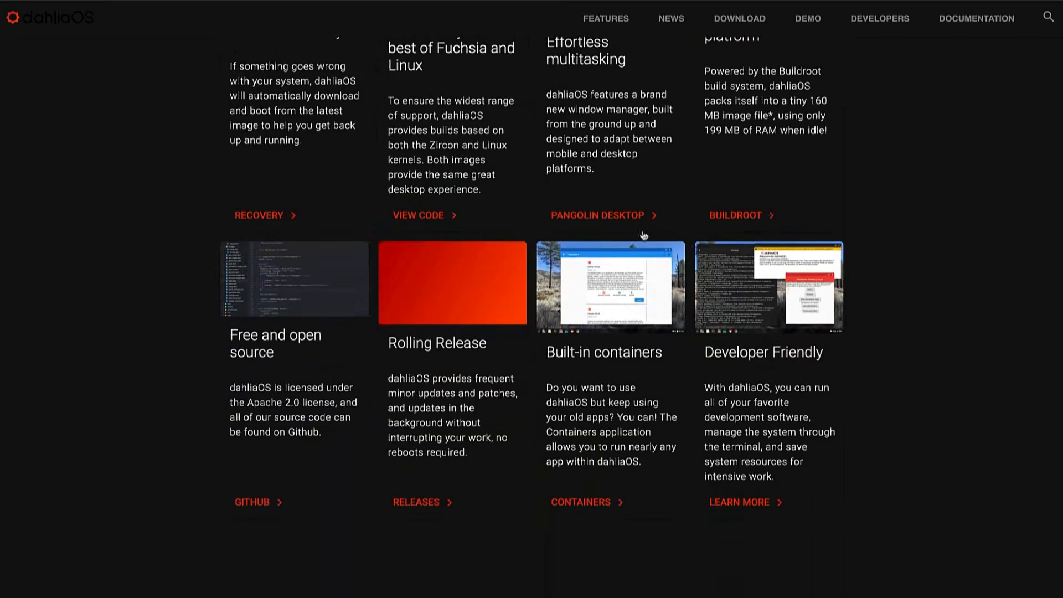
Open the pangolin_desktop GitHub repository and browse its README desktop screenshots.
click(595, 215)
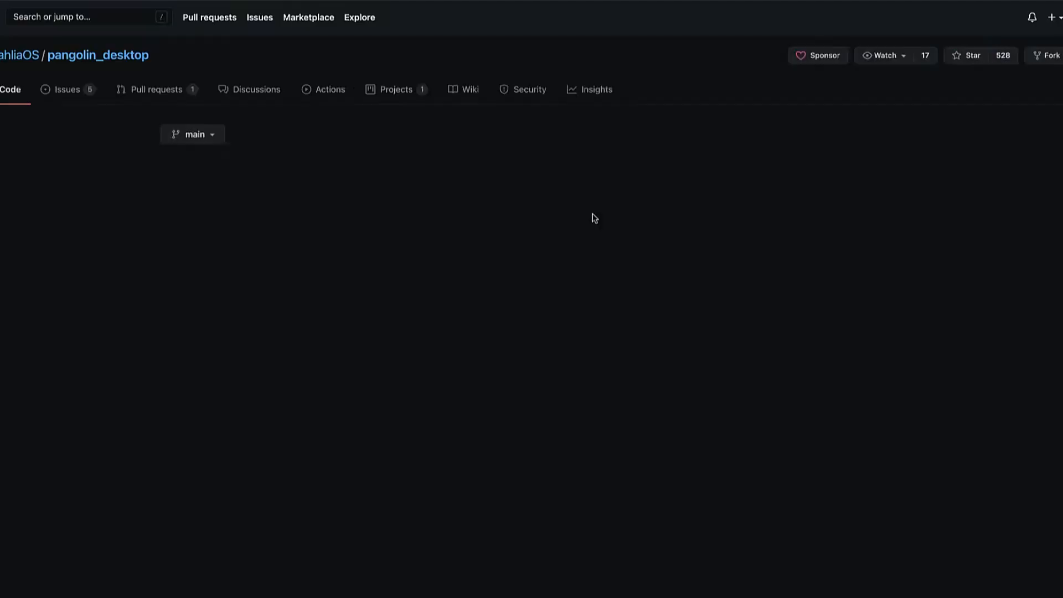
scroll(down, 3)
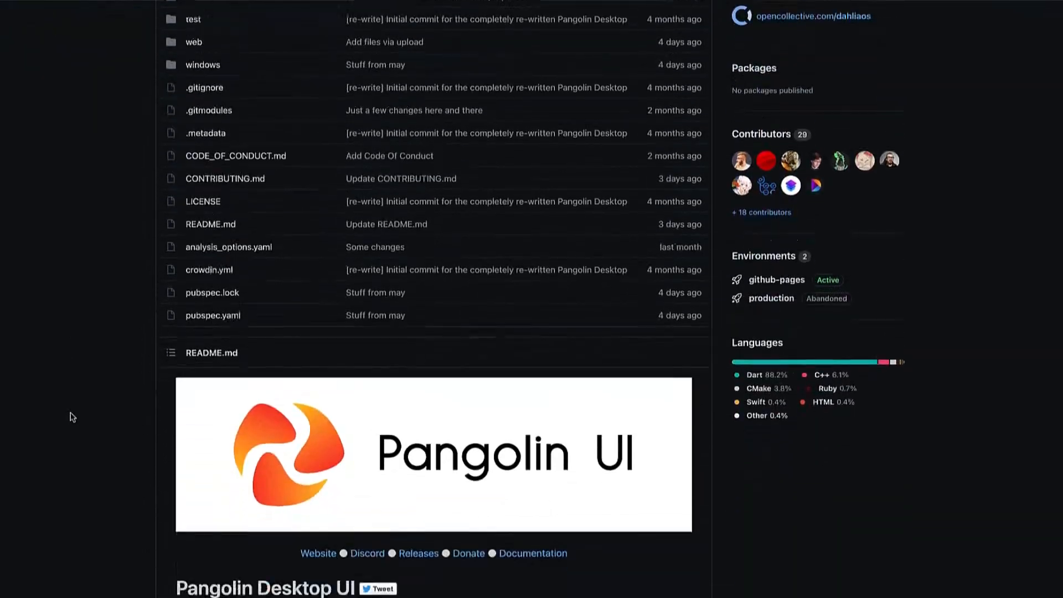
scroll(down, 3)
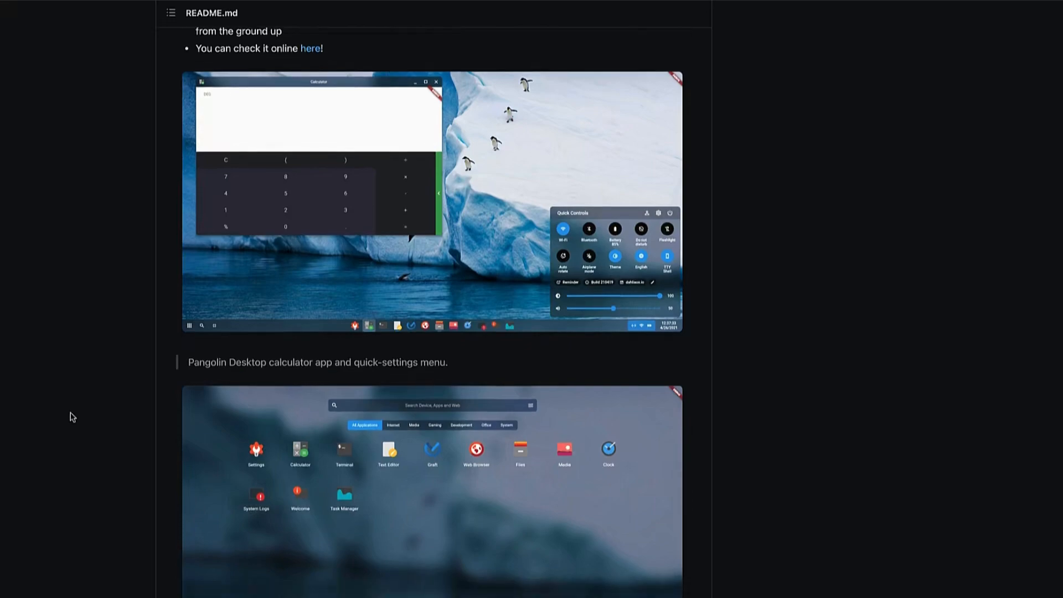
scroll(down, 3)
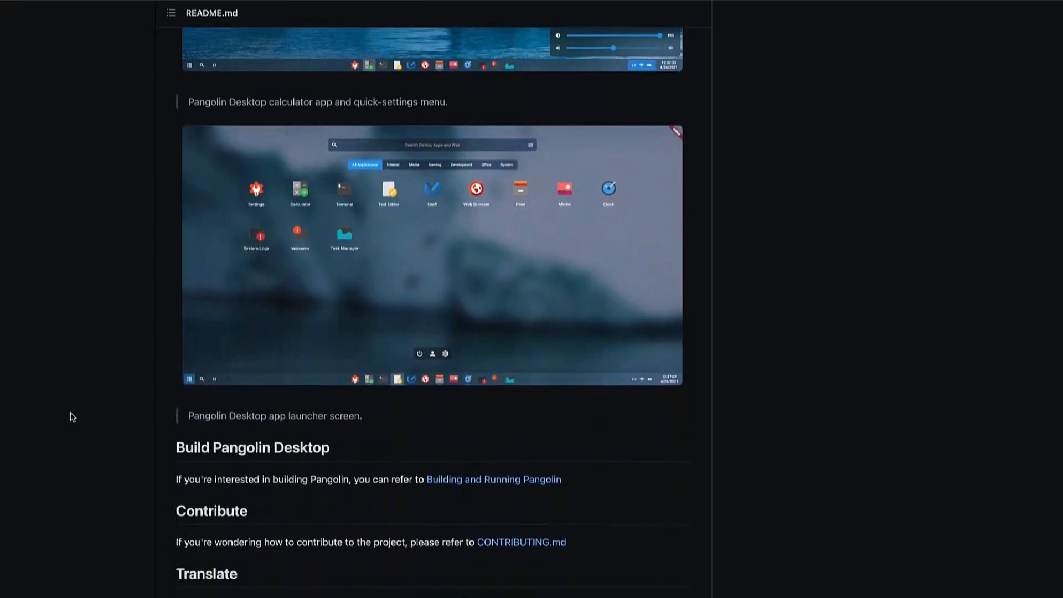
scroll(up, 3)
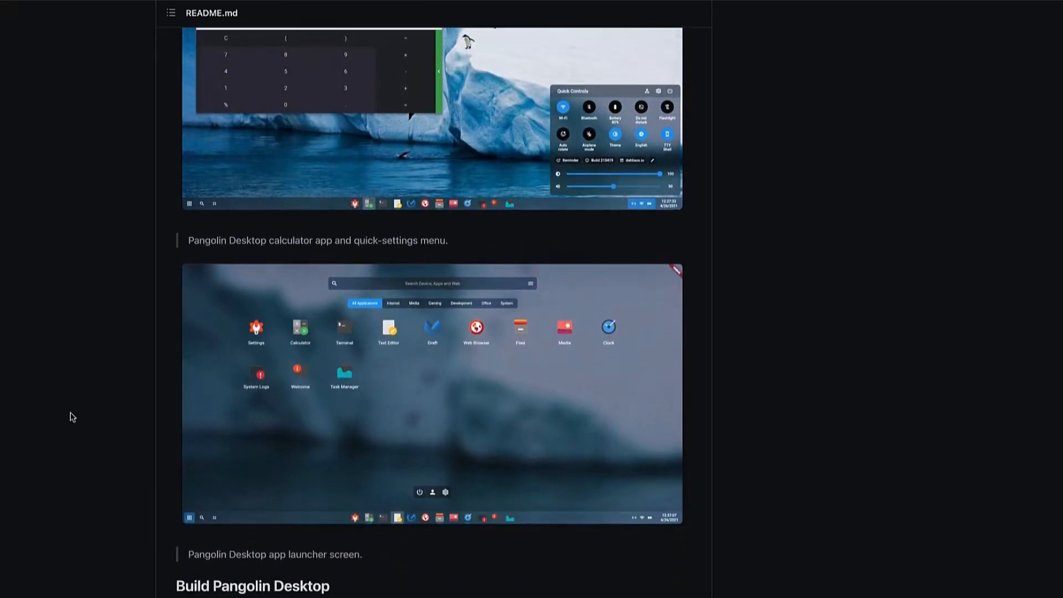
scroll(up, 3)
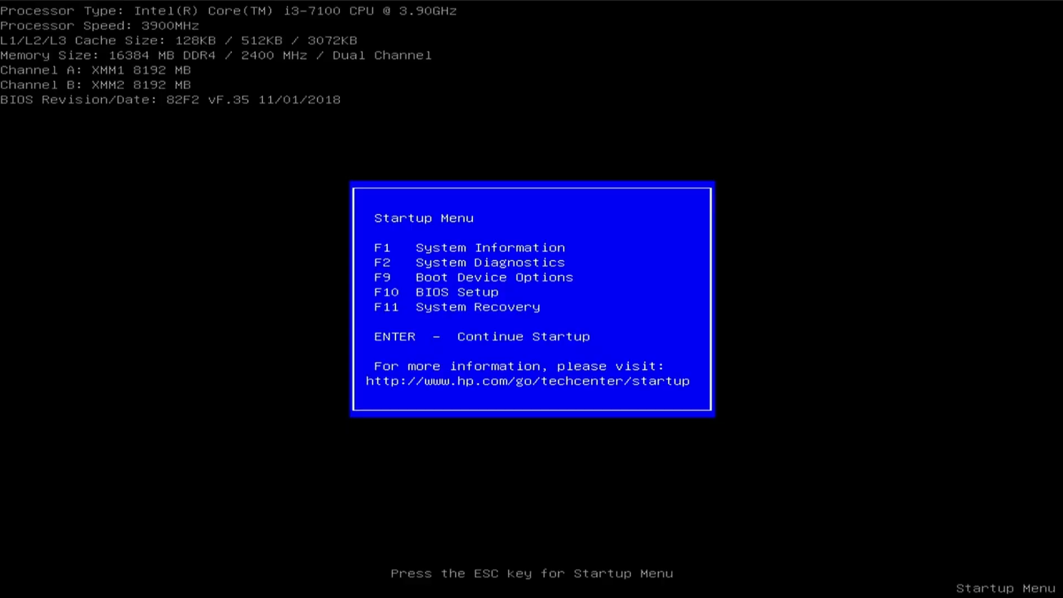
Boot from the UEFI SanDisk USB drive via F9 and start the dahliaOS GRUB entry.
key(F9)
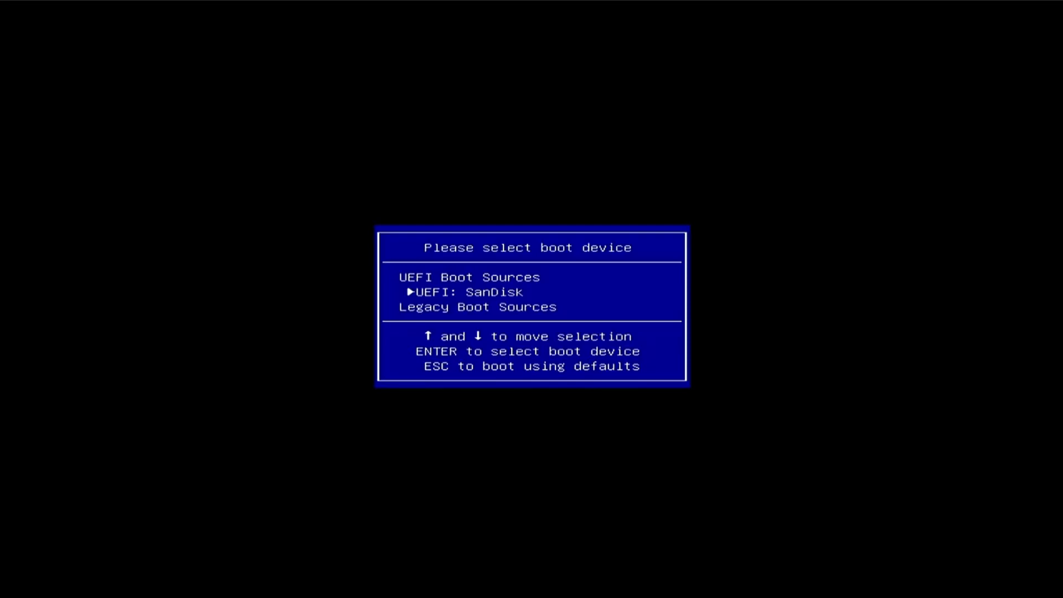
key(Return)
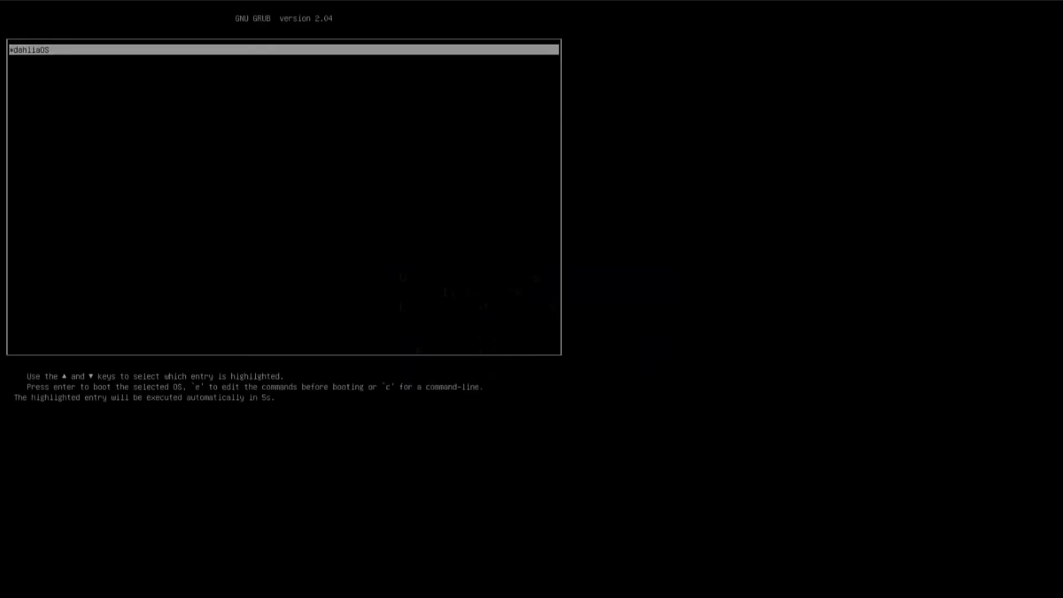
key(Return)
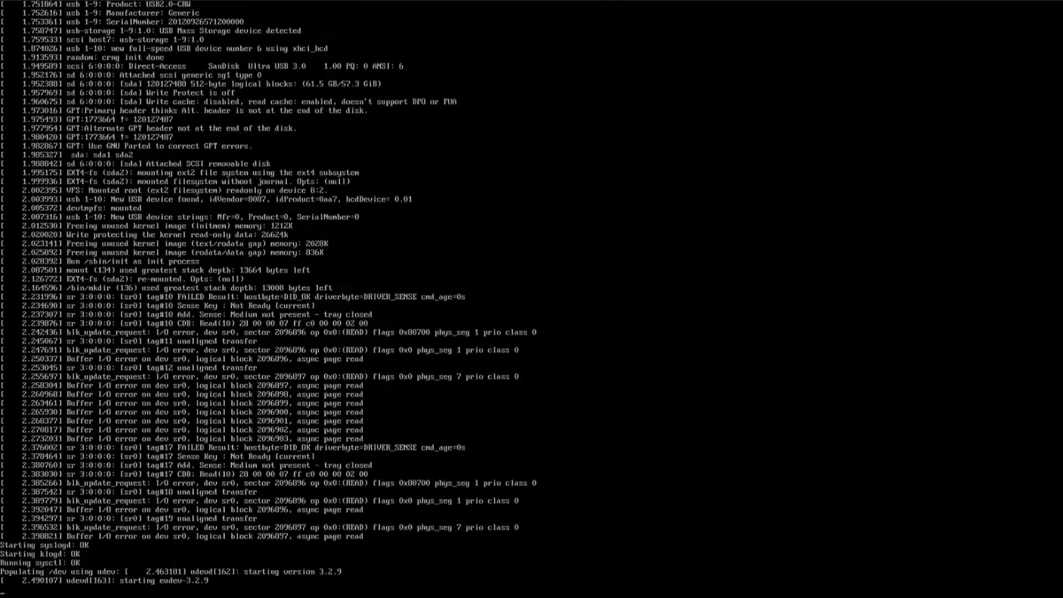
scroll(down, 3)
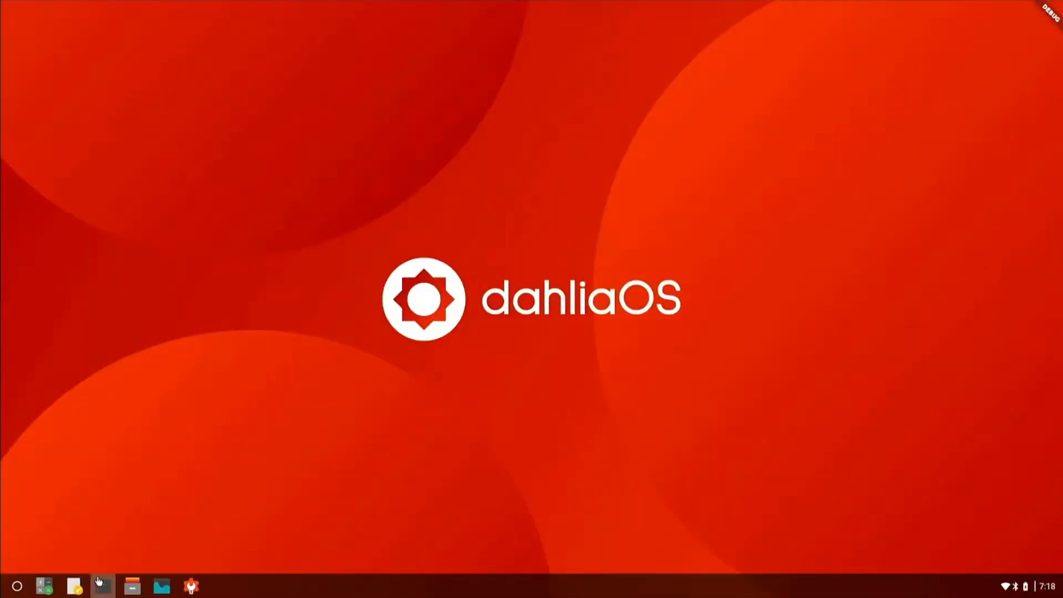
Launch a terminal and the app list, then view the Task Manager's containers tab.
click(102, 585)
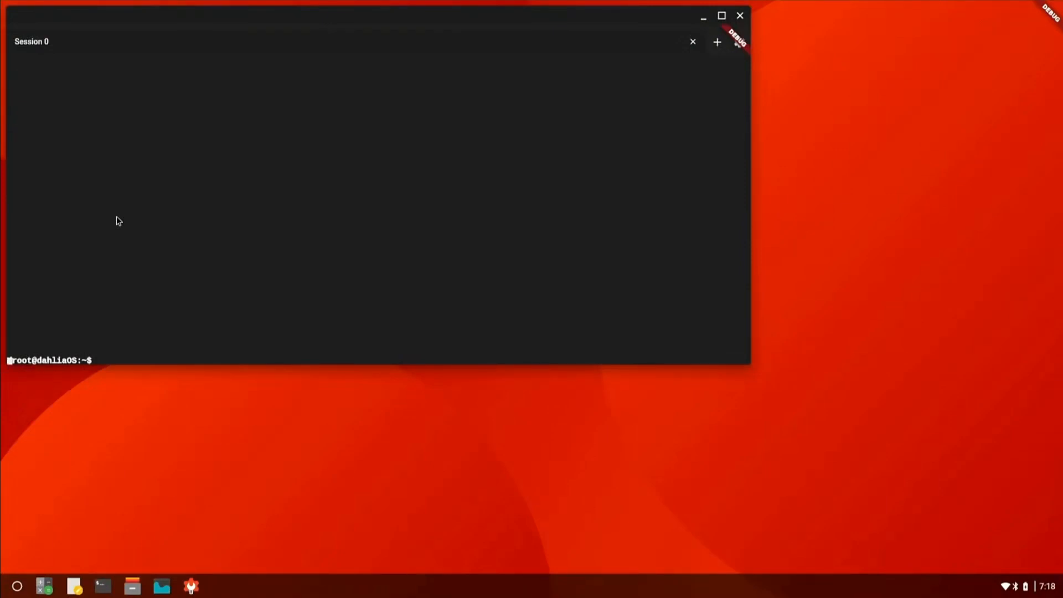
mouse_move(437, 147)
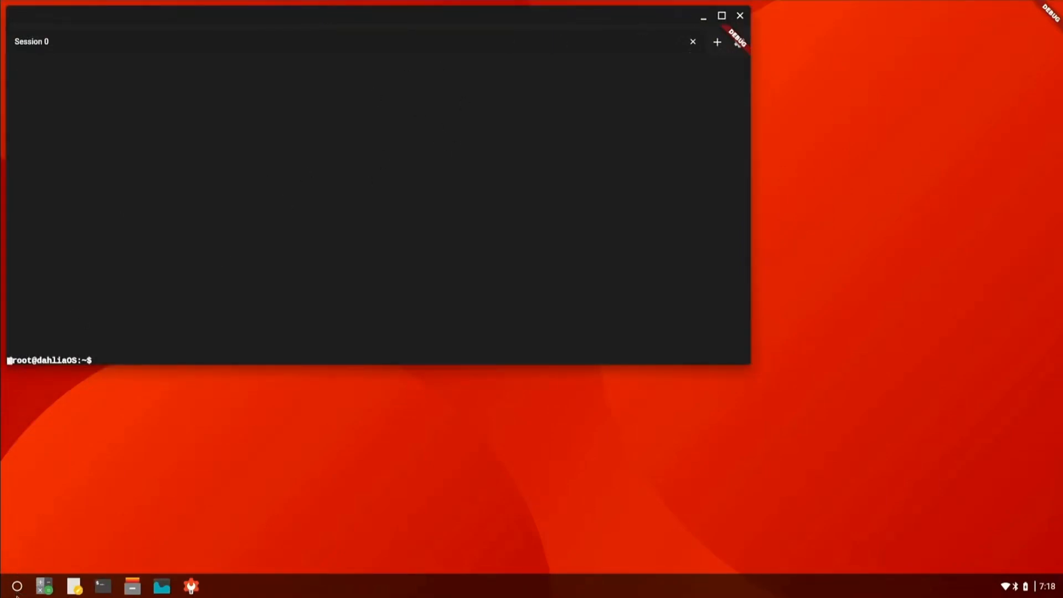
click(17, 585)
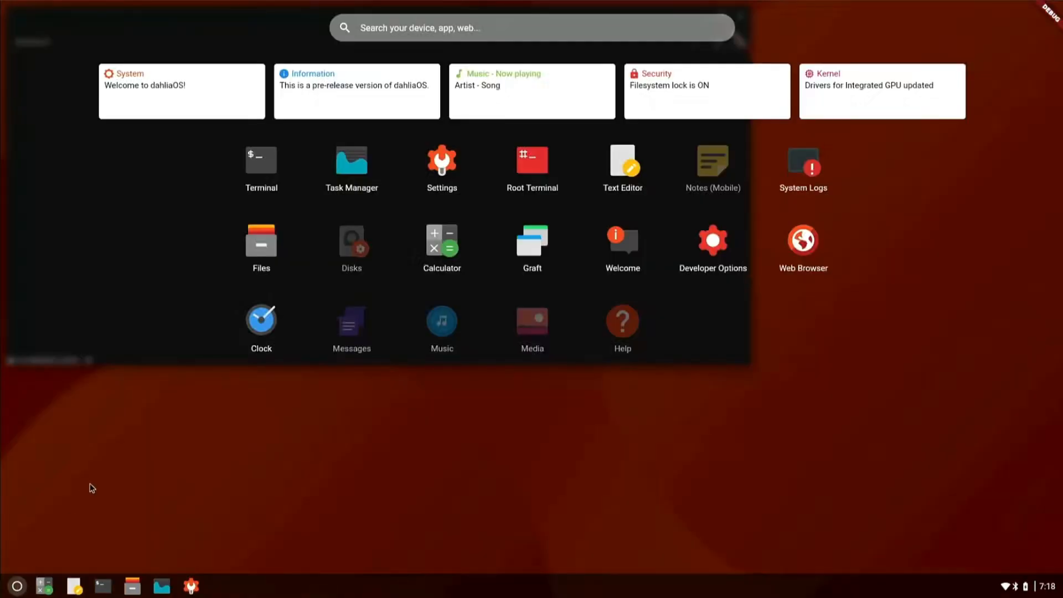
mouse_move(172, 414)
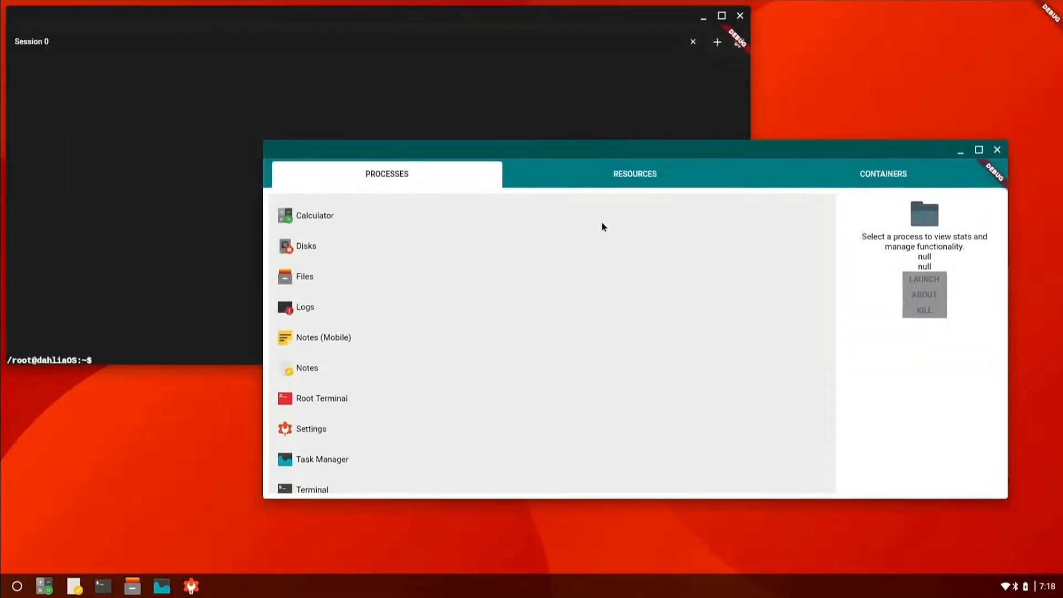
click(882, 174)
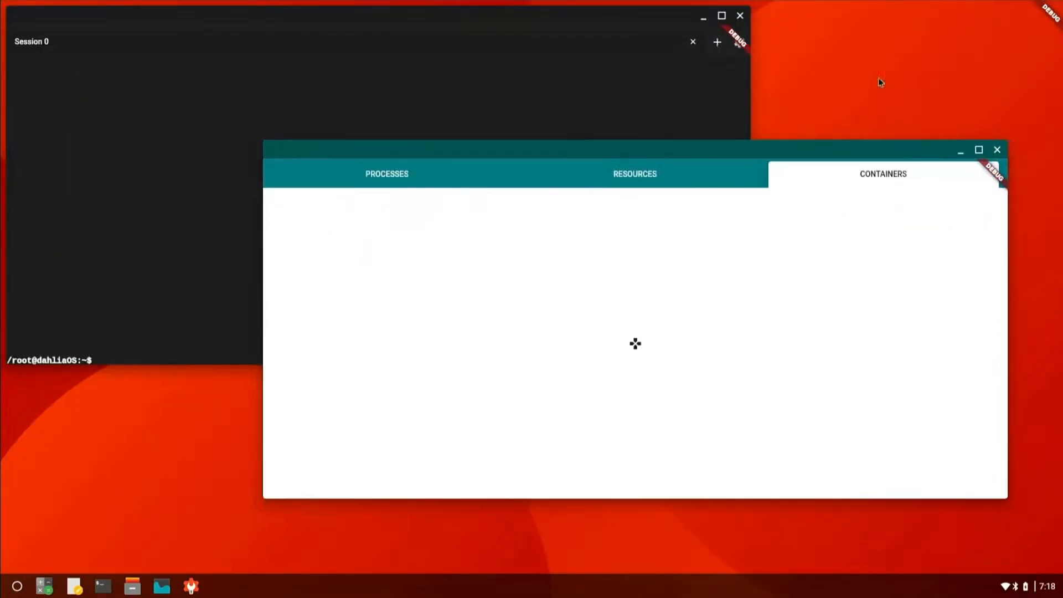
mouse_move(793, 198)
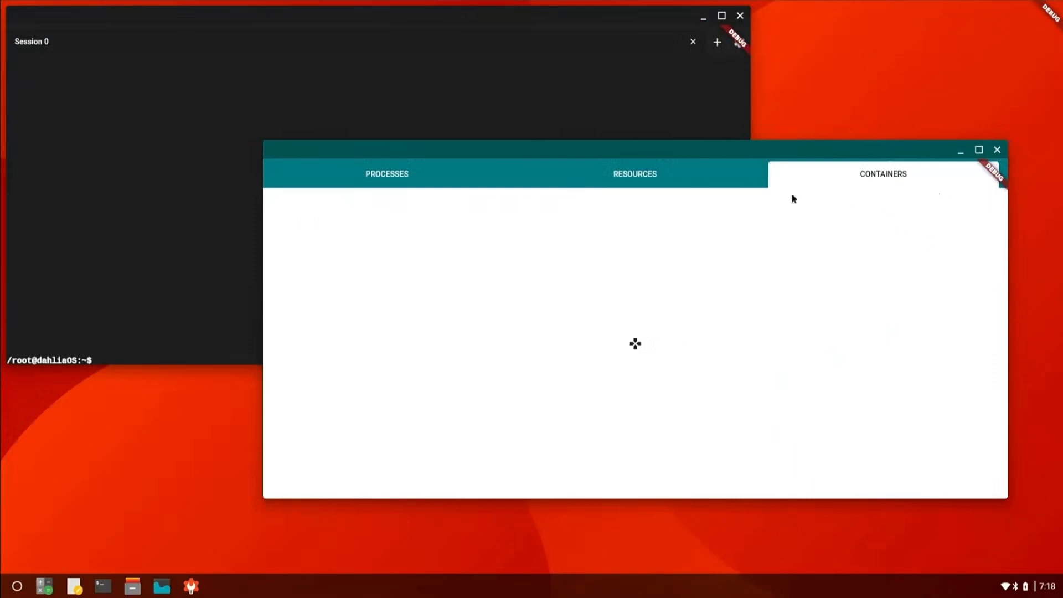
Return to the processes list and close the Task Manager back to the bare desktop.
click(387, 174)
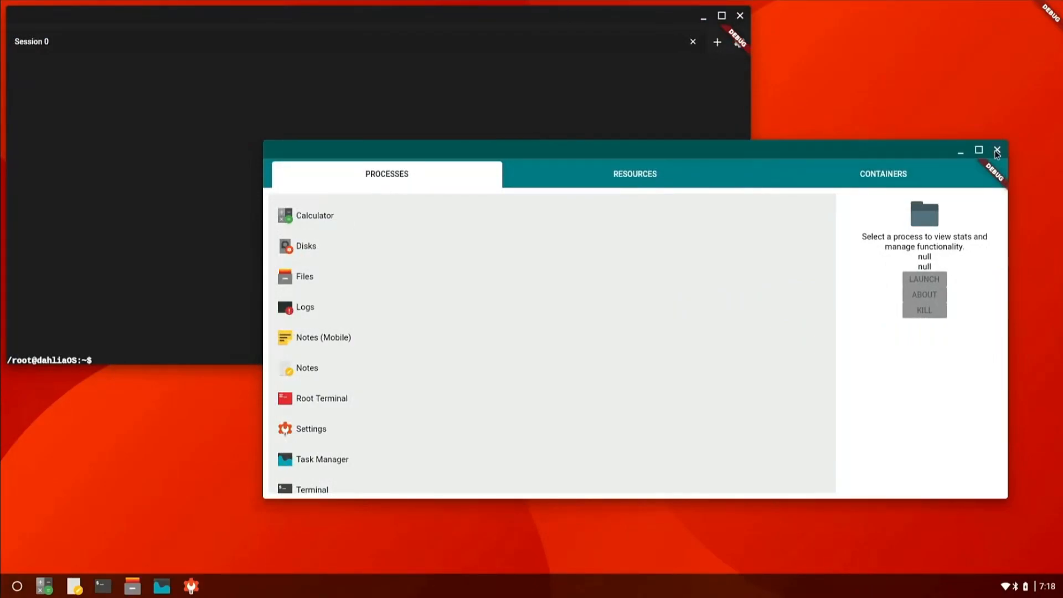
click(996, 150)
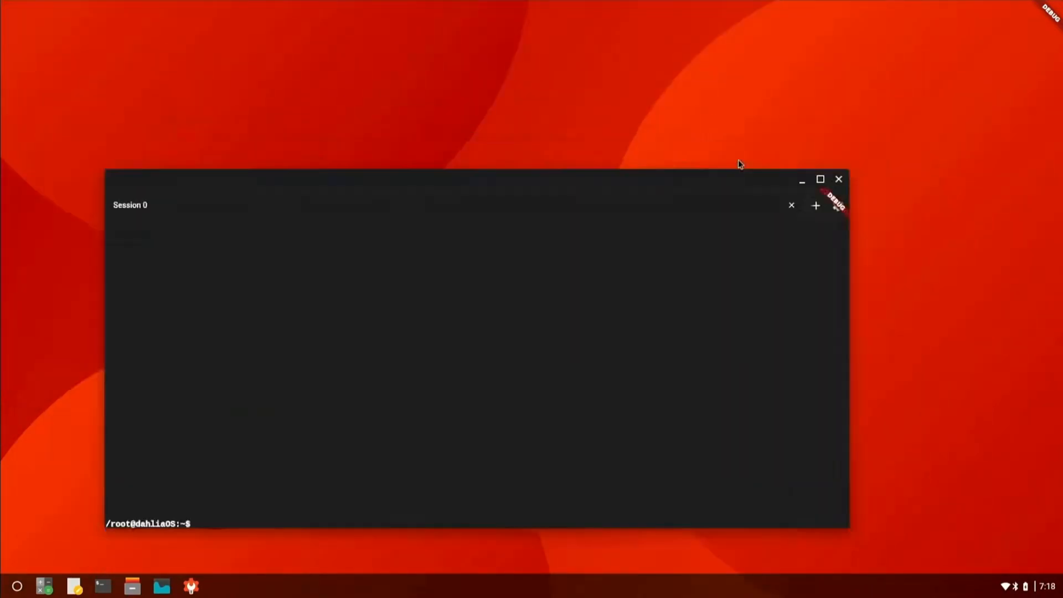
click(838, 179)
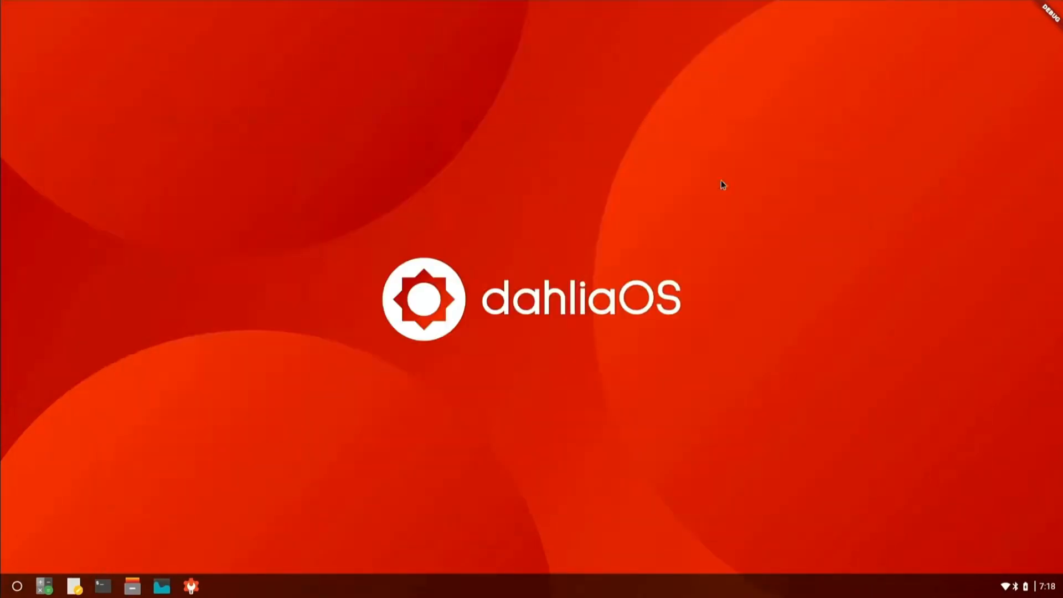
mouse_move(1027, 590)
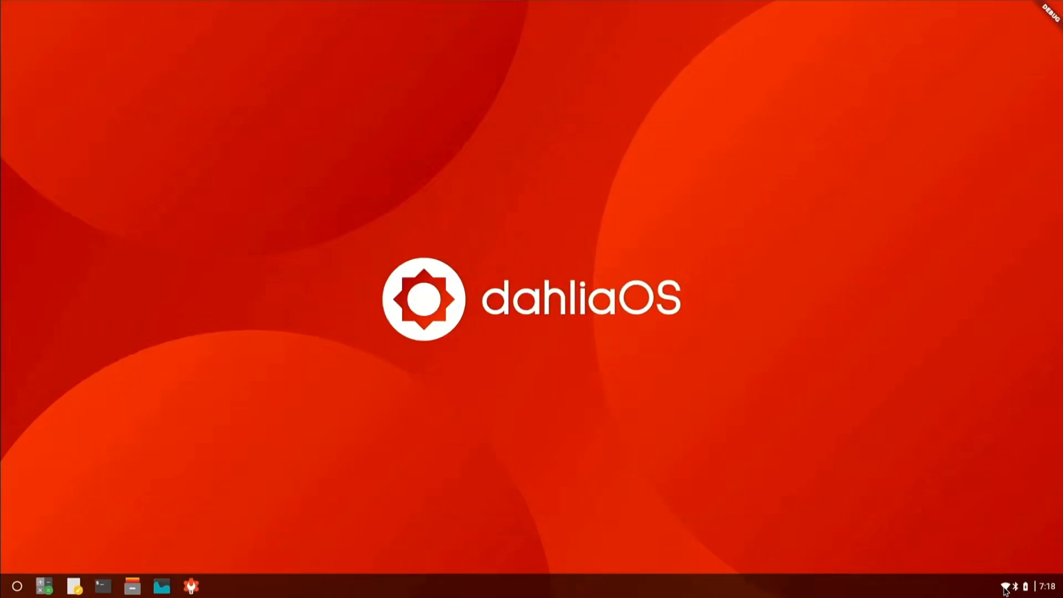
From quick settings reach Customization and switch Dark Mode on for desktop and apps.
click(1009, 587)
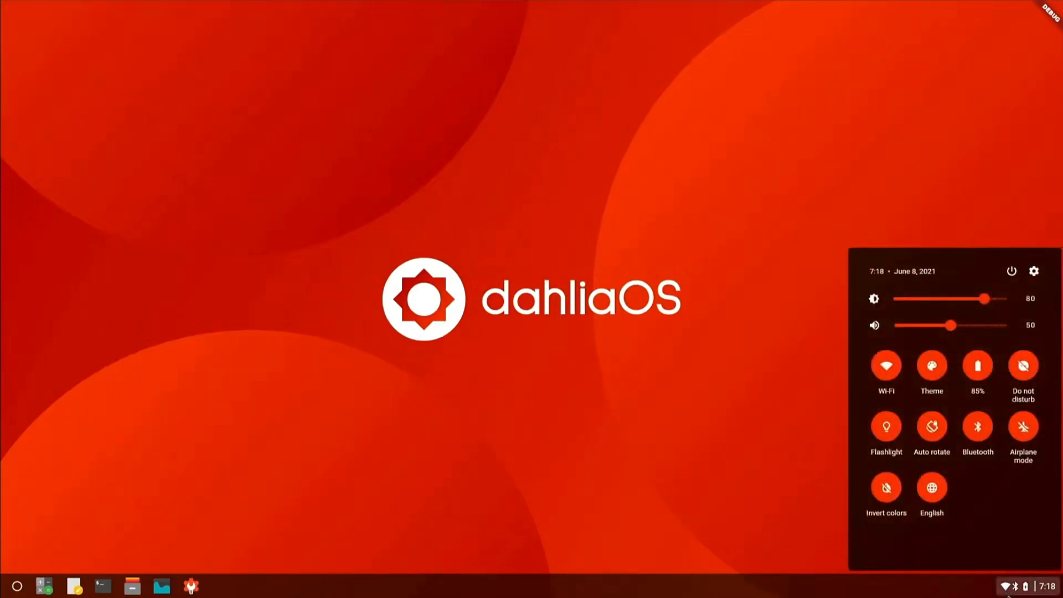
mouse_move(800, 416)
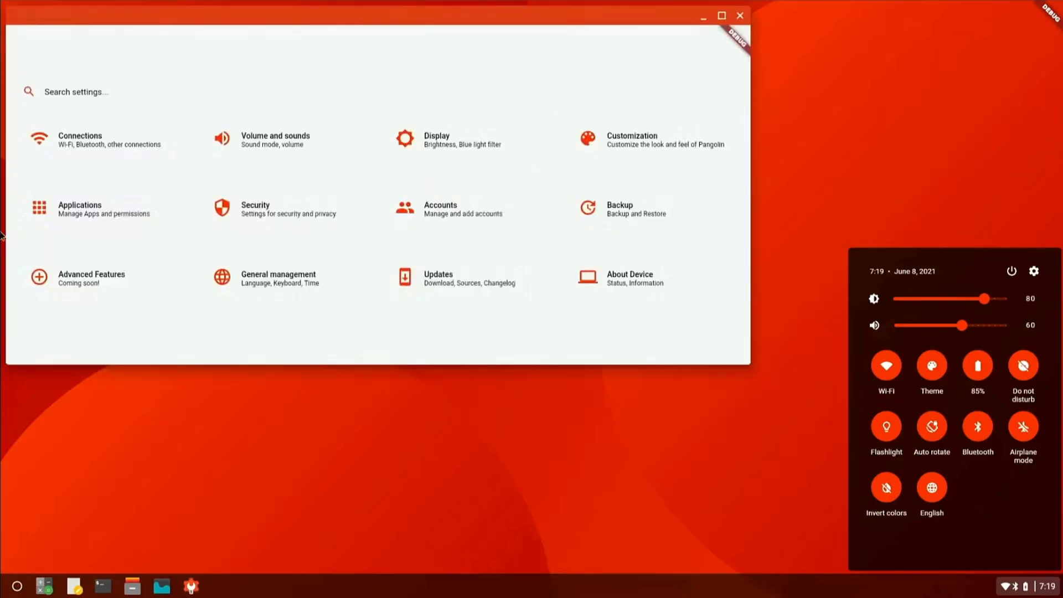
mouse_move(696, 132)
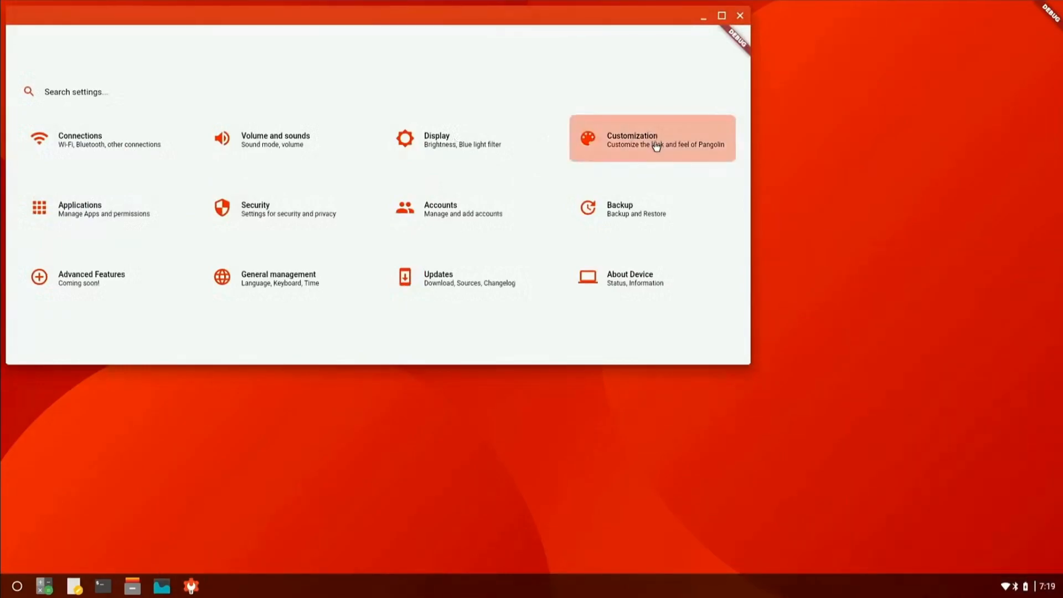
click(651, 139)
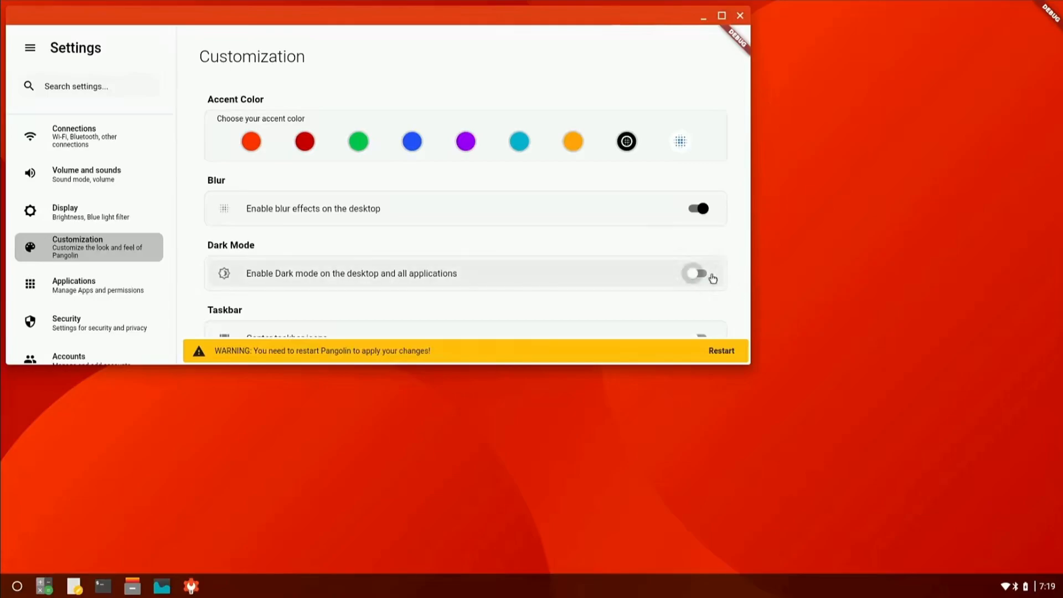
click(698, 272)
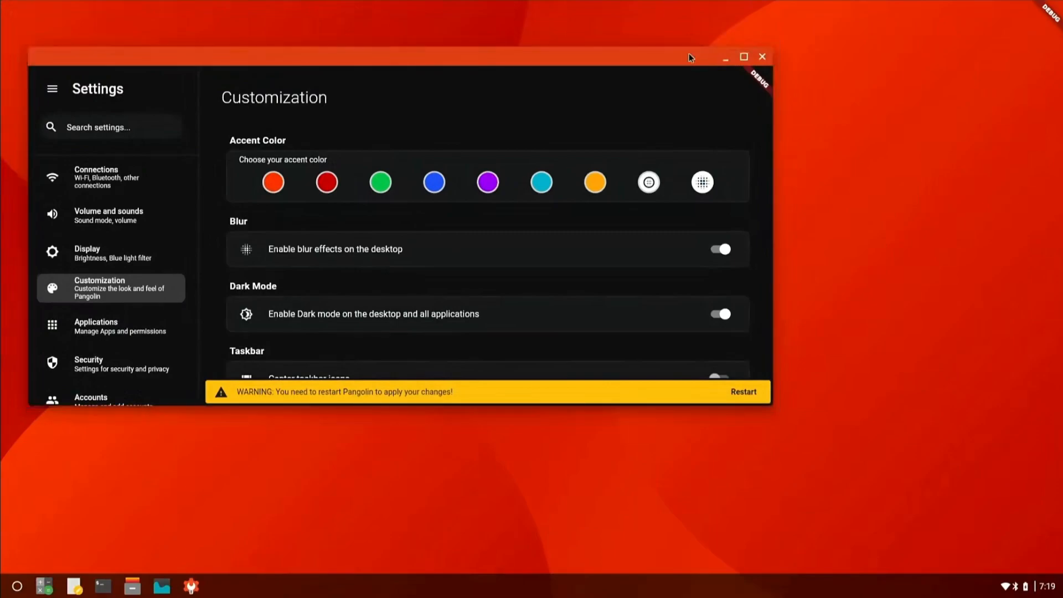
mouse_move(697, 43)
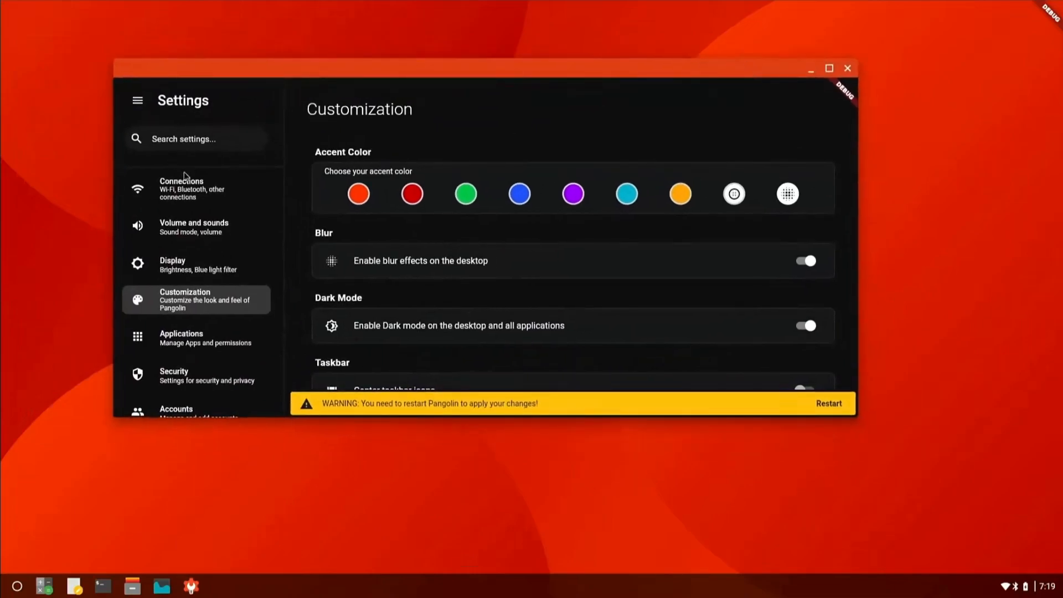
Visit the Connections, Volume and sounds, and Display pages, then maximize Settings.
click(196, 188)
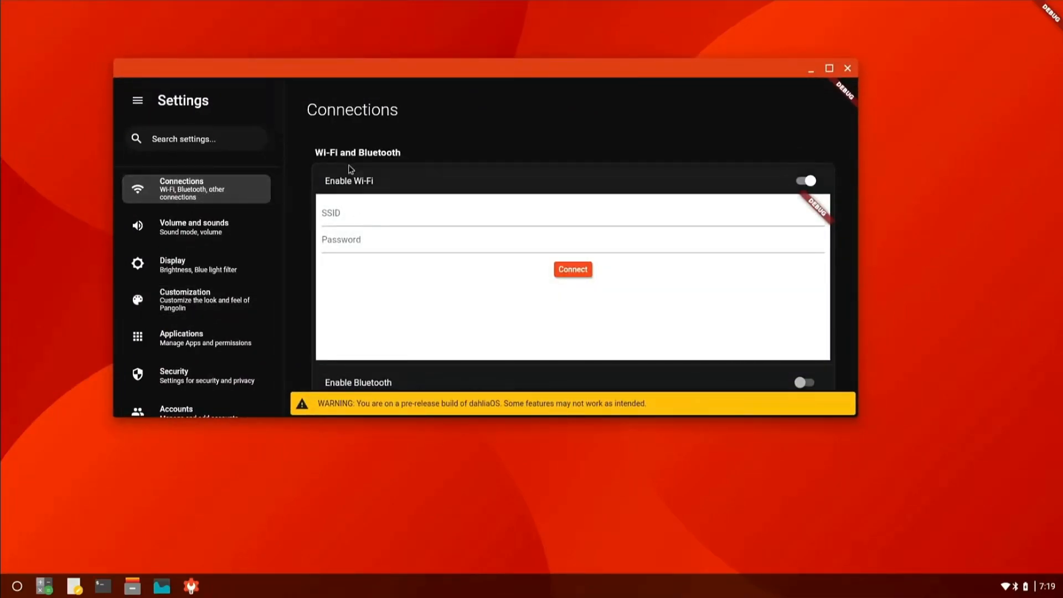
scroll(up, 3)
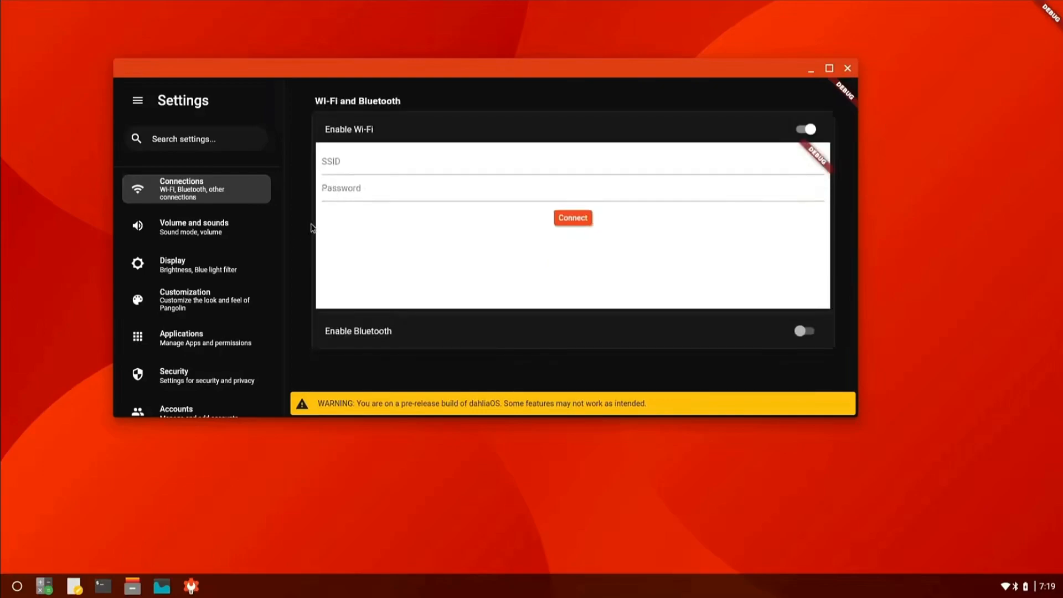
mouse_move(422, 407)
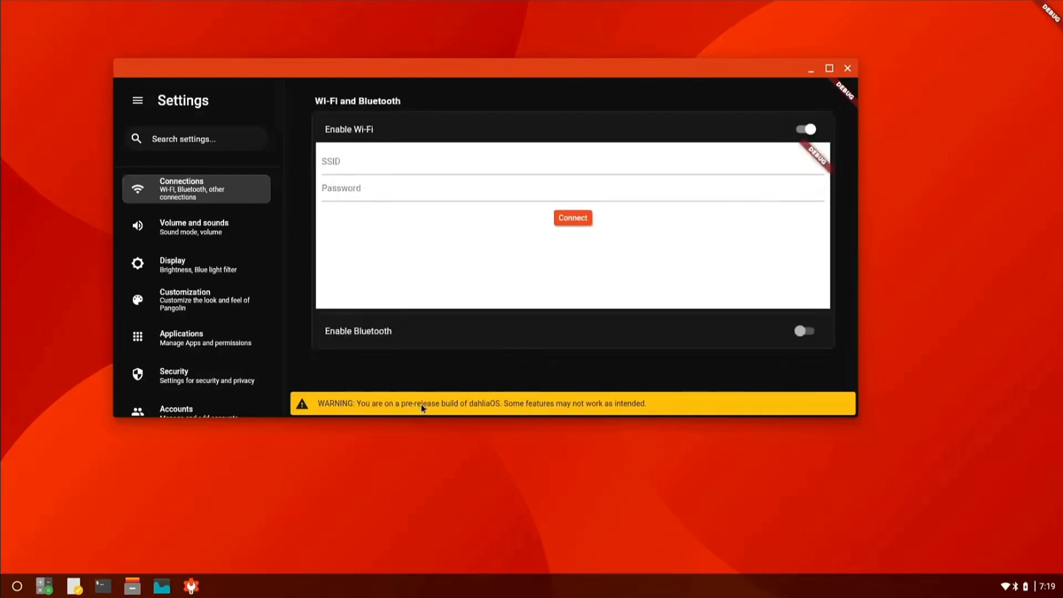
mouse_move(406, 333)
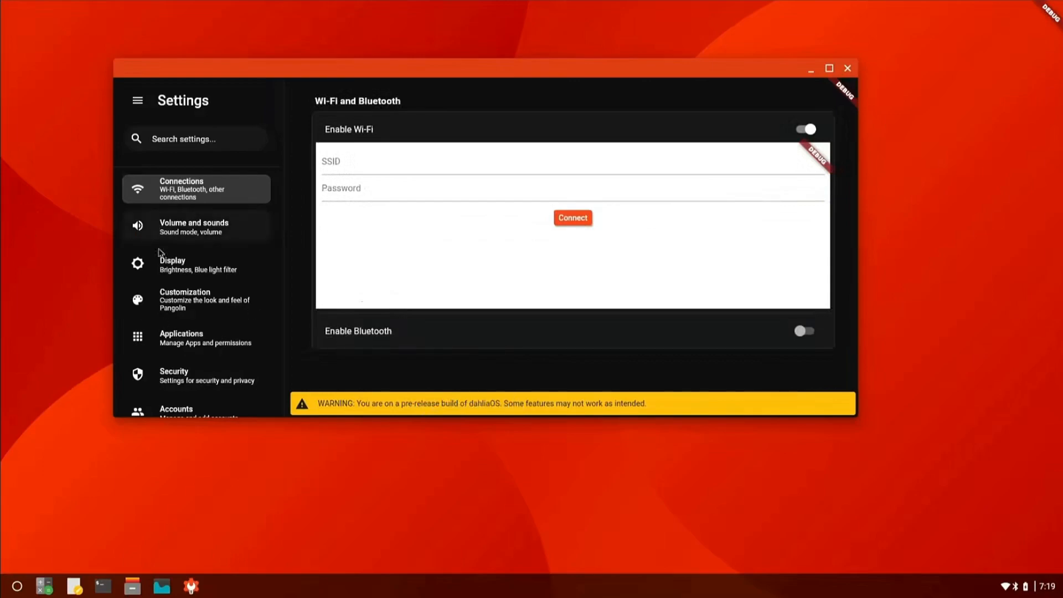
click(196, 225)
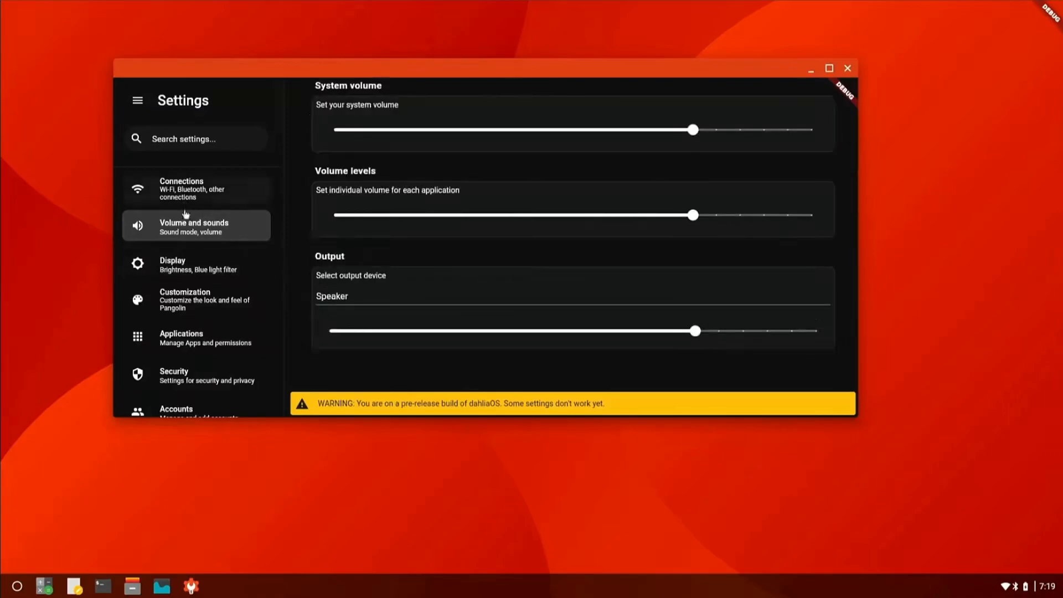
click(195, 264)
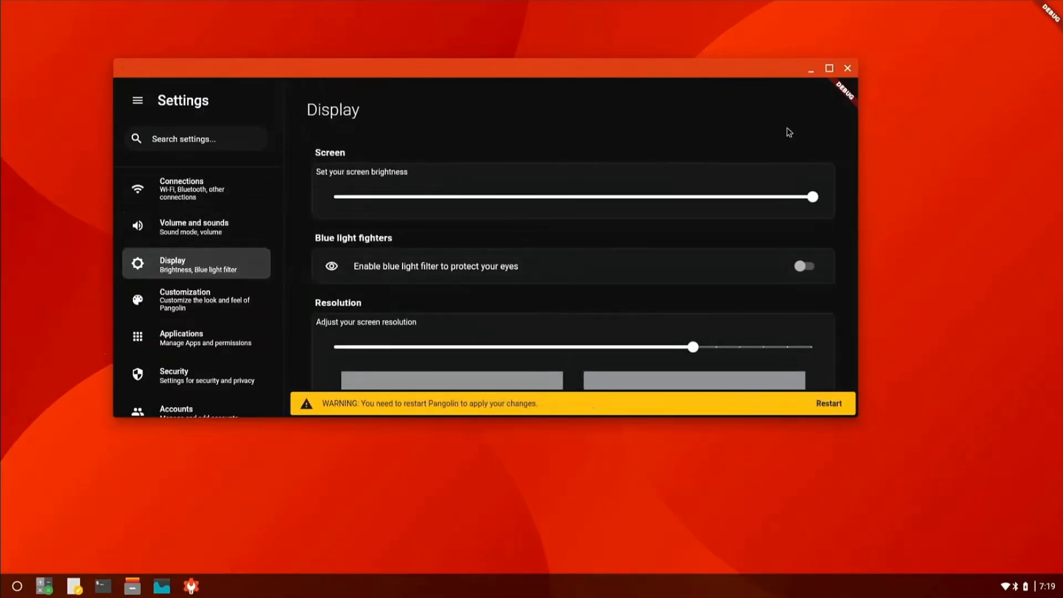
click(828, 67)
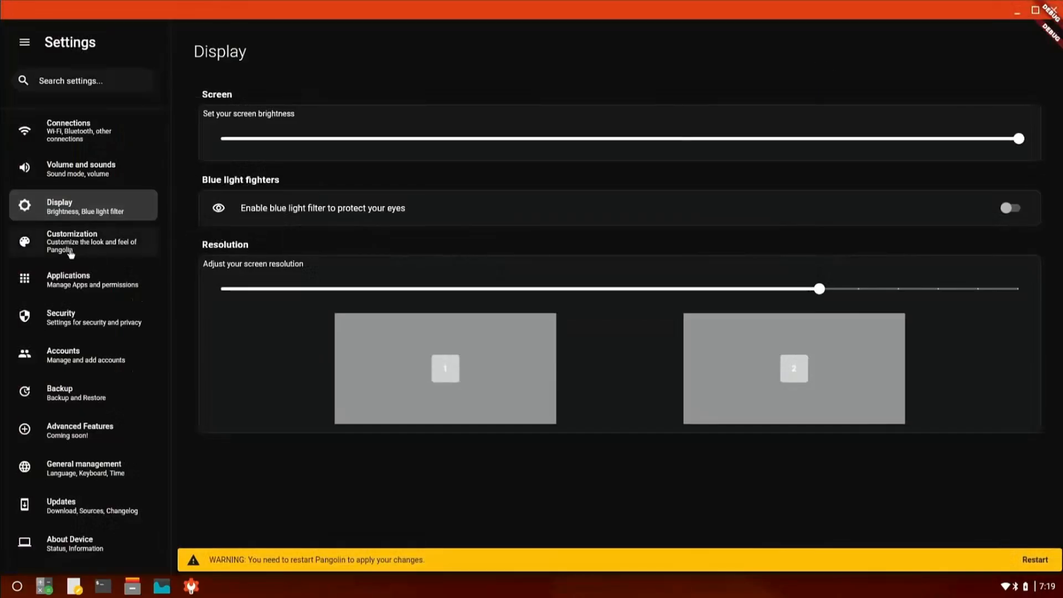
Reopen Customization, enable blur effects and dismiss the custom-accent not-implemented notice.
click(71, 241)
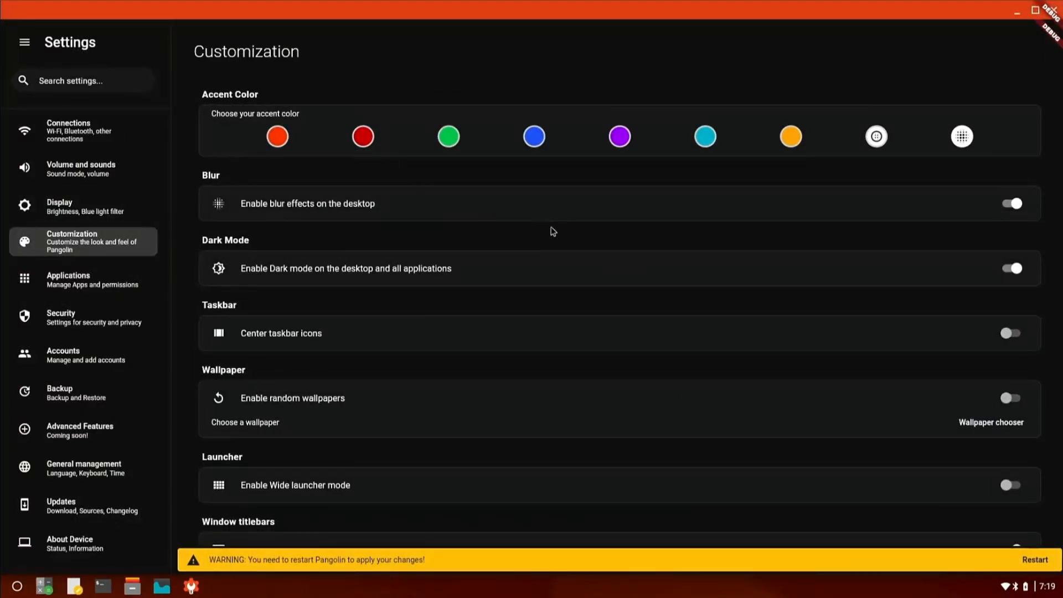
click(1010, 204)
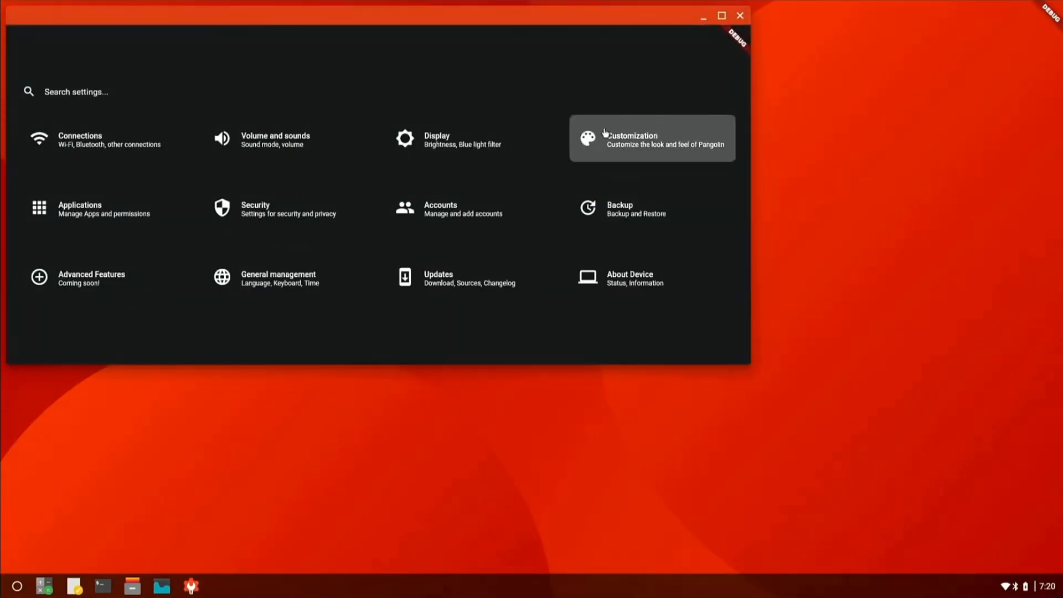
click(651, 139)
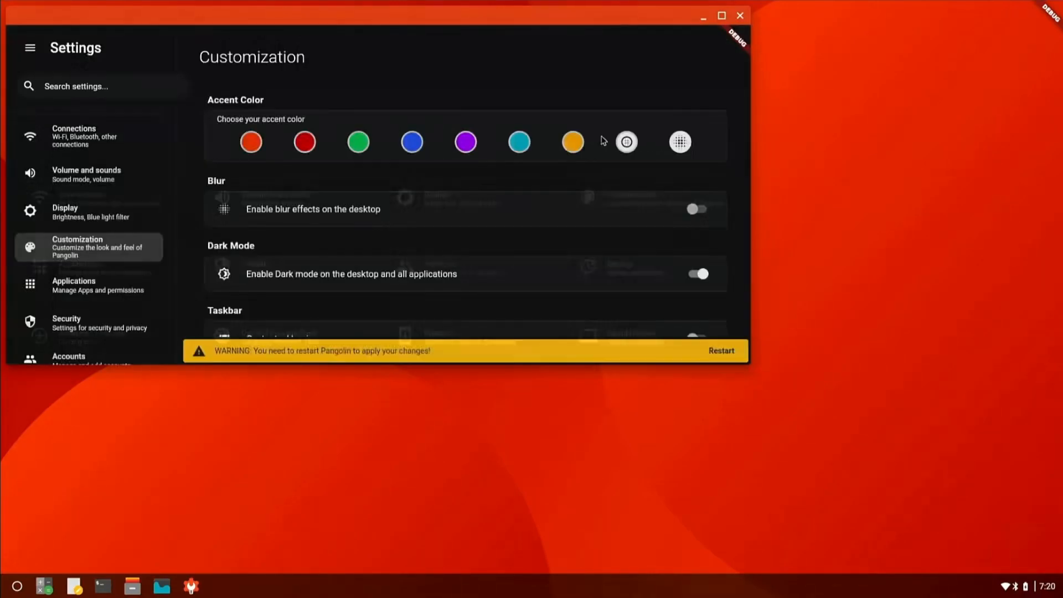
scroll(up, 3)
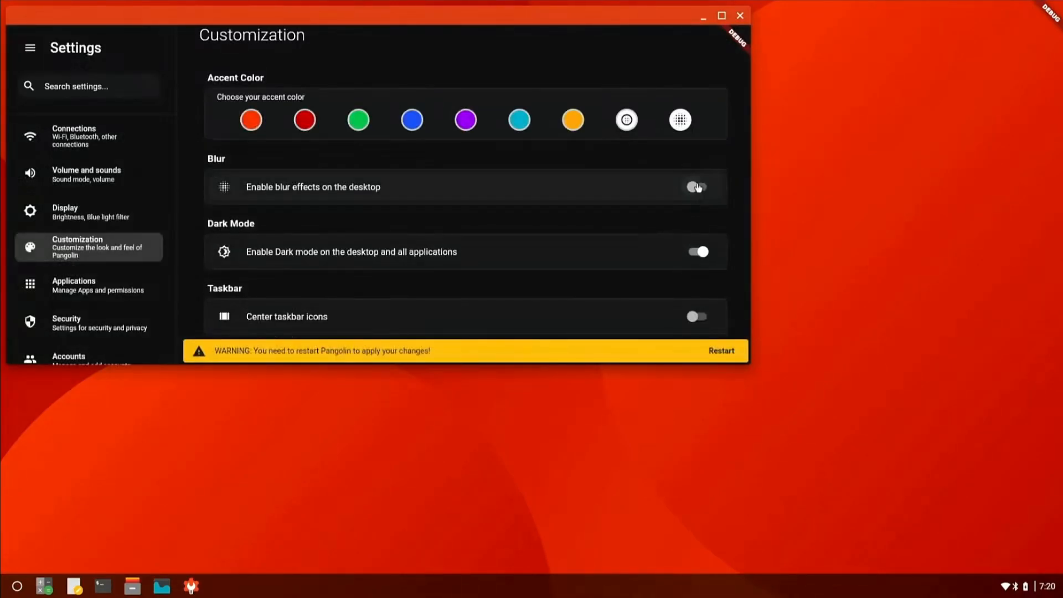
click(696, 186)
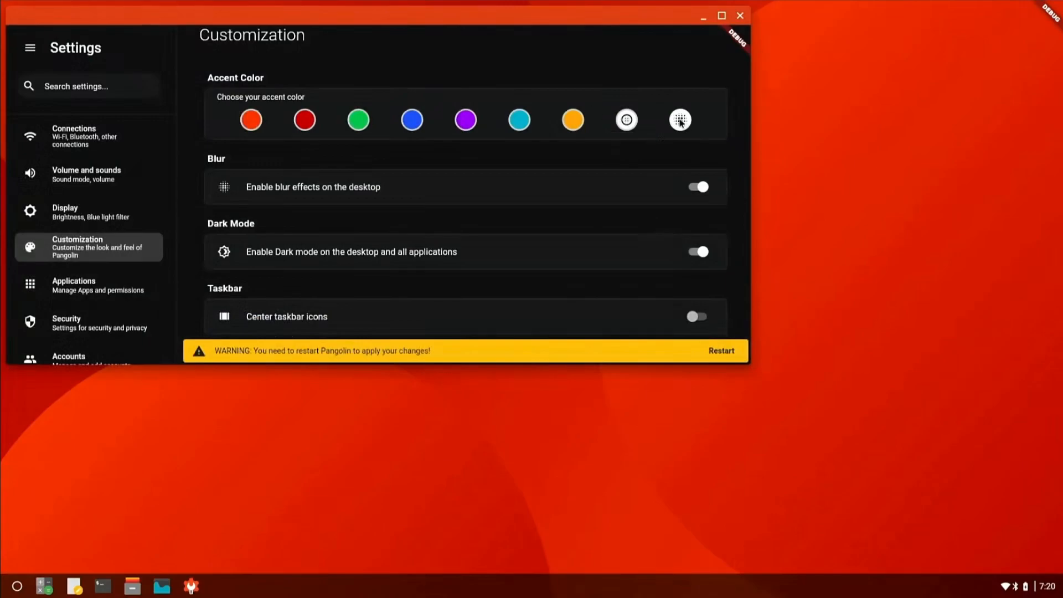
click(679, 120)
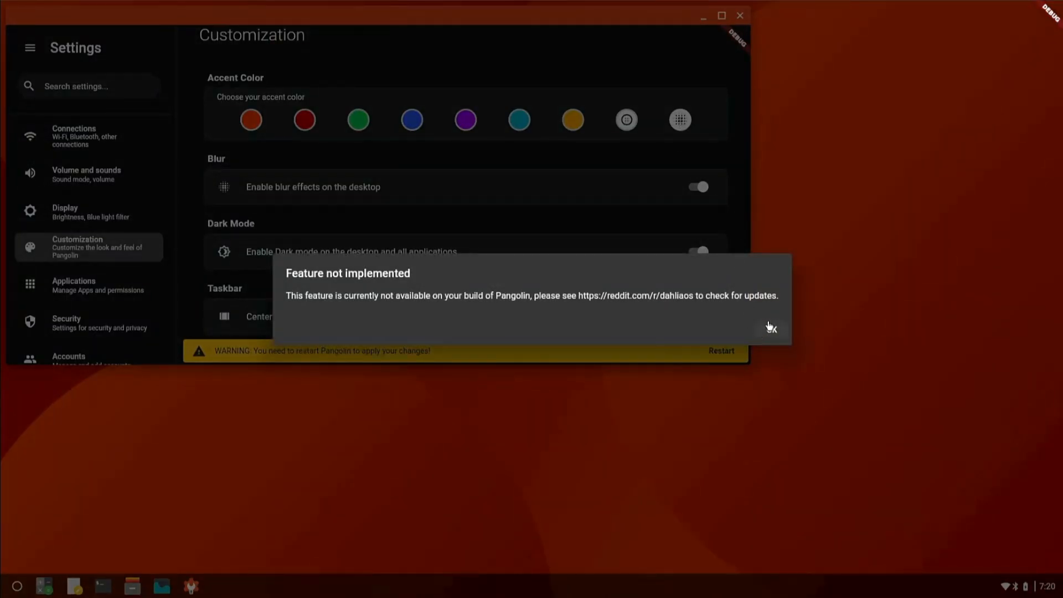
click(770, 328)
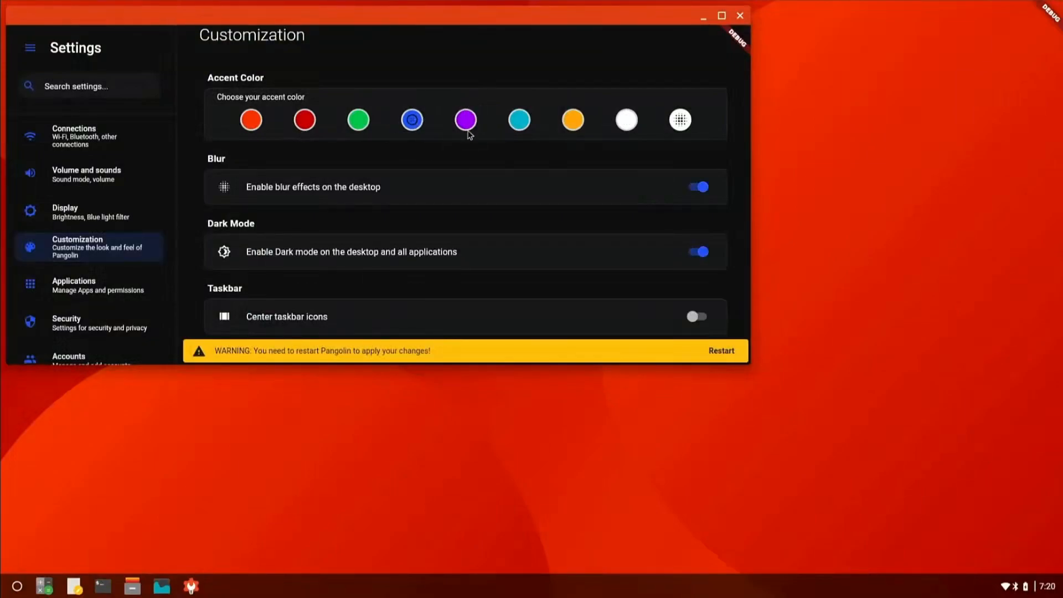
mouse_move(597, 131)
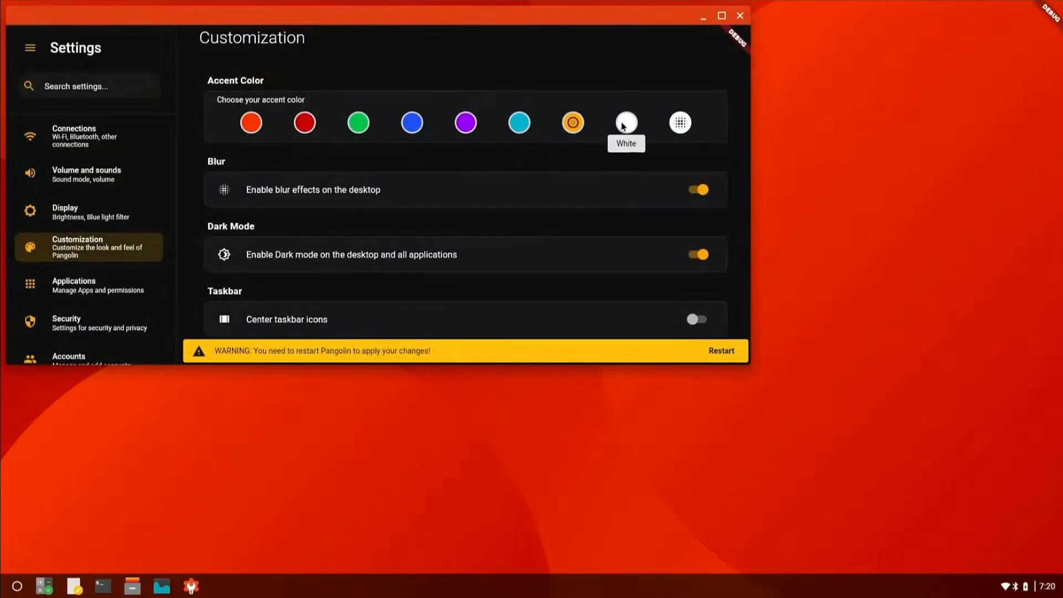
Try accent colours, ending on teal, and maximize the Settings window.
click(572, 123)
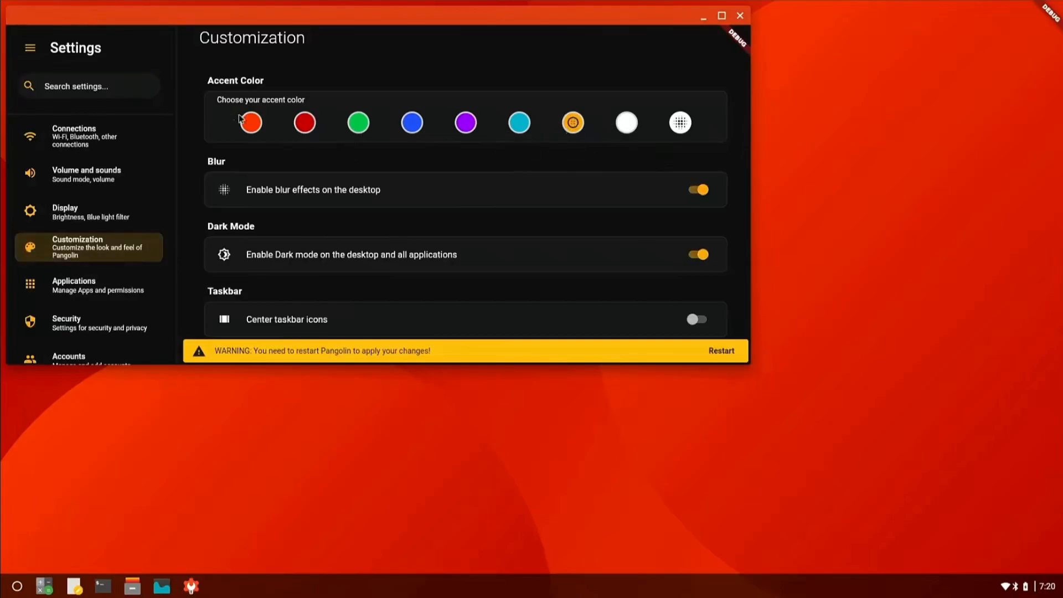
click(251, 123)
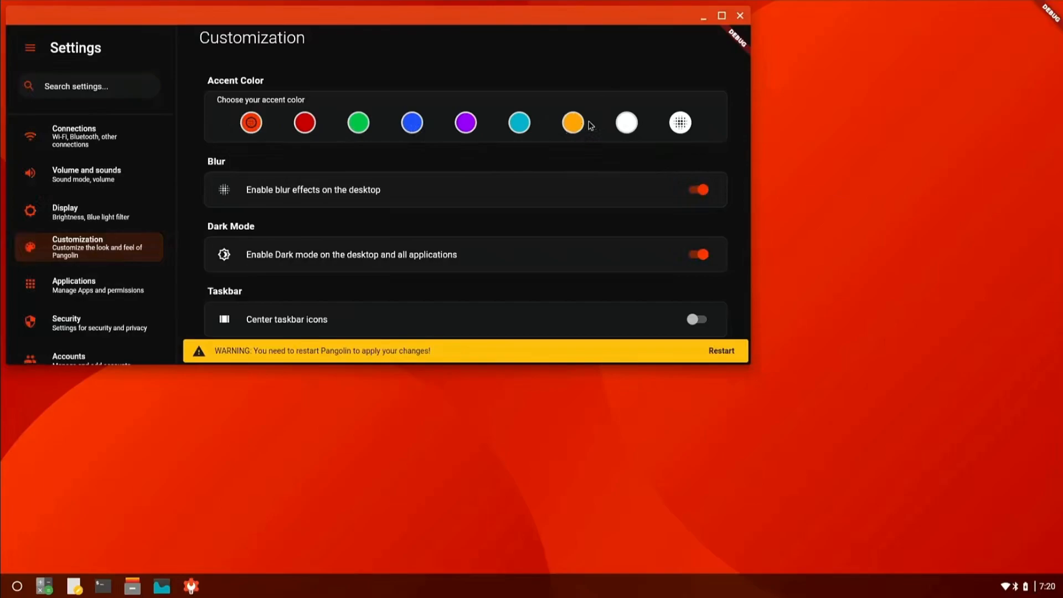
click(519, 123)
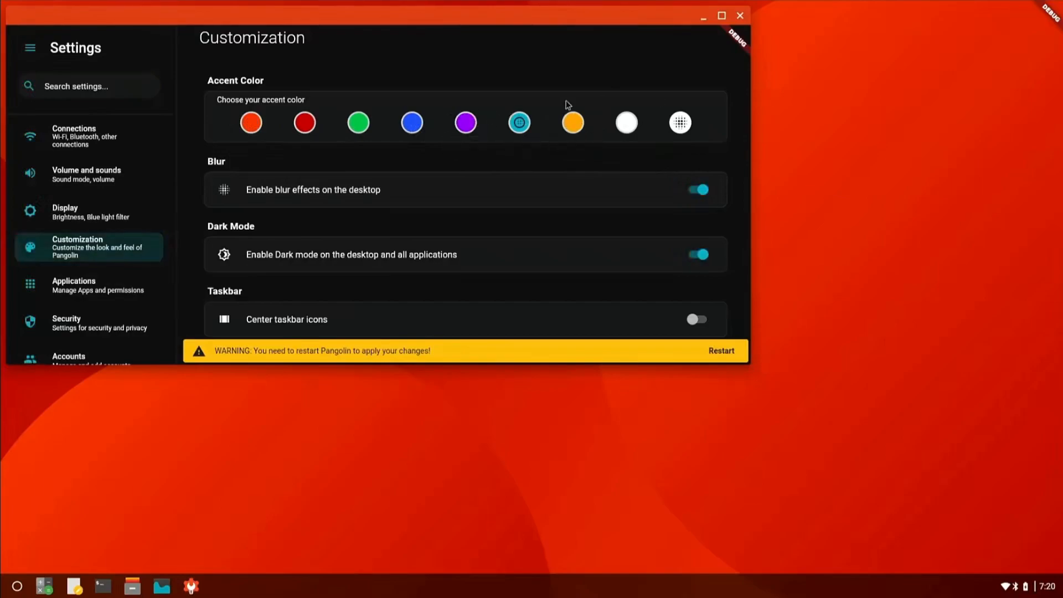
click(721, 14)
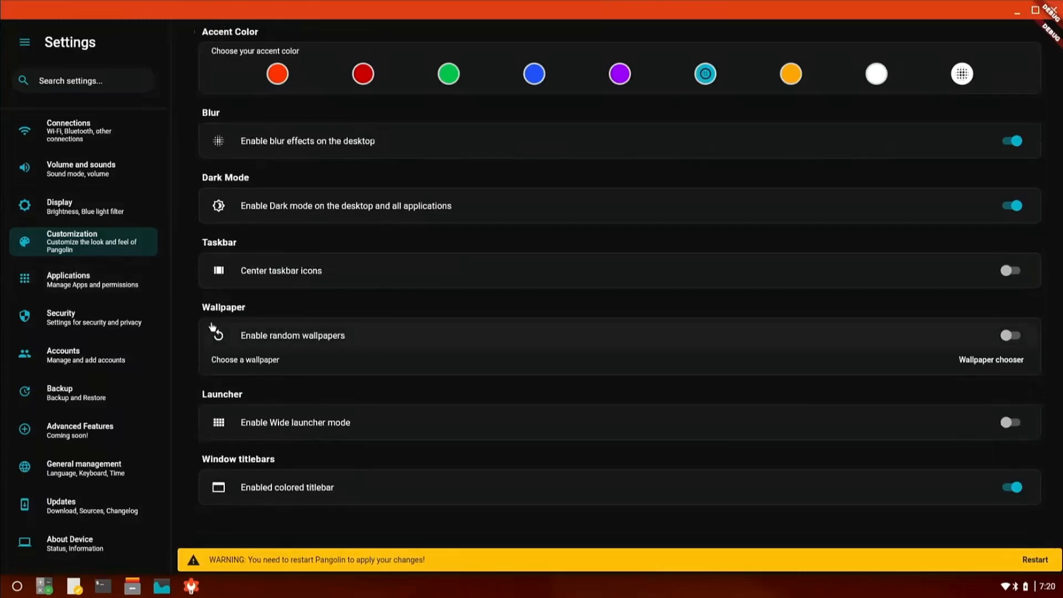
Toggle coloured titlebars off and close the empty Files window over Settings.
click(1009, 487)
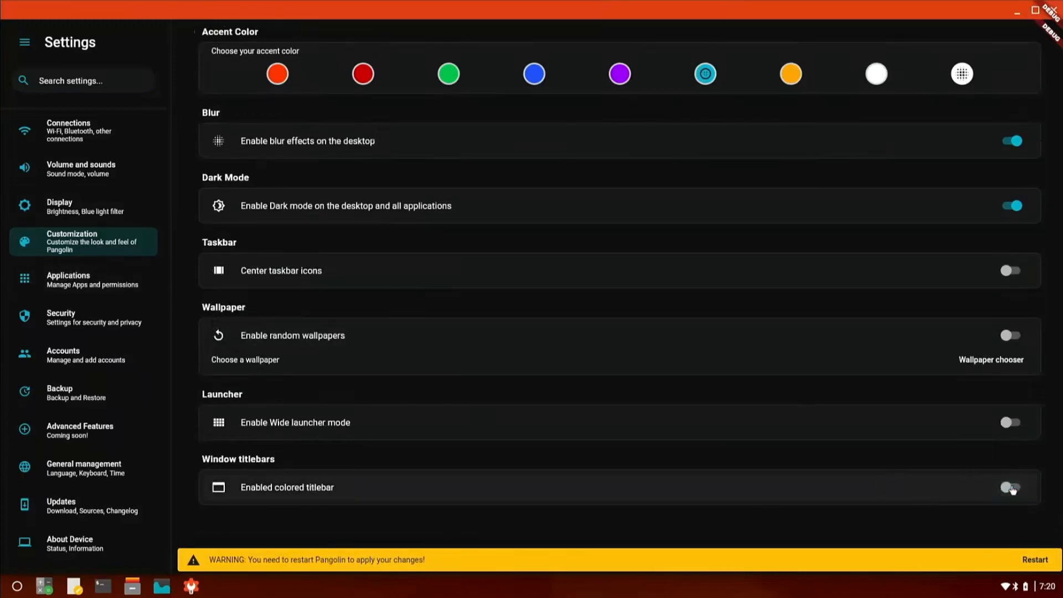
click(1034, 12)
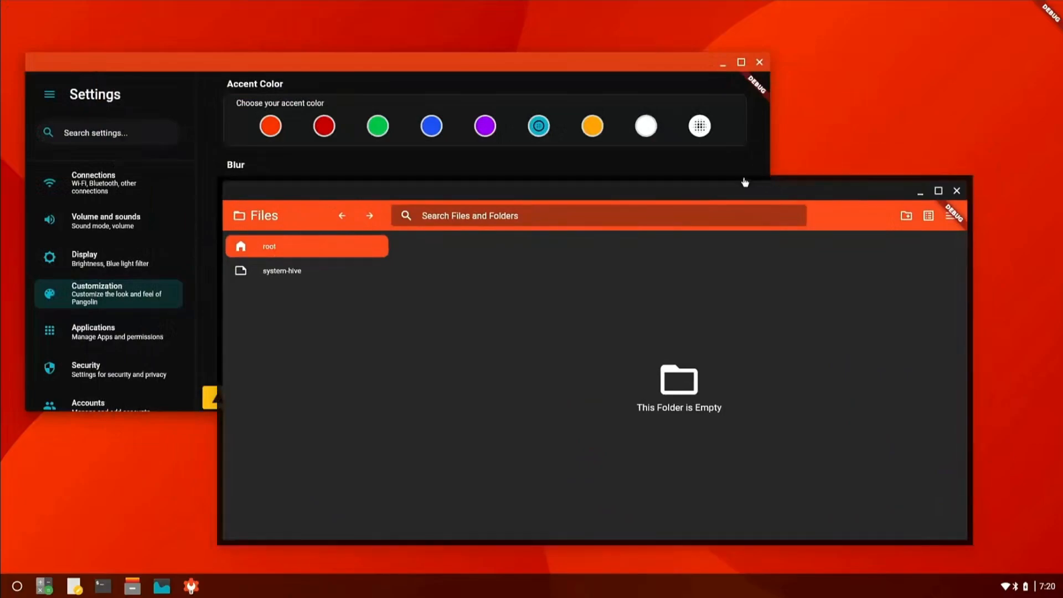
mouse_move(785, 182)
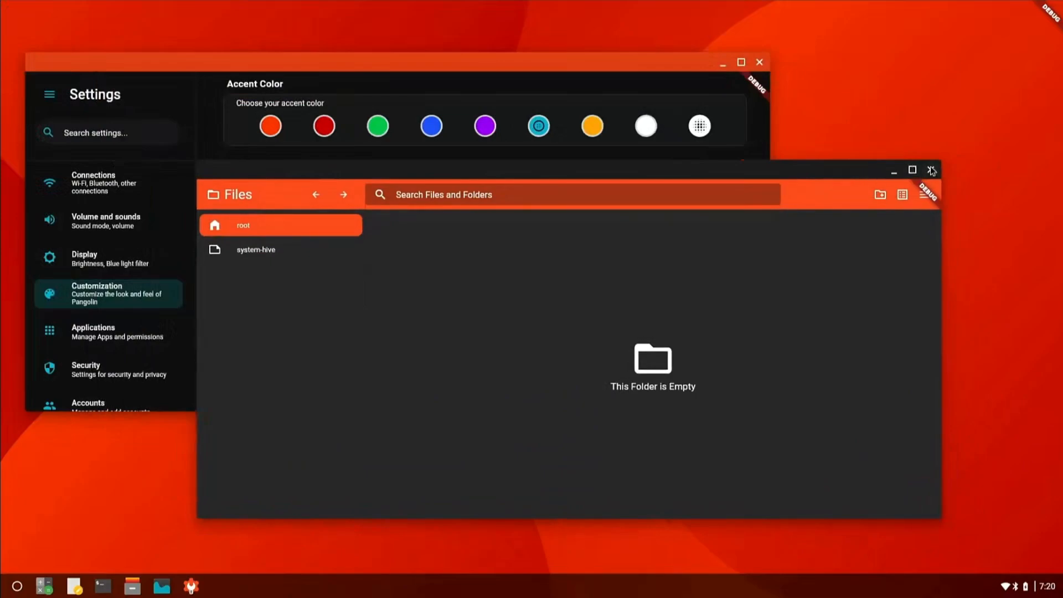
click(931, 170)
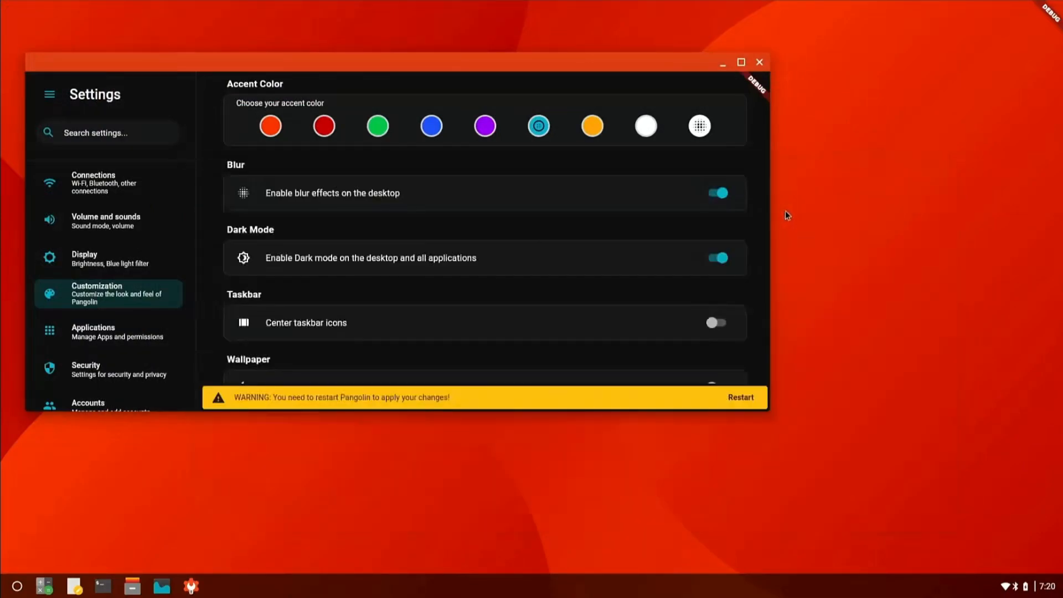
Enable centred taskbar icons and briefly toggle wide launcher mode on and off.
scroll(down, 3)
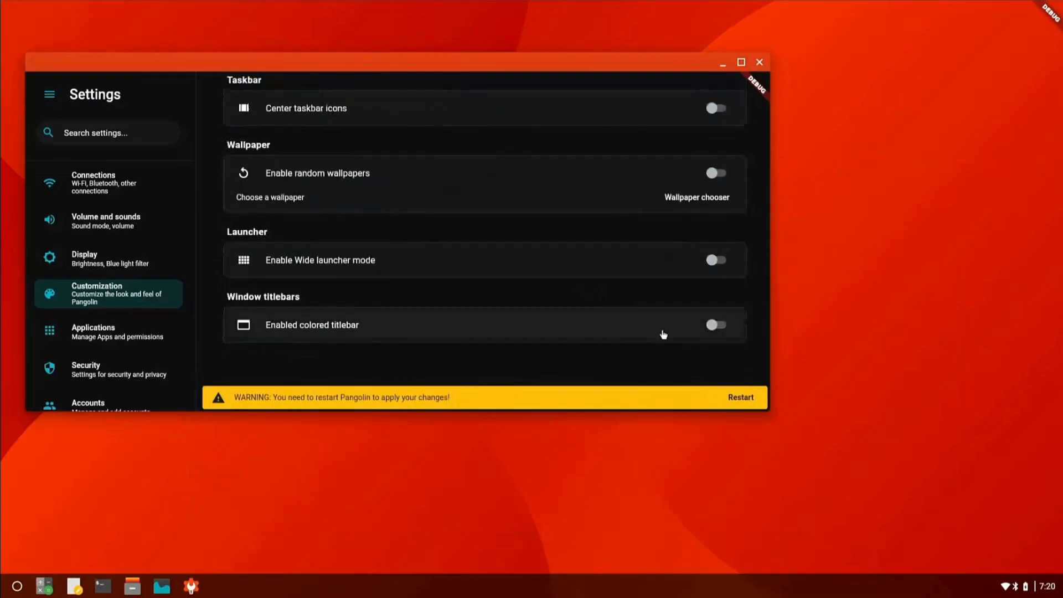
scroll(up, 3)
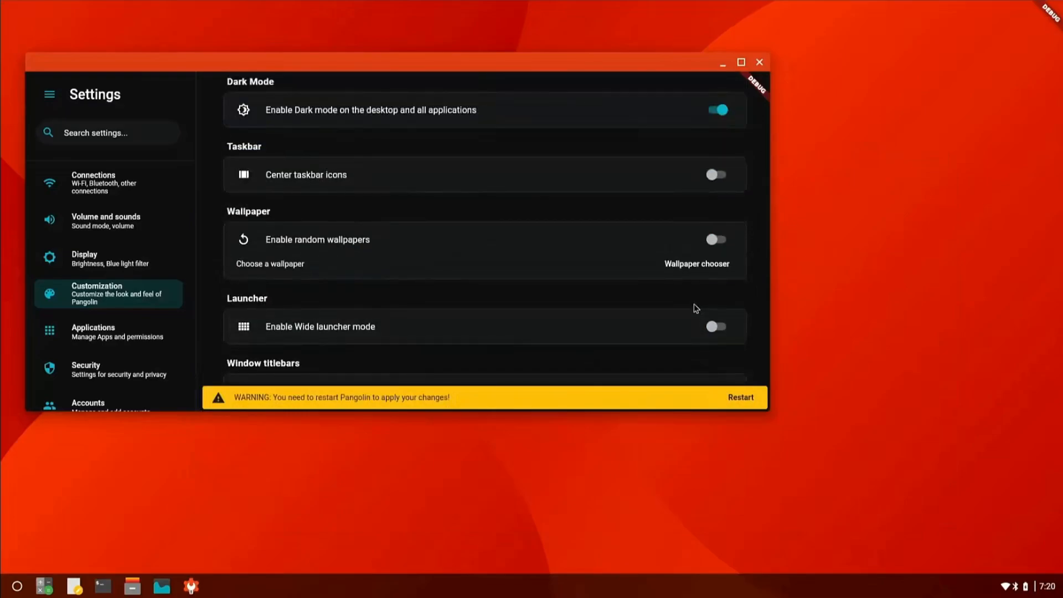
scroll(up, 3)
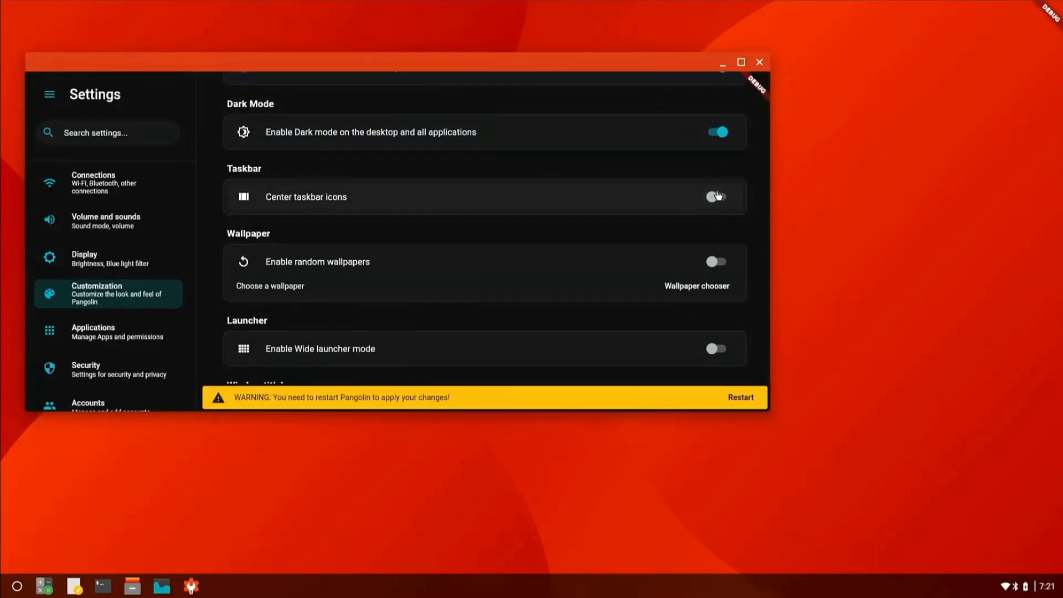
click(716, 197)
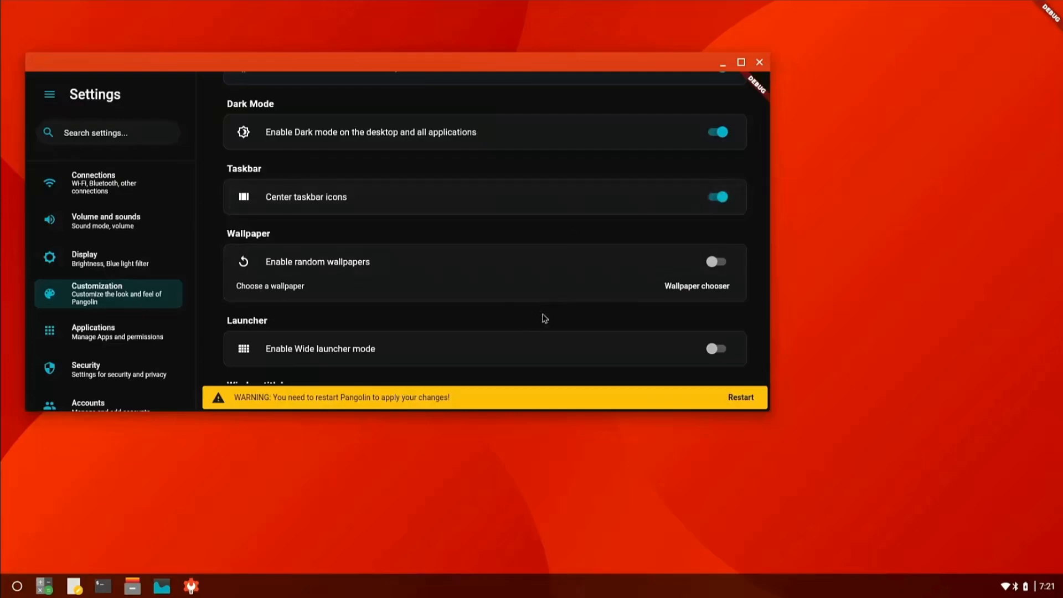
mouse_move(284, 588)
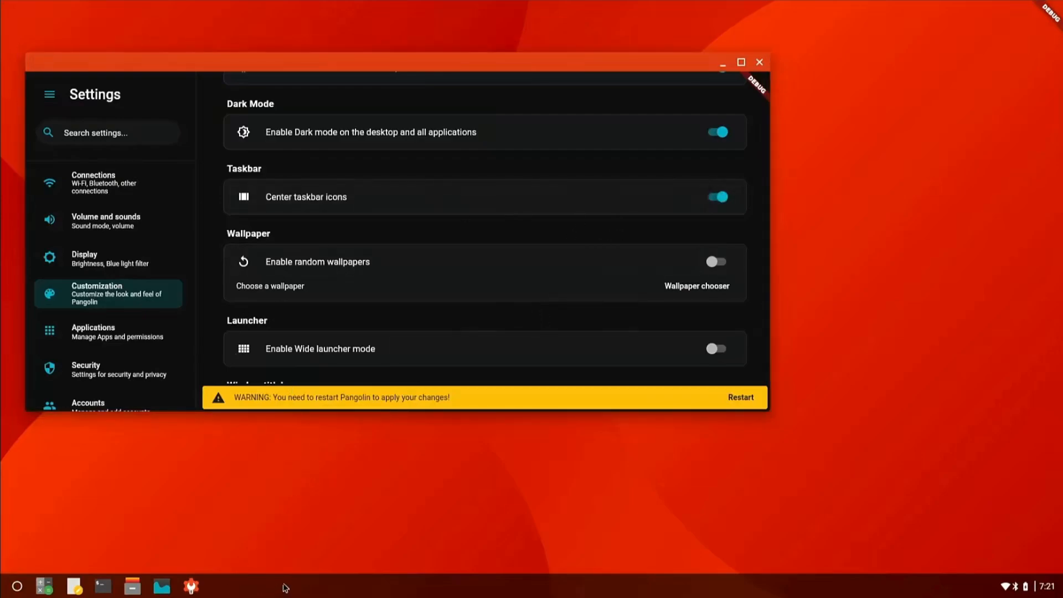
mouse_move(469, 269)
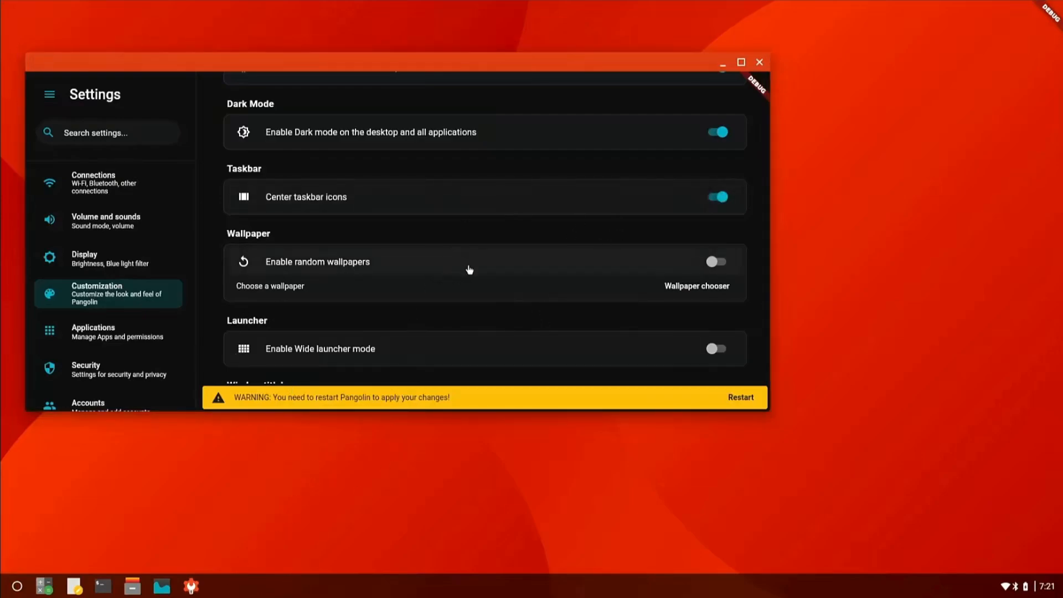
scroll(up, 3)
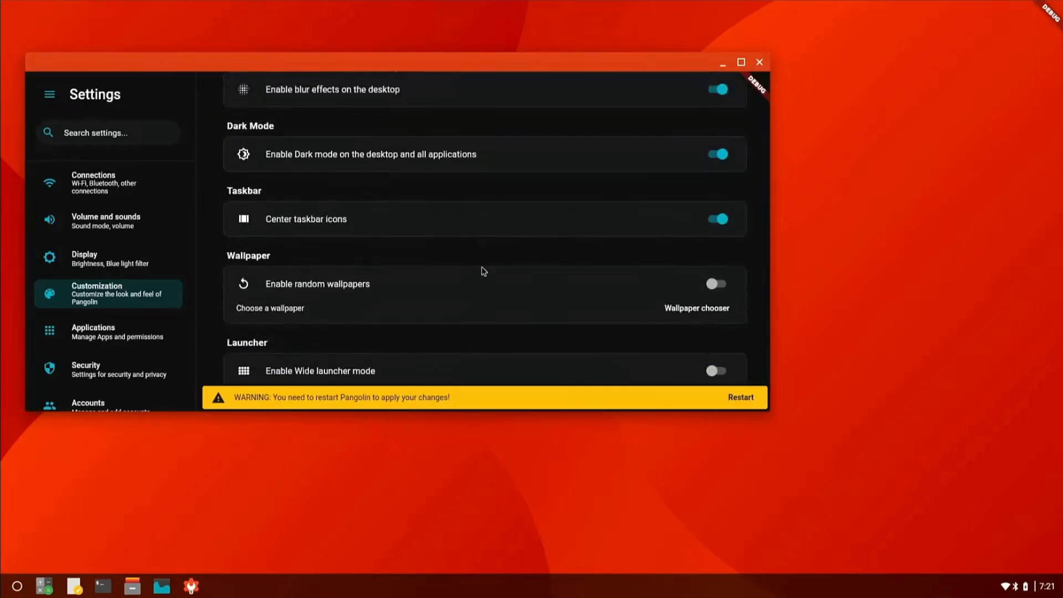
scroll(down, 3)
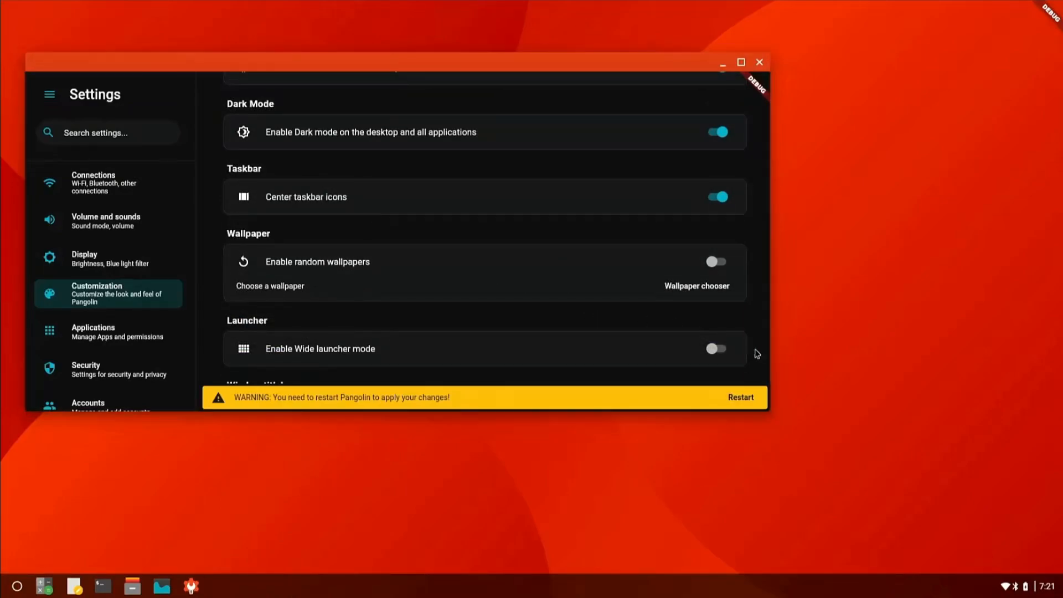
click(715, 348)
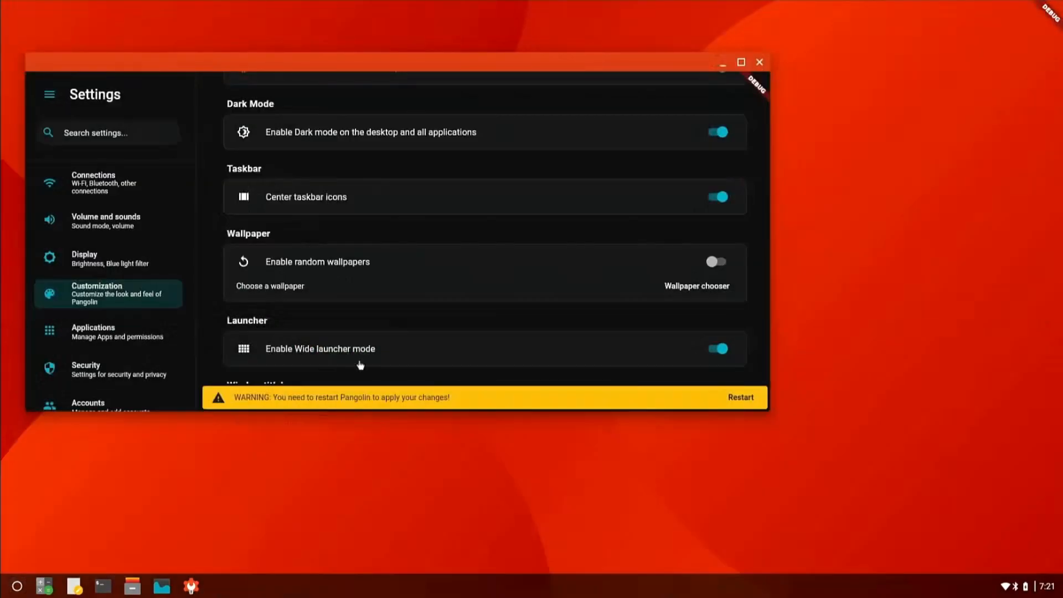
click(716, 348)
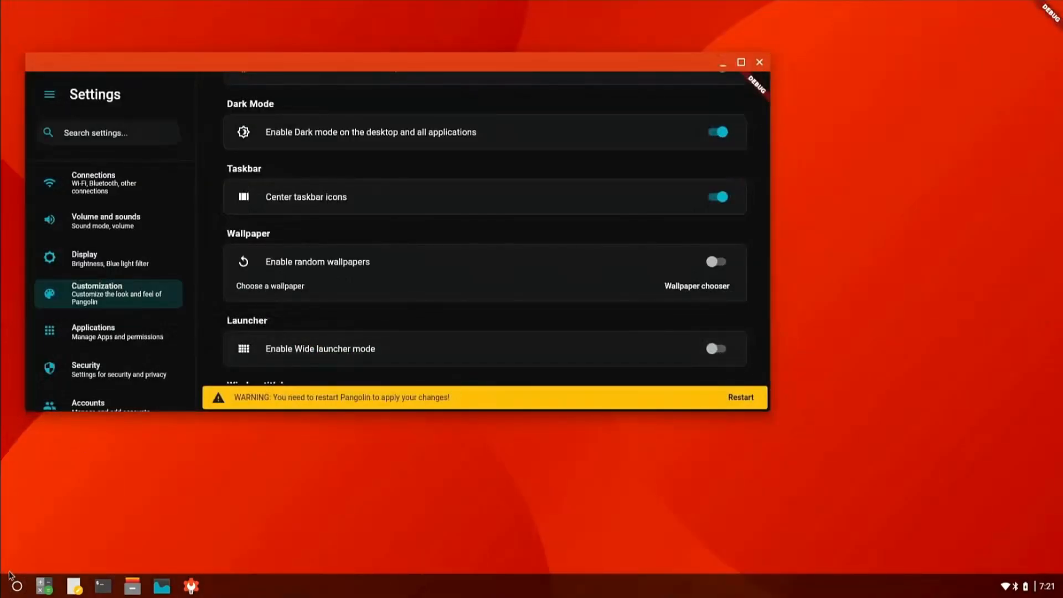
mouse_move(592, 268)
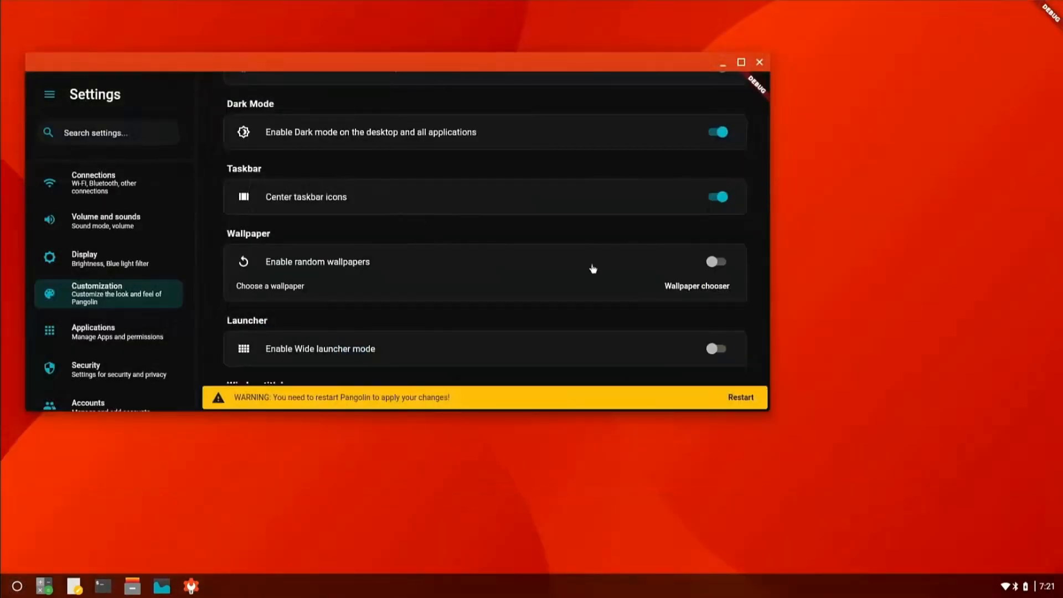
Turn coloured window titlebars back on, leaving wide launcher mode off.
scroll(up, 3)
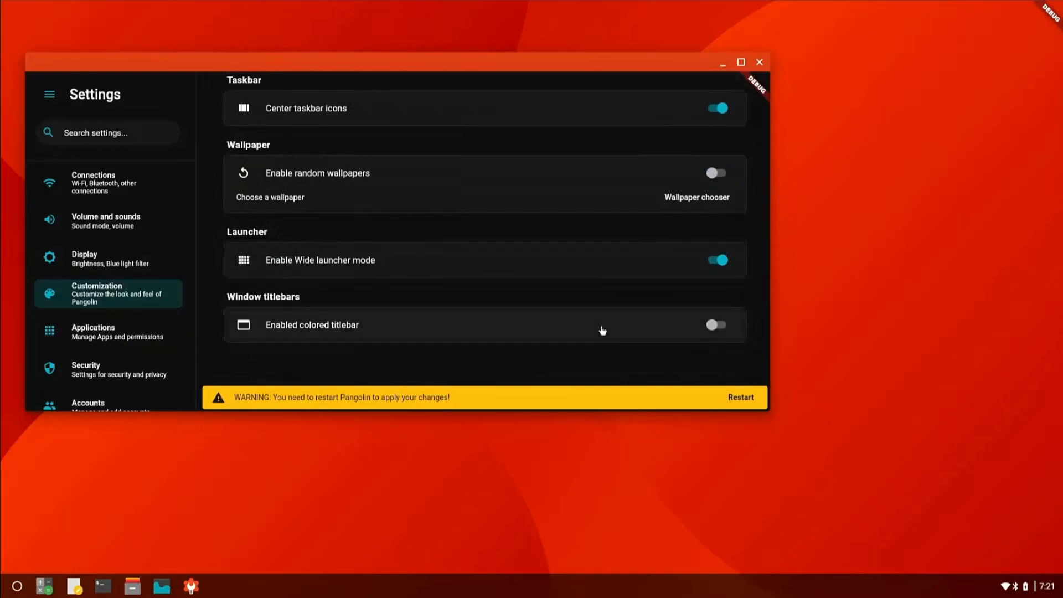
click(716, 324)
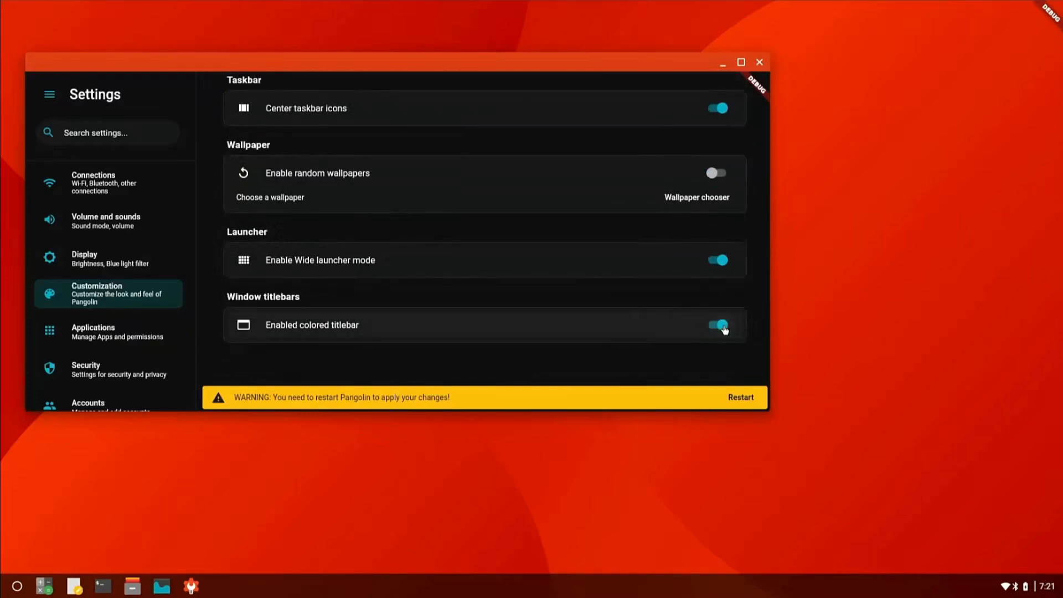
click(716, 259)
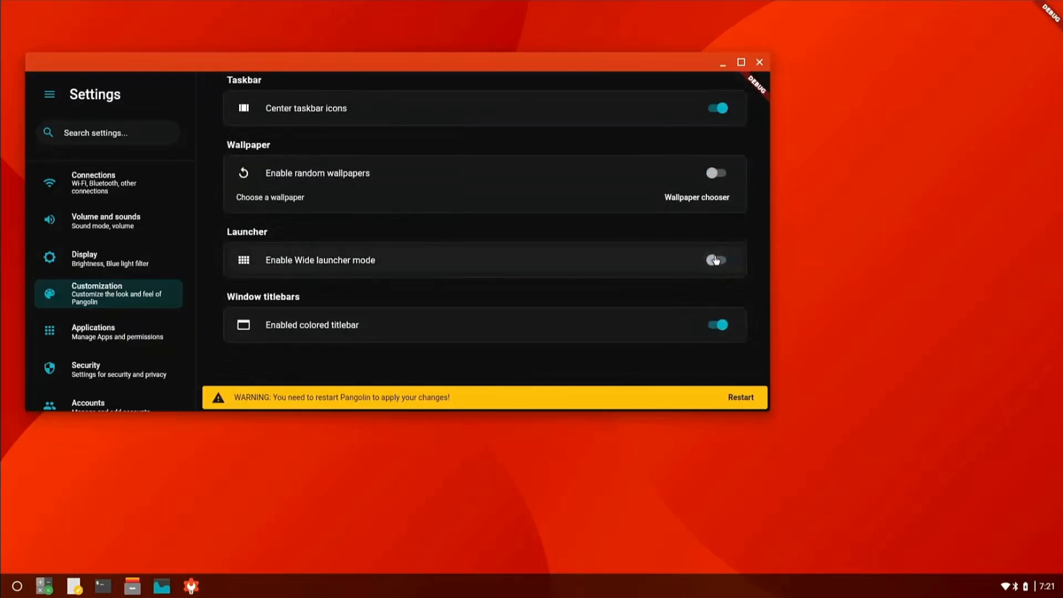
click(716, 259)
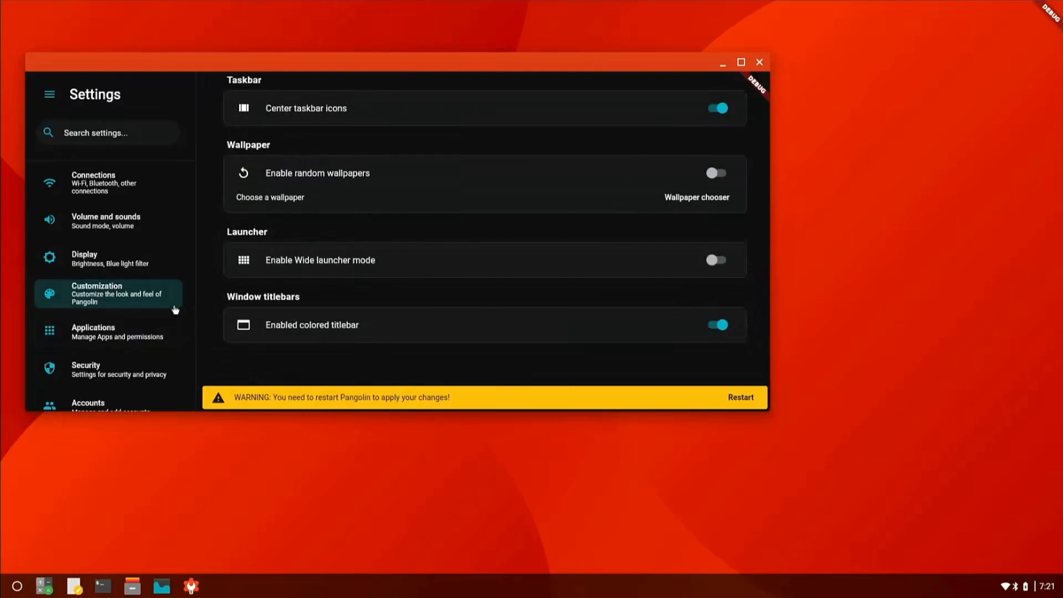
Step through the Applications, Security, Accounts, Backup and Advanced features pages.
scroll(up, 3)
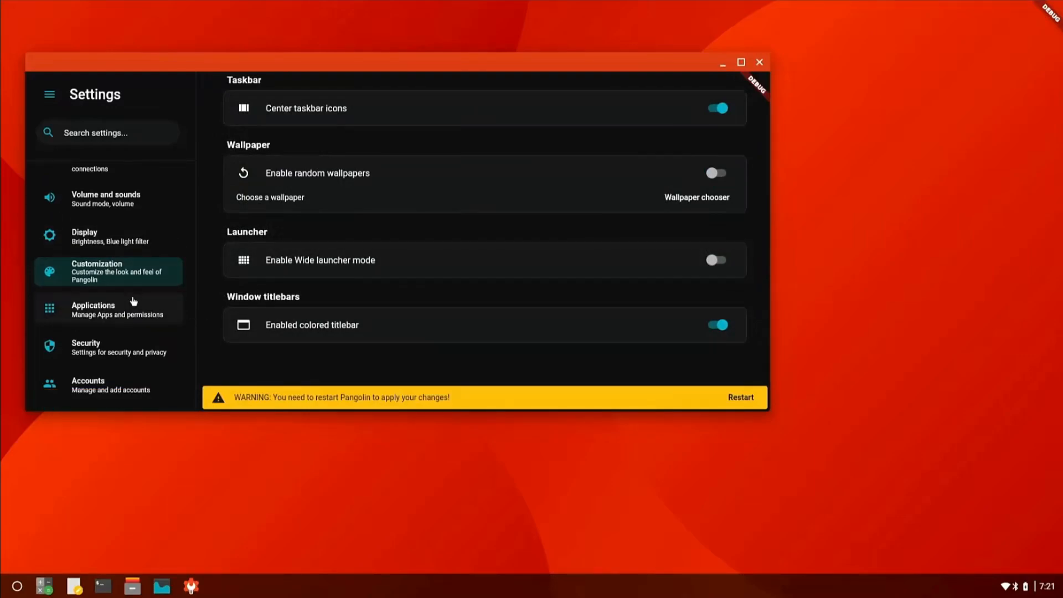
click(107, 309)
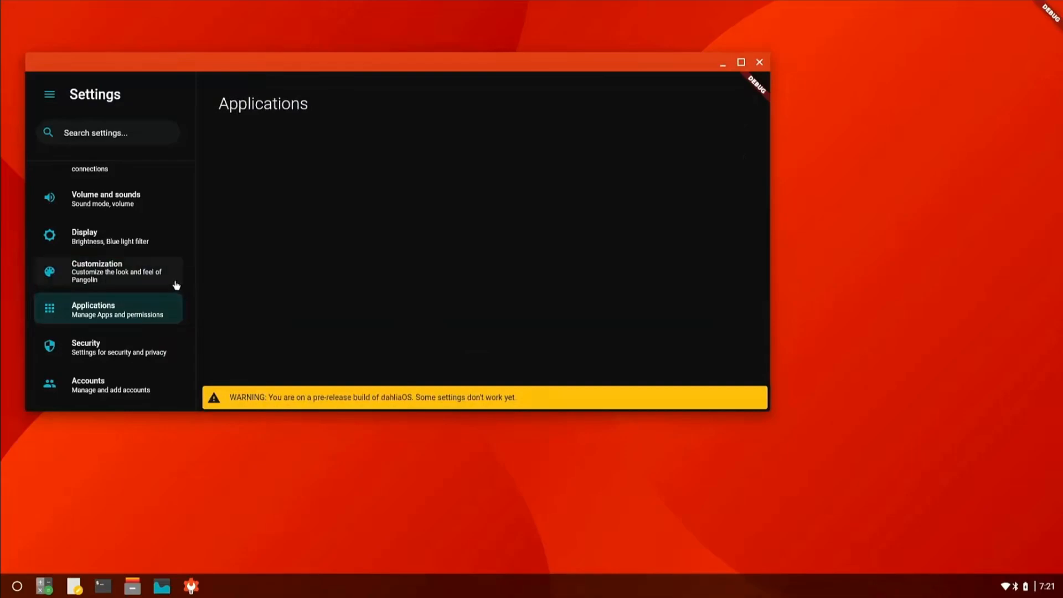
scroll(down, 3)
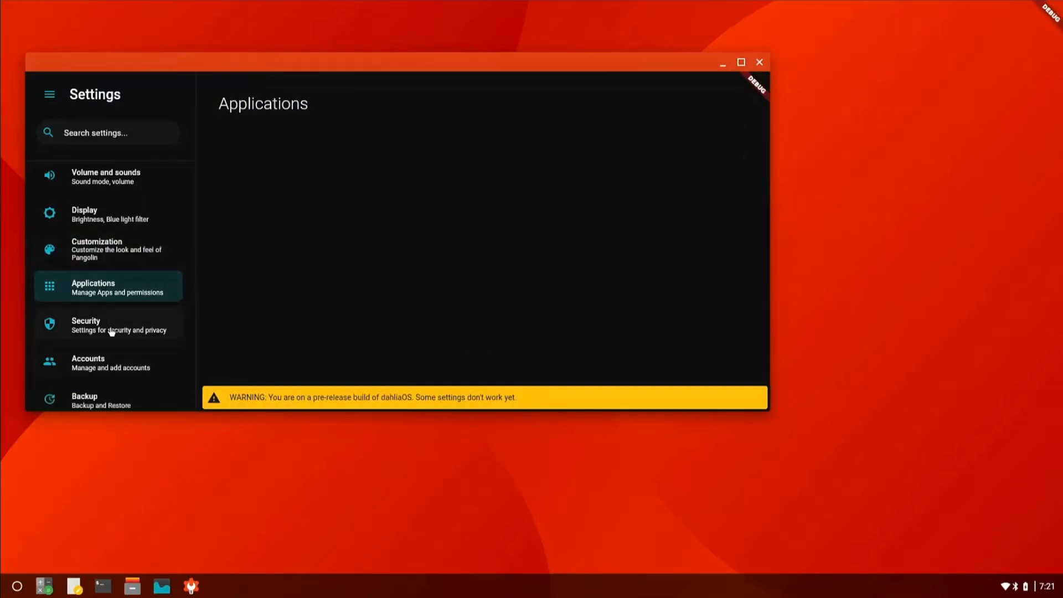
click(108, 326)
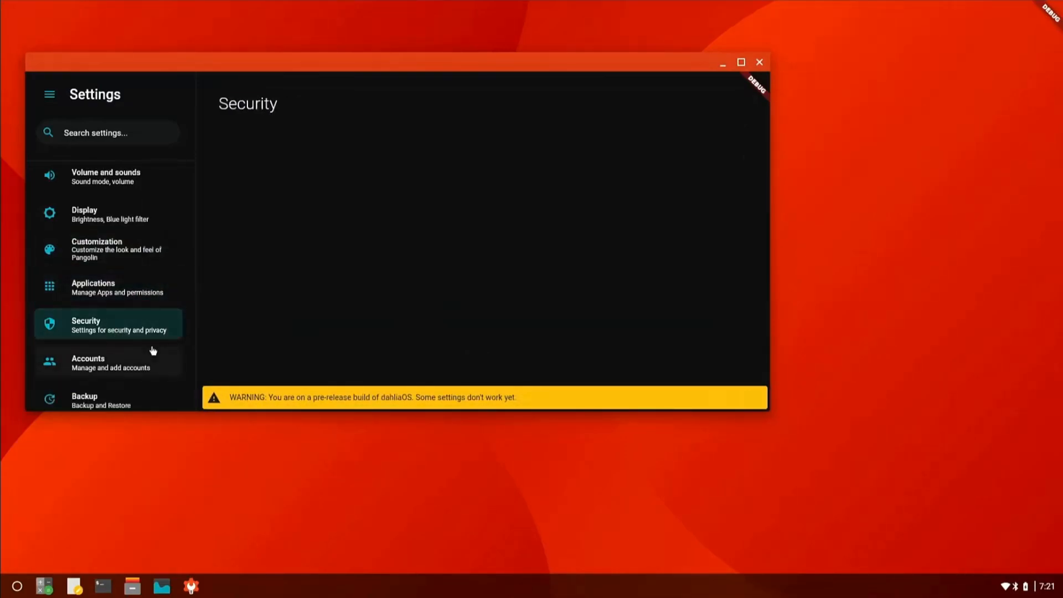
click(109, 361)
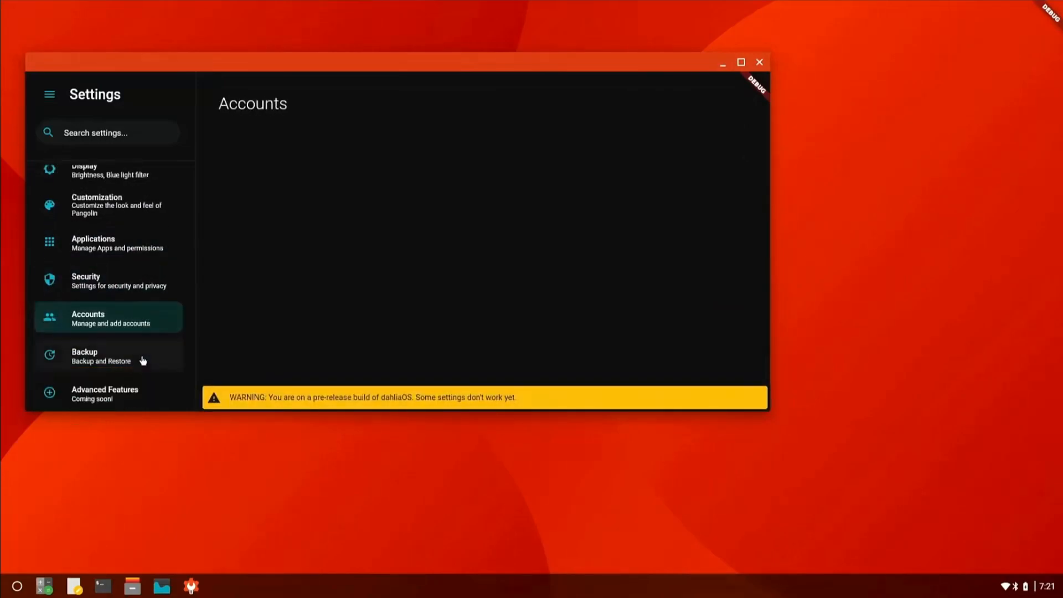
click(101, 356)
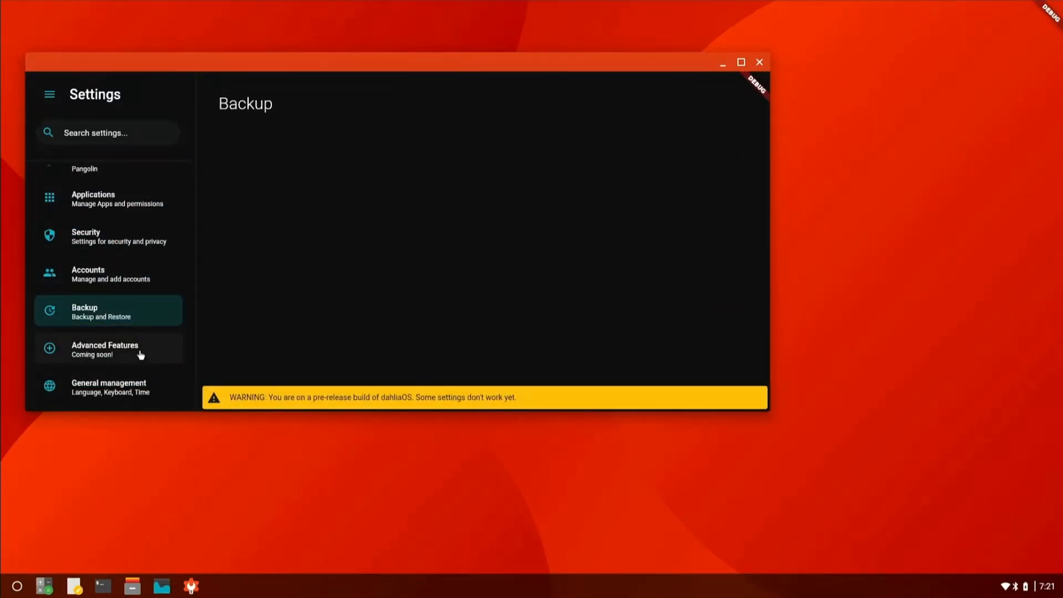
click(107, 348)
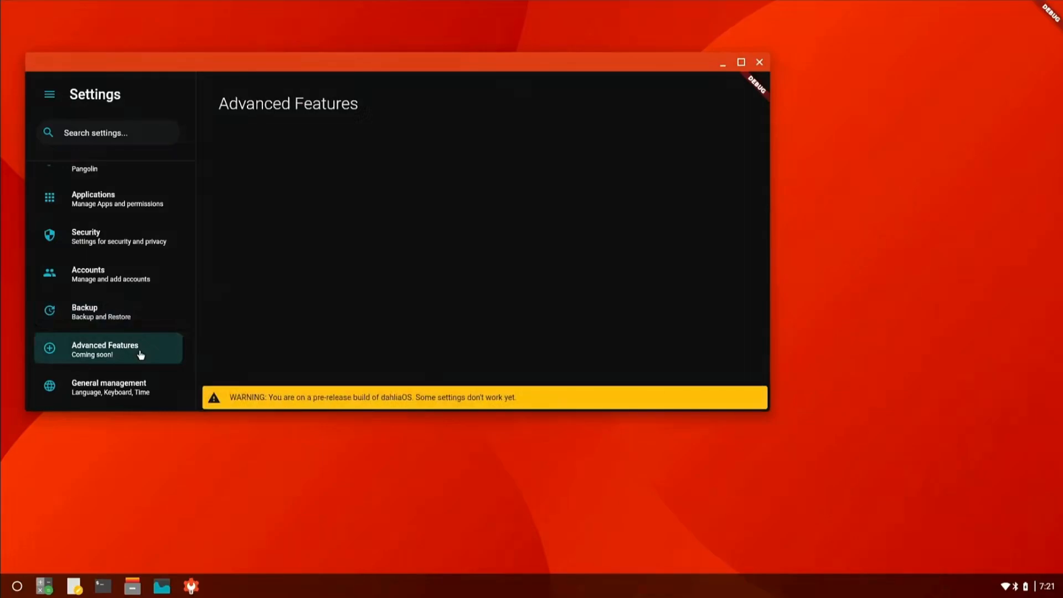
mouse_move(125, 387)
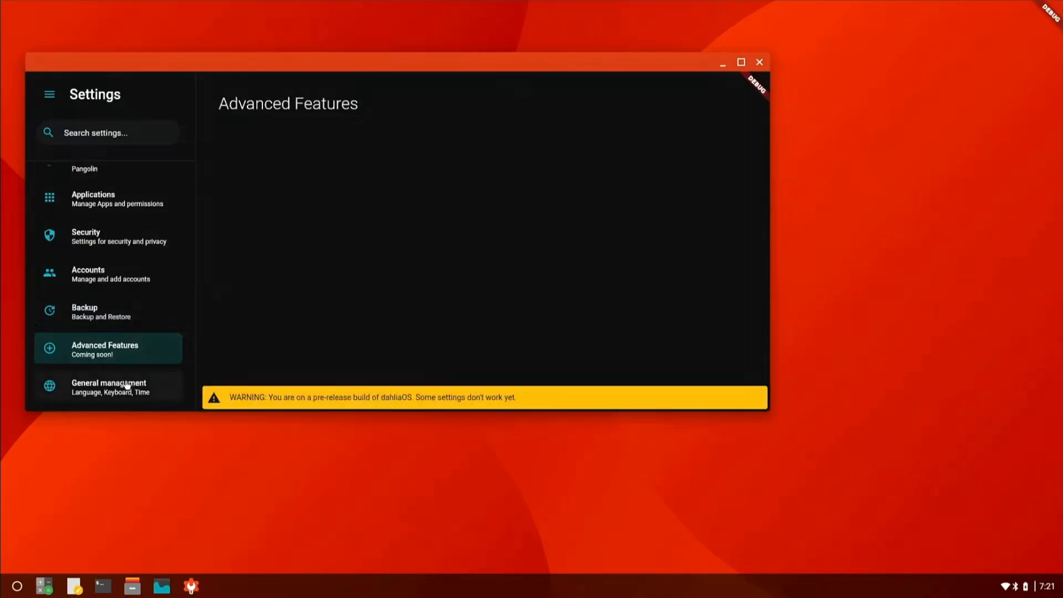
On the General page enable Show seconds in the clock and bring up quick settings.
click(107, 386)
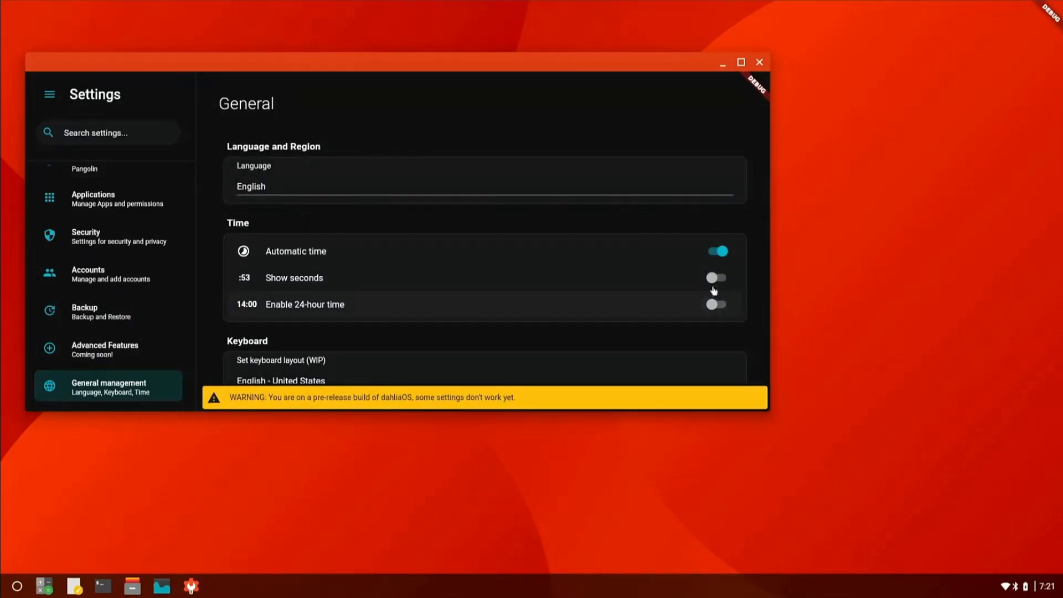
click(715, 276)
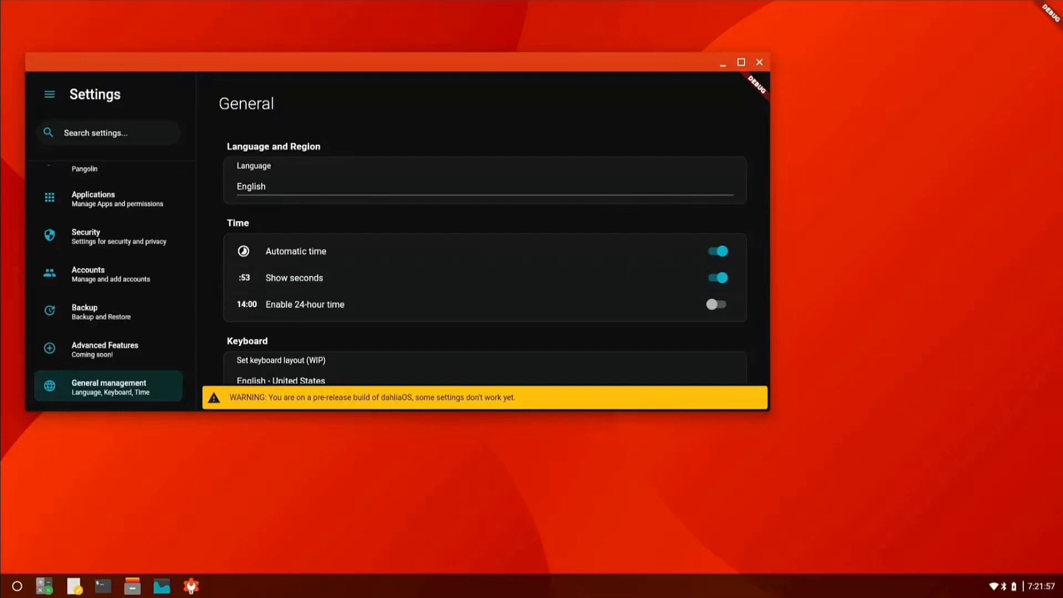
click(1010, 586)
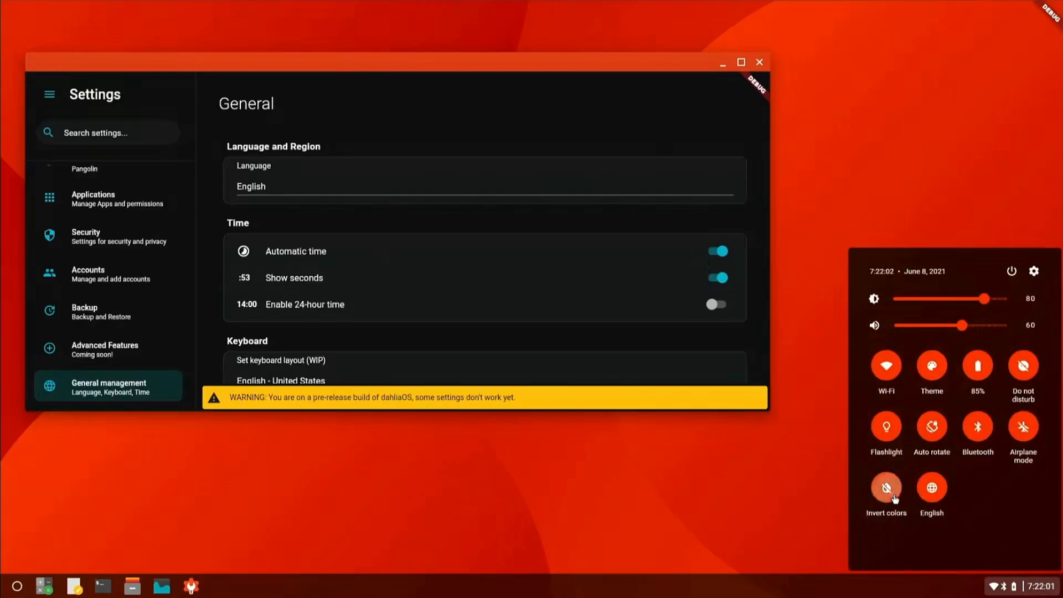
mouse_move(987, 446)
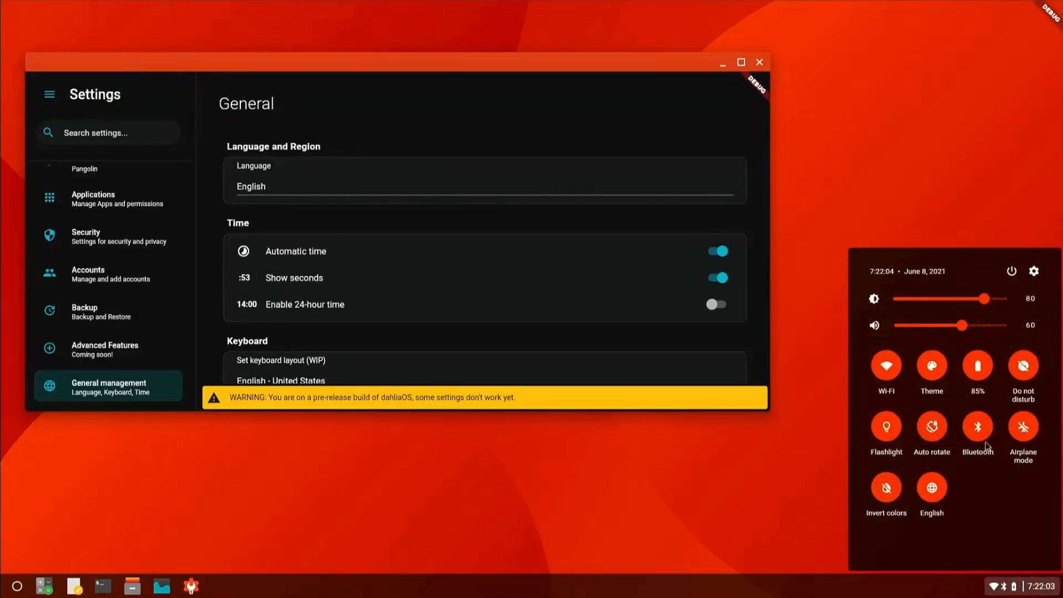
mouse_move(466, 264)
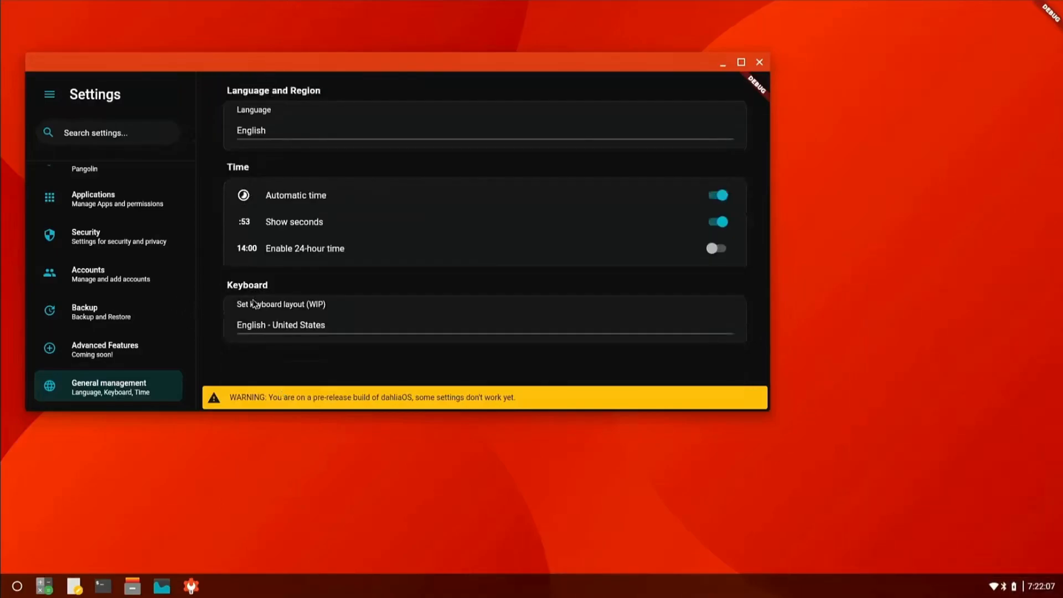
View the Updates page, then the About Device page with the version information.
scroll(down, 3)
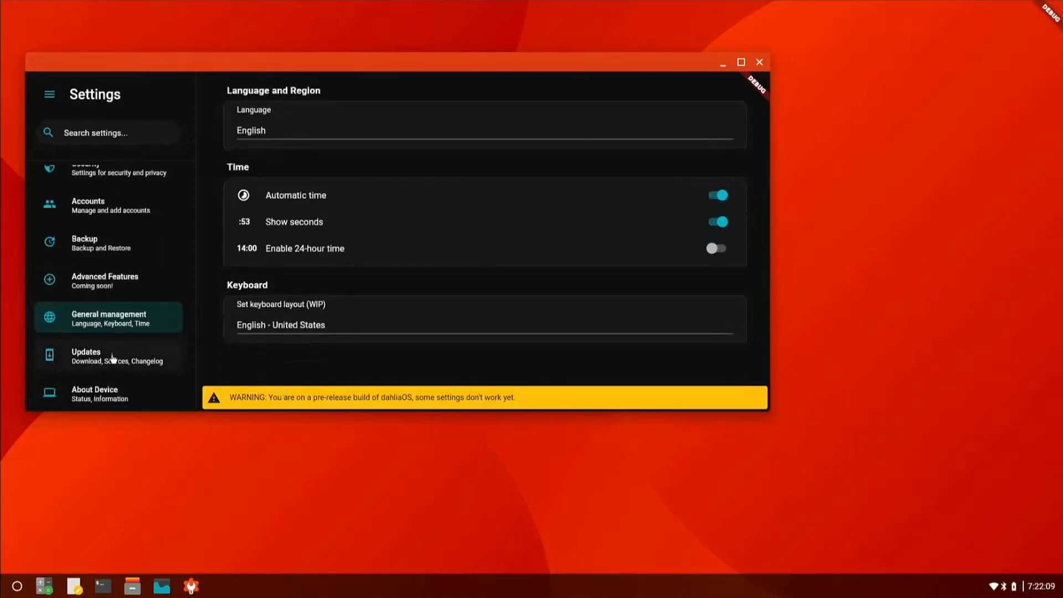
click(108, 355)
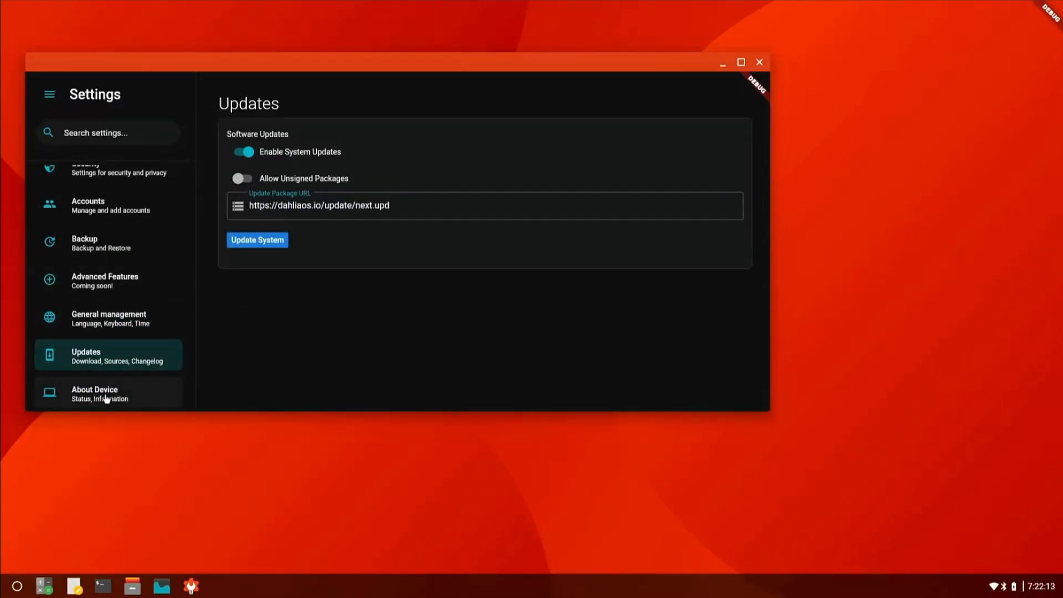
click(99, 393)
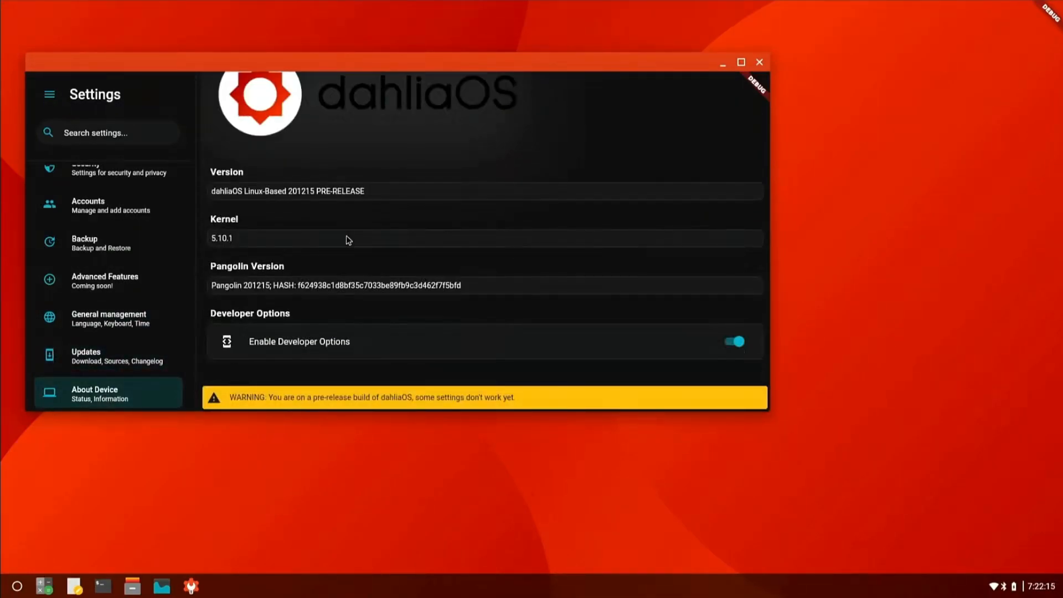
mouse_move(301, 299)
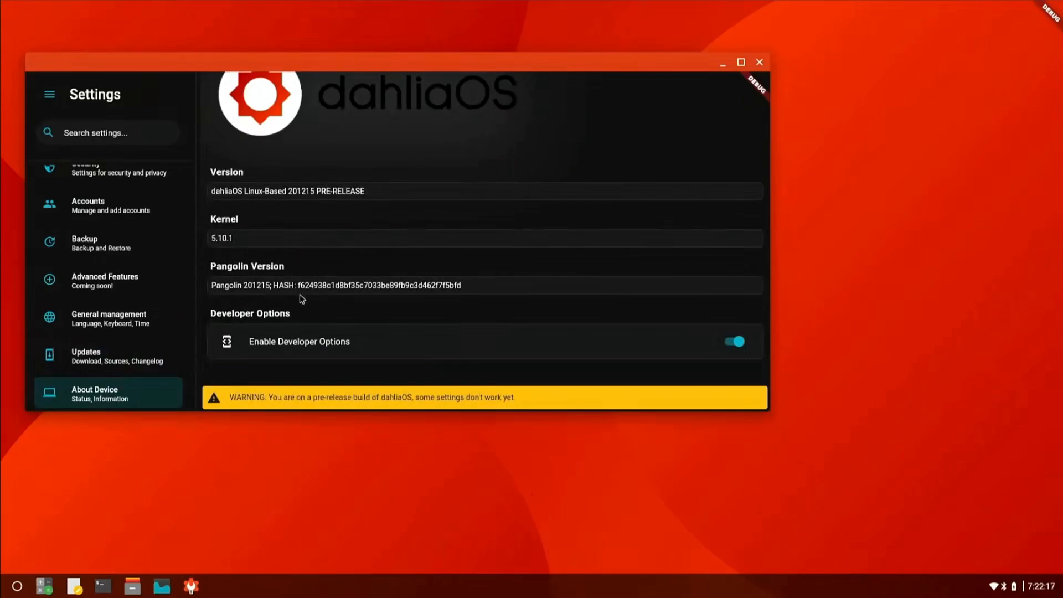
Show the Display settings with brightness, blue light filter and resolution controls.
scroll(up, 3)
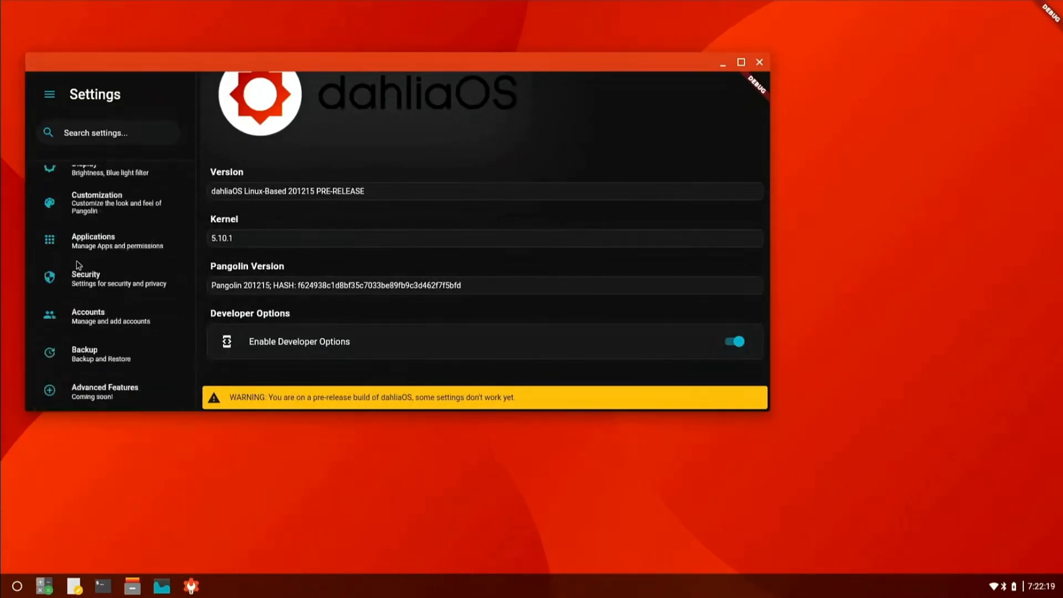
scroll(up, 3)
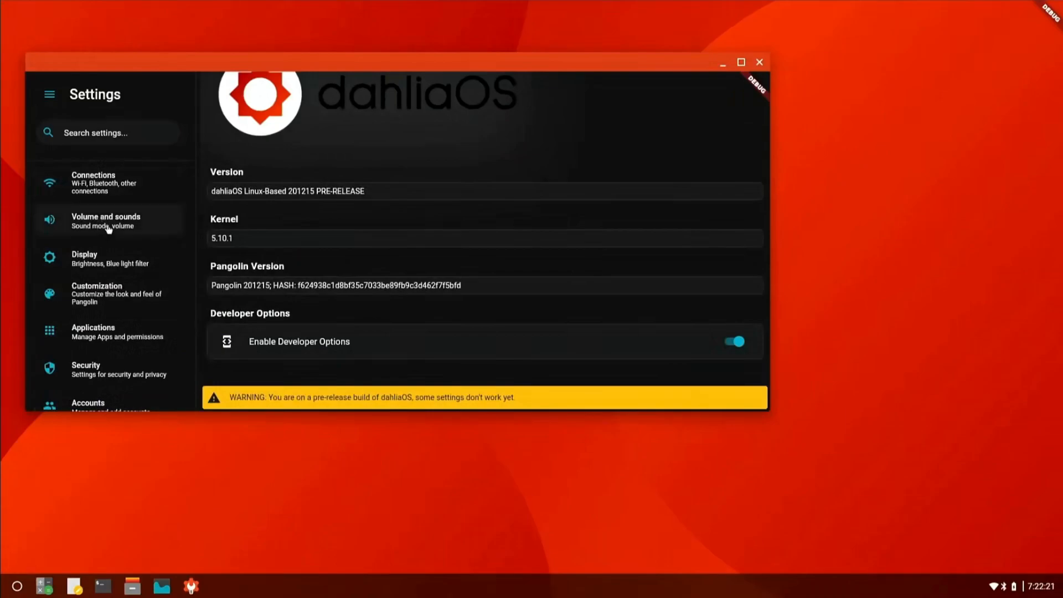
click(108, 258)
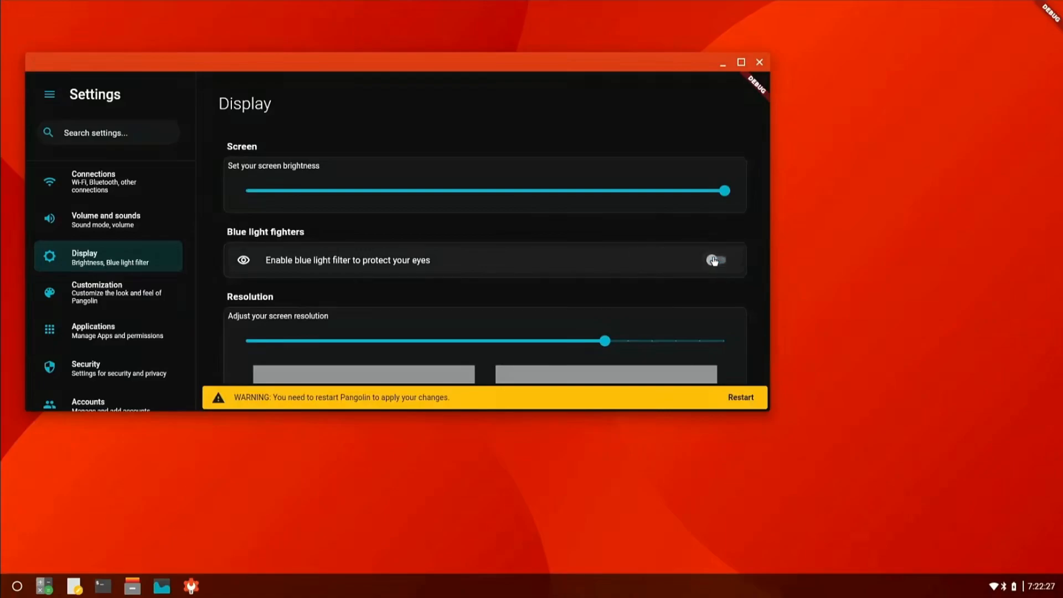
scroll(down, 3)
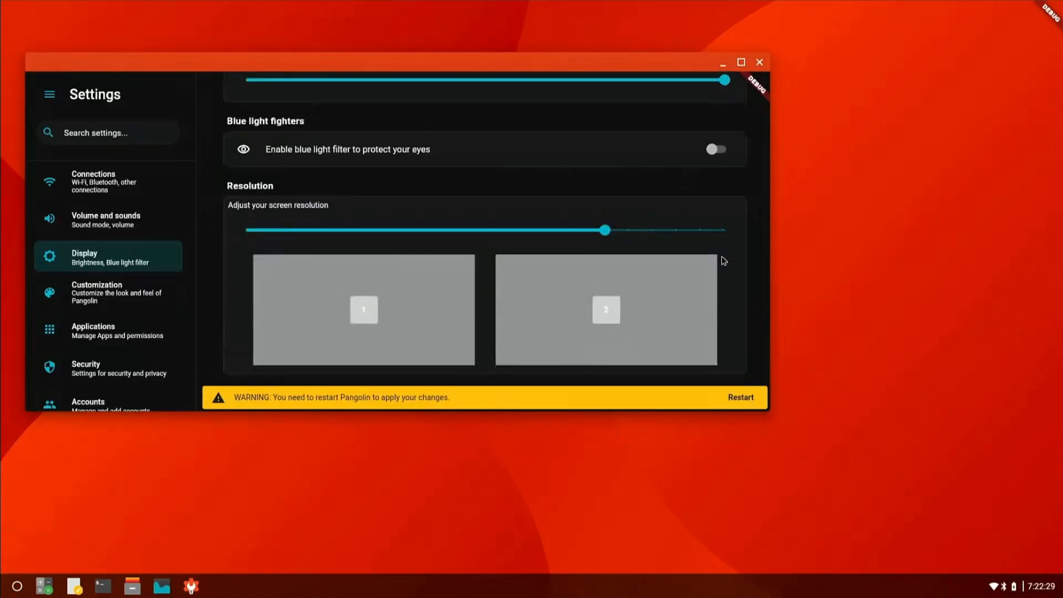
scroll(up, 3)
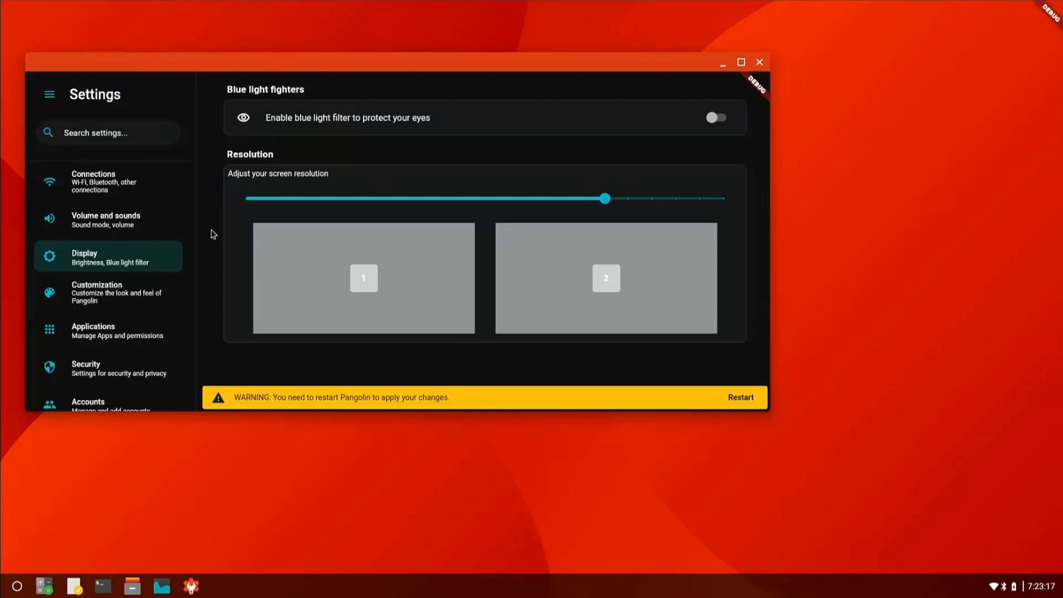
mouse_move(40, 30)
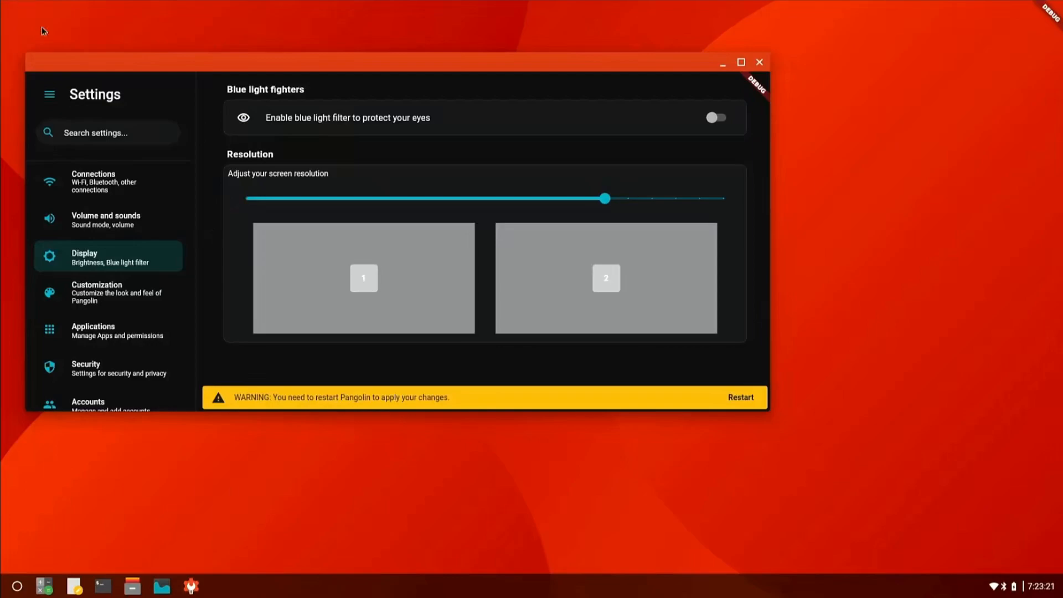
Return to the Settings home, close Settings and launch Calculator from the taskbar.
click(49, 93)
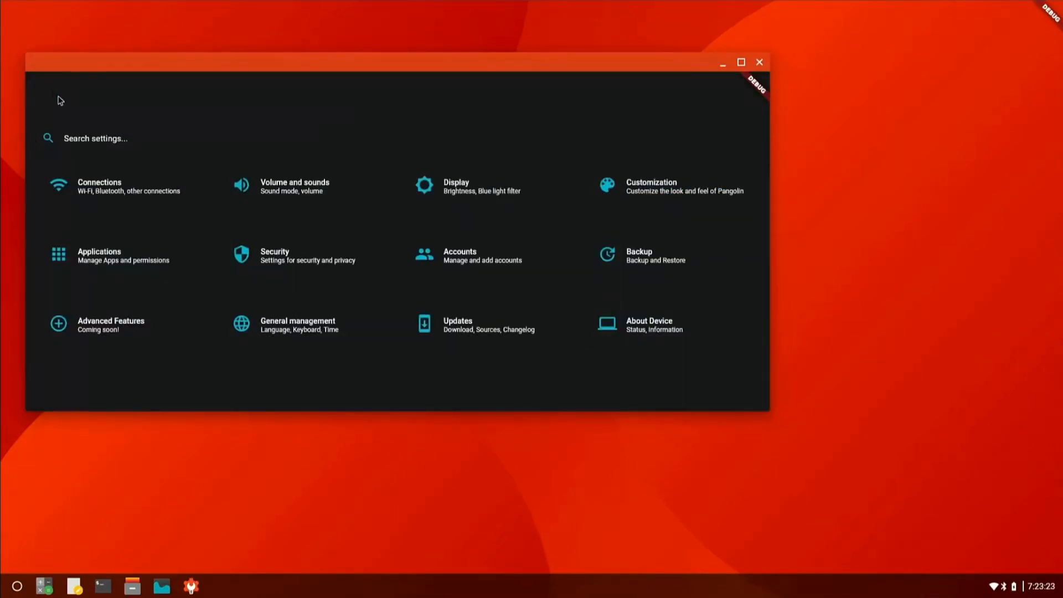
mouse_move(781, 57)
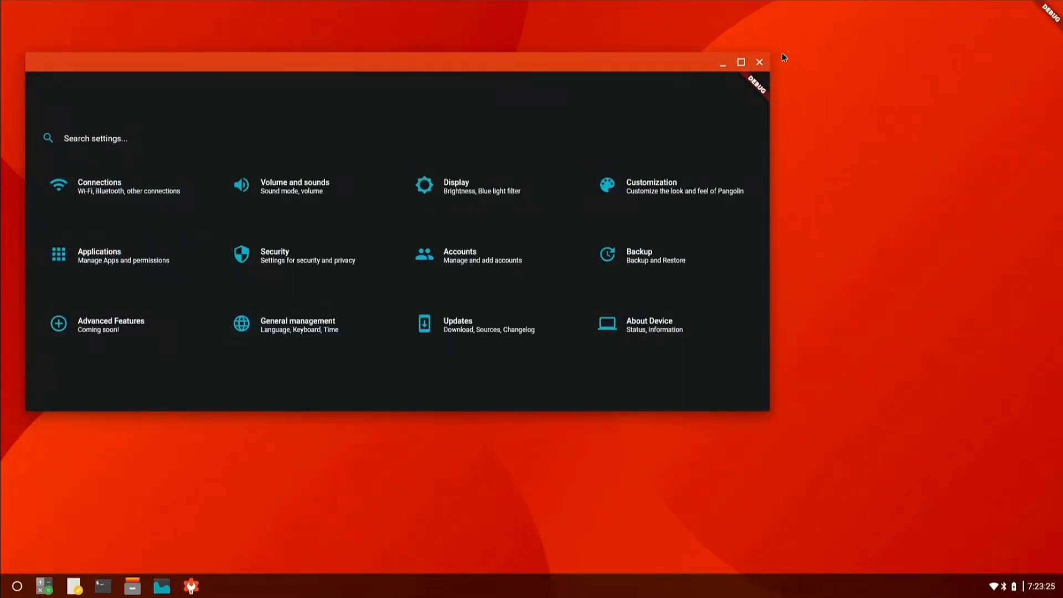
click(758, 62)
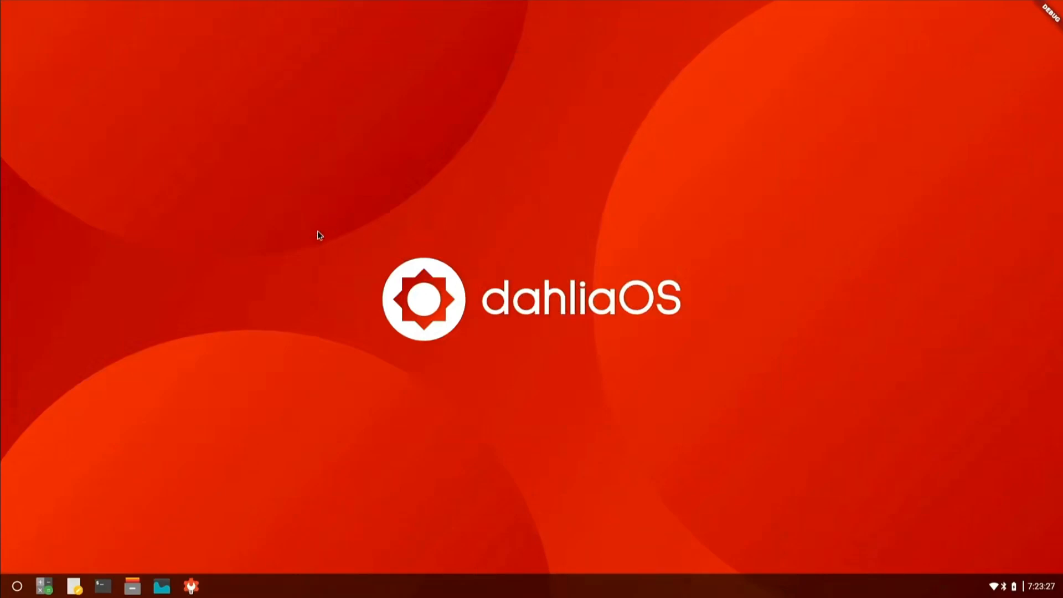
click(43, 586)
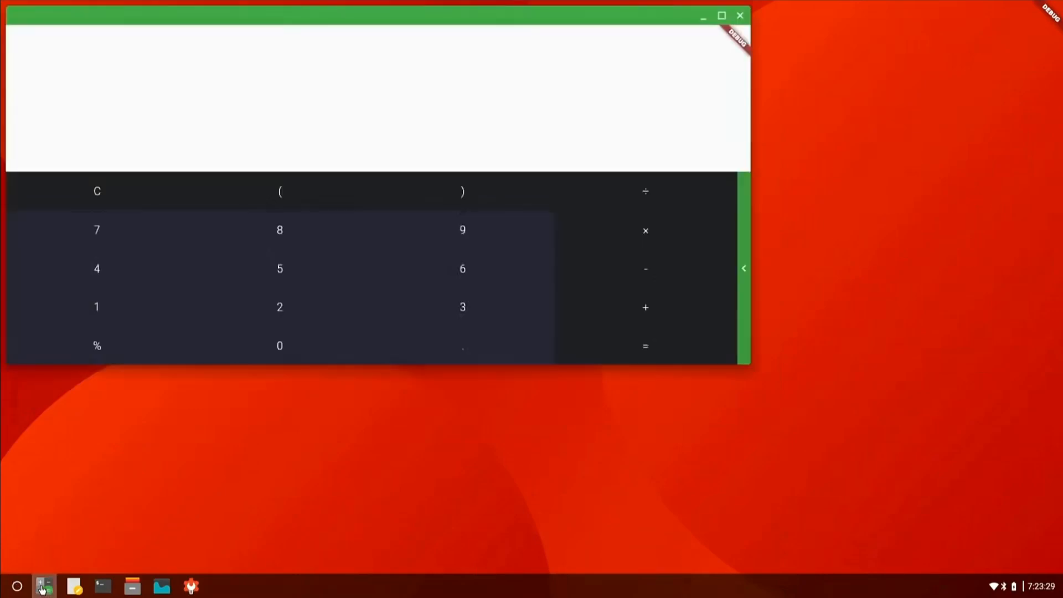
Work out 2+2 to get 4 and slide open the scientific function panel.
click(279, 306)
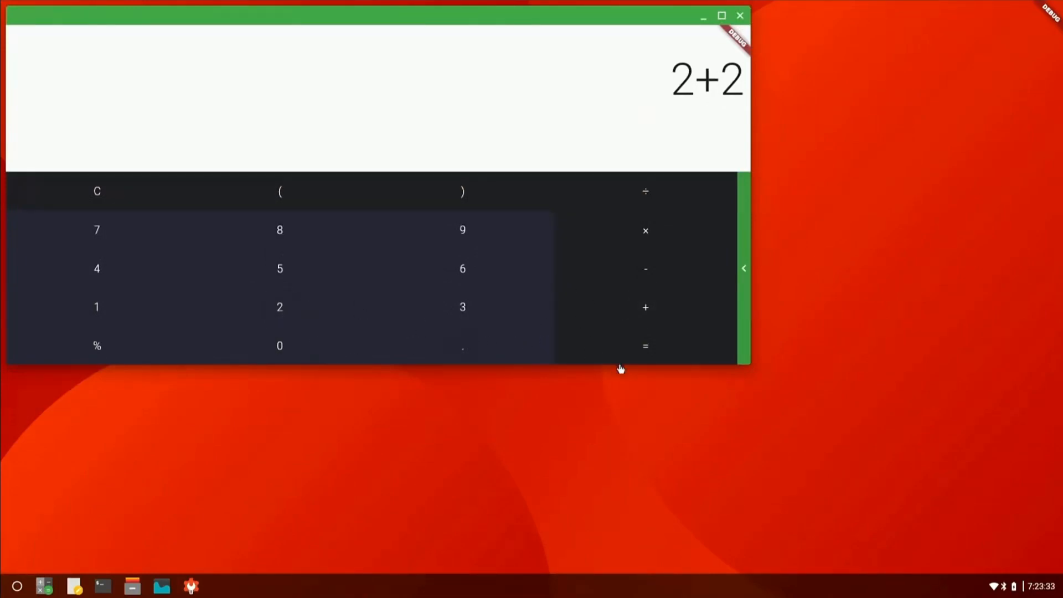
click(644, 346)
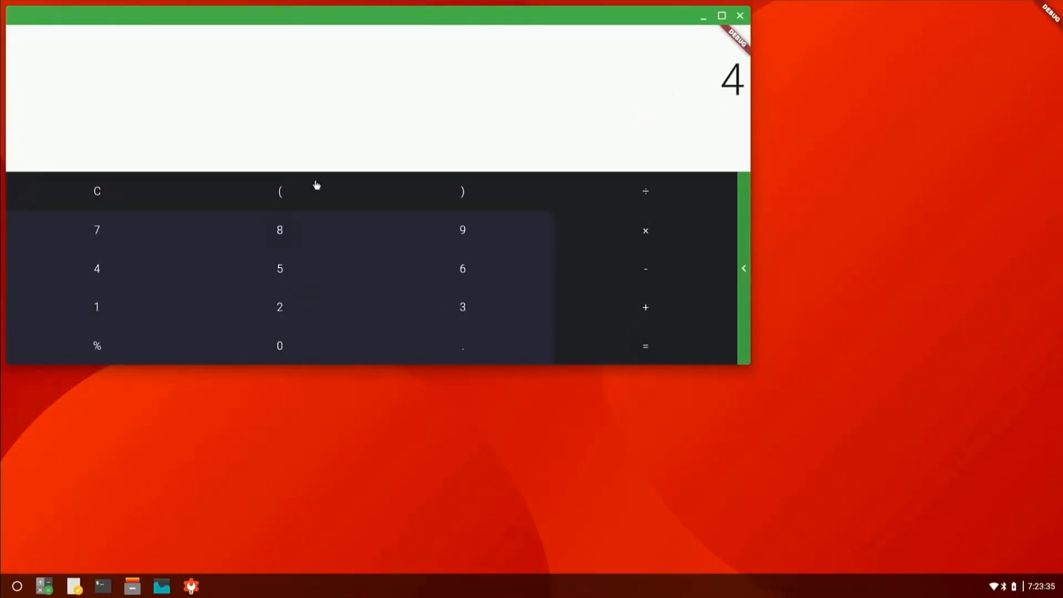
mouse_move(857, 44)
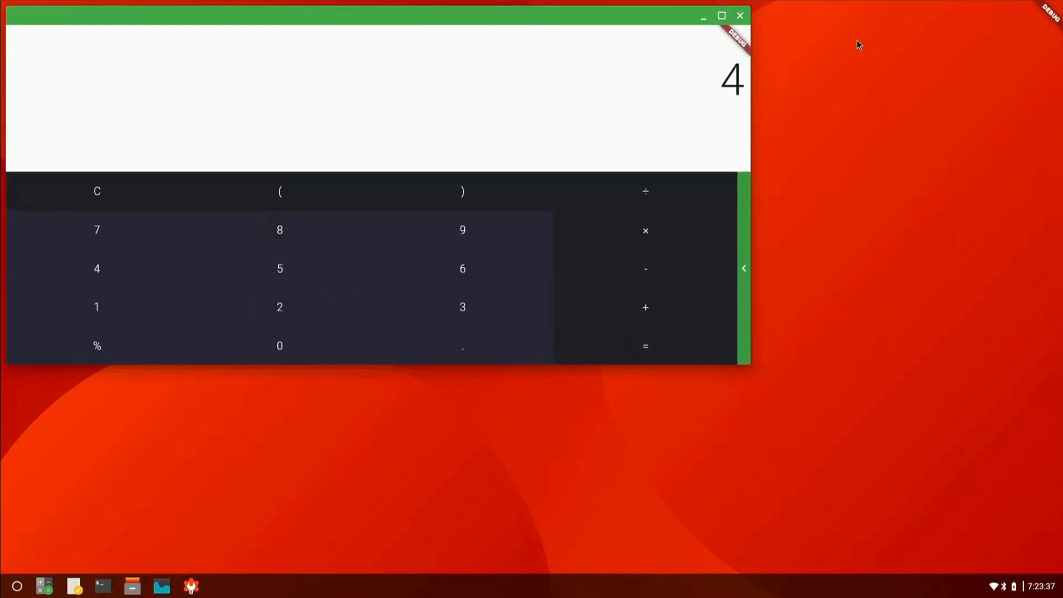
click(742, 268)
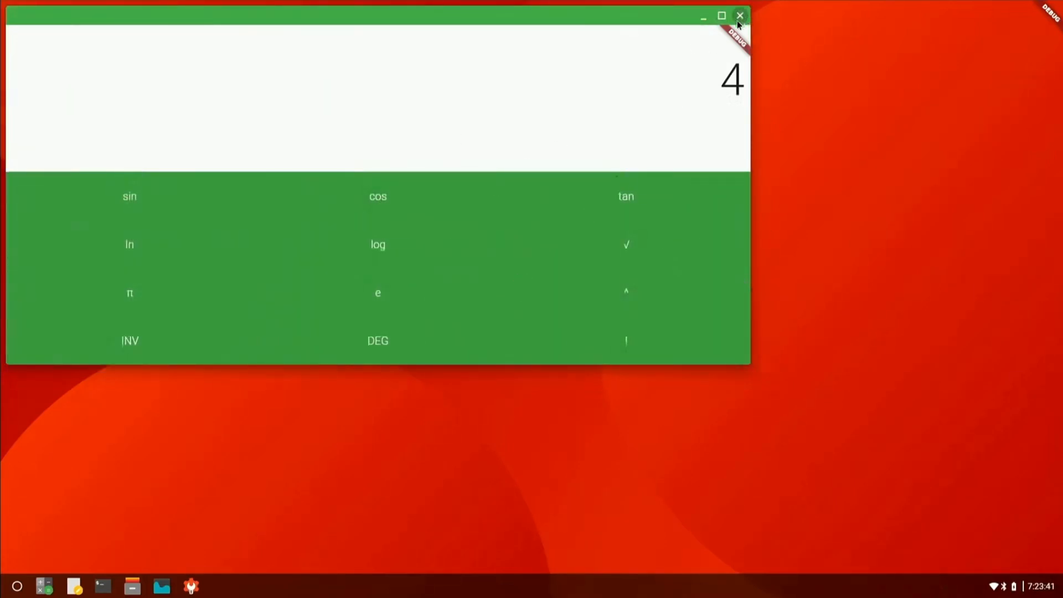
Close the calculator, launch Terminal and run uname to print kernel name and build version.
click(739, 15)
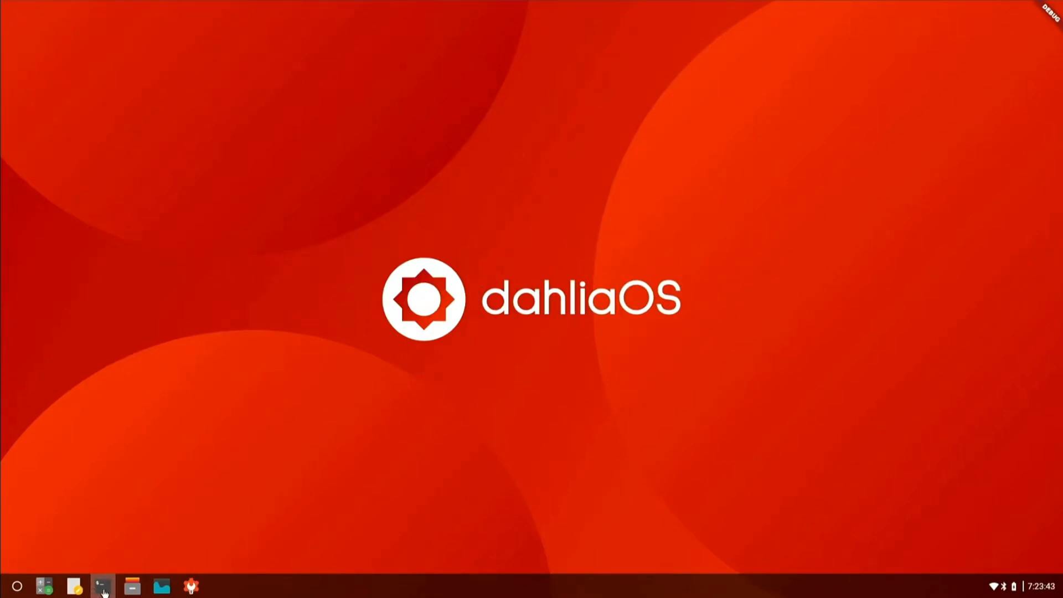
click(102, 585)
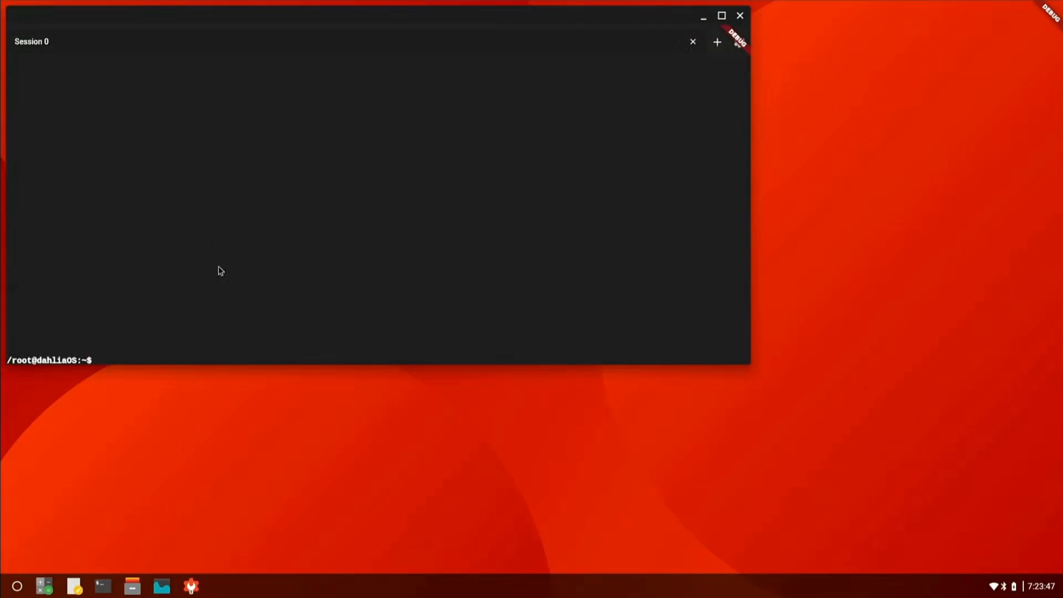
mouse_move(677, 29)
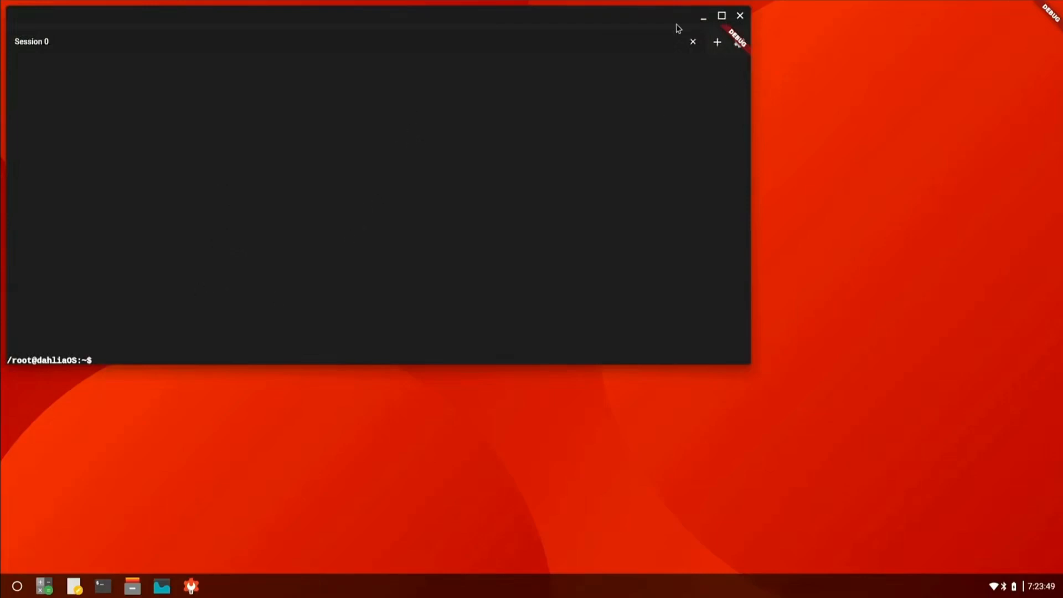
click(716, 41)
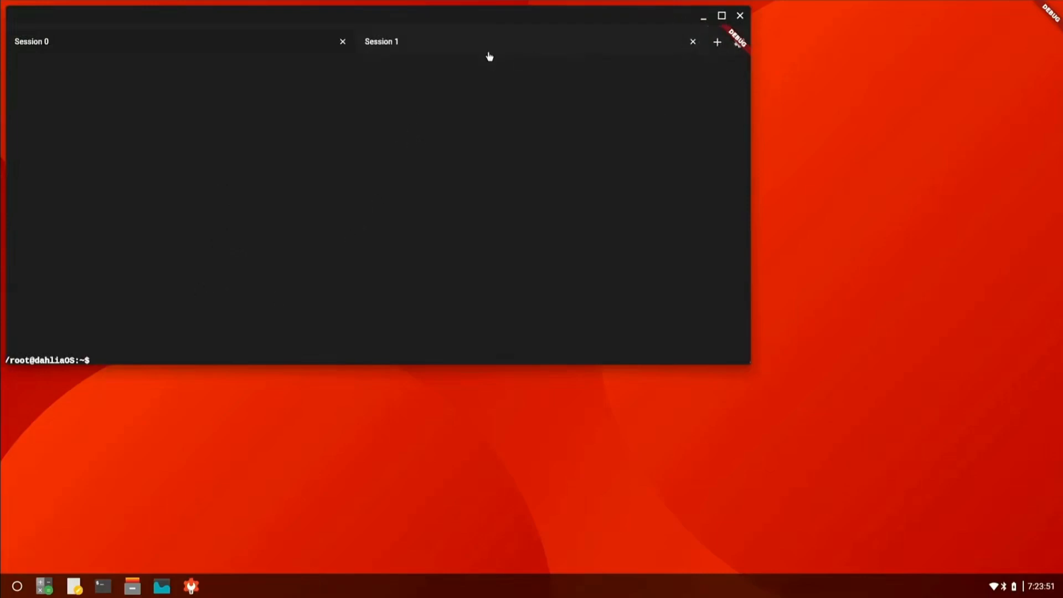
mouse_move(164, 360)
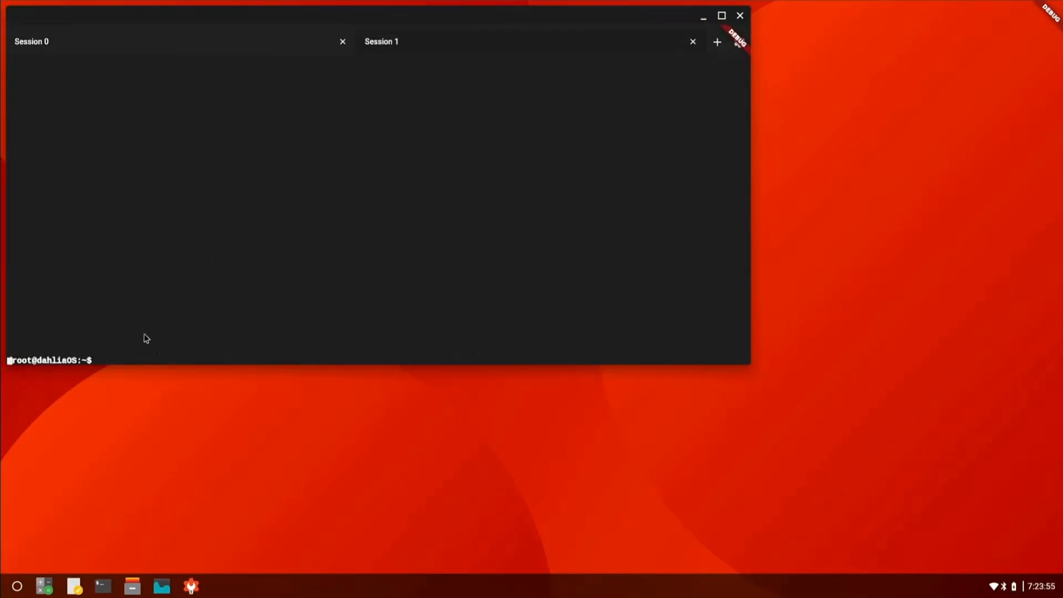
text(uname)
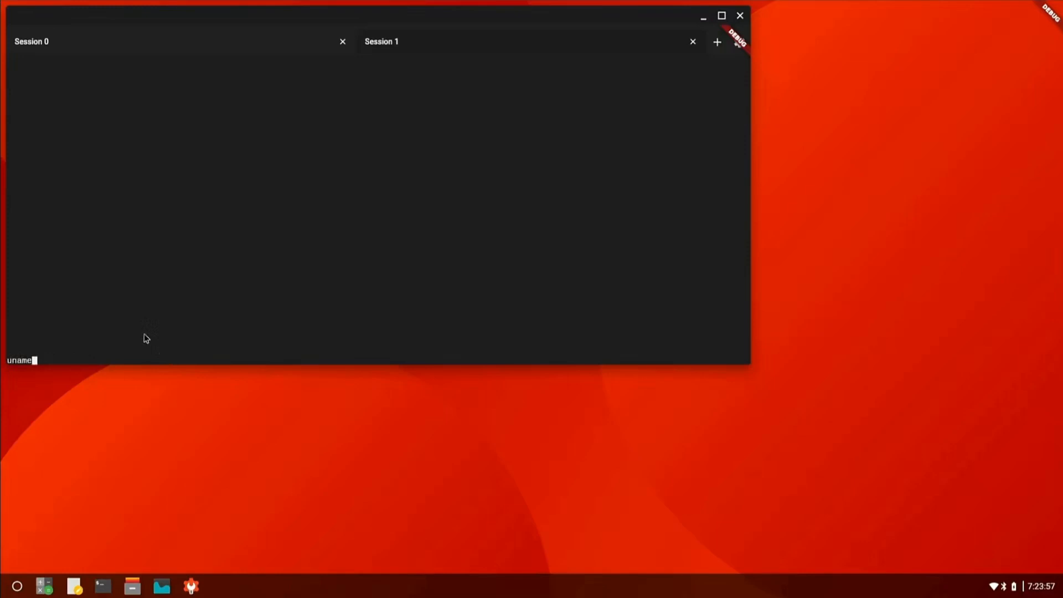
key(Return)
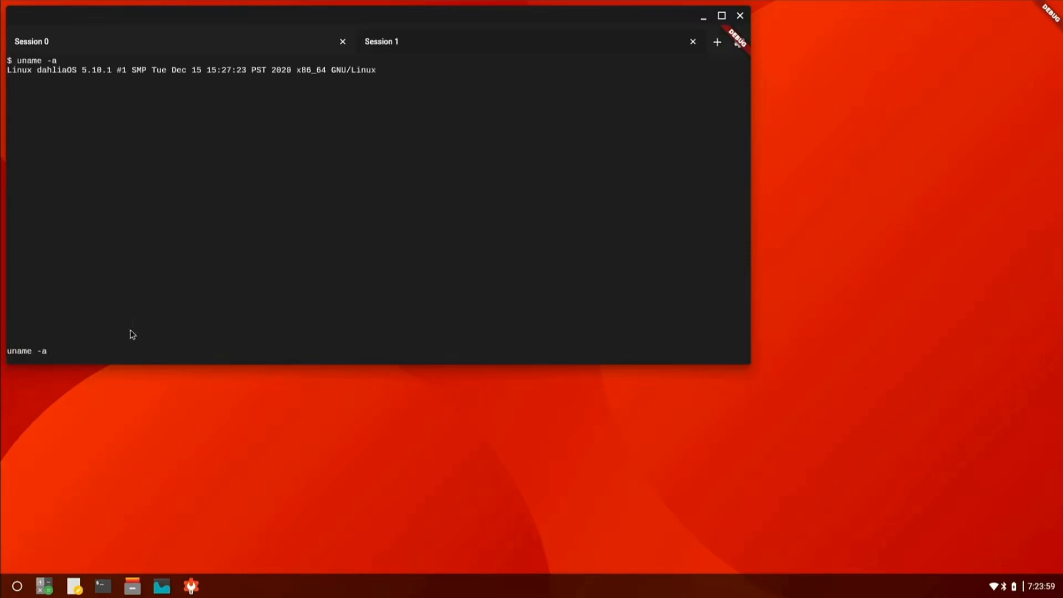
mouse_move(59, 73)
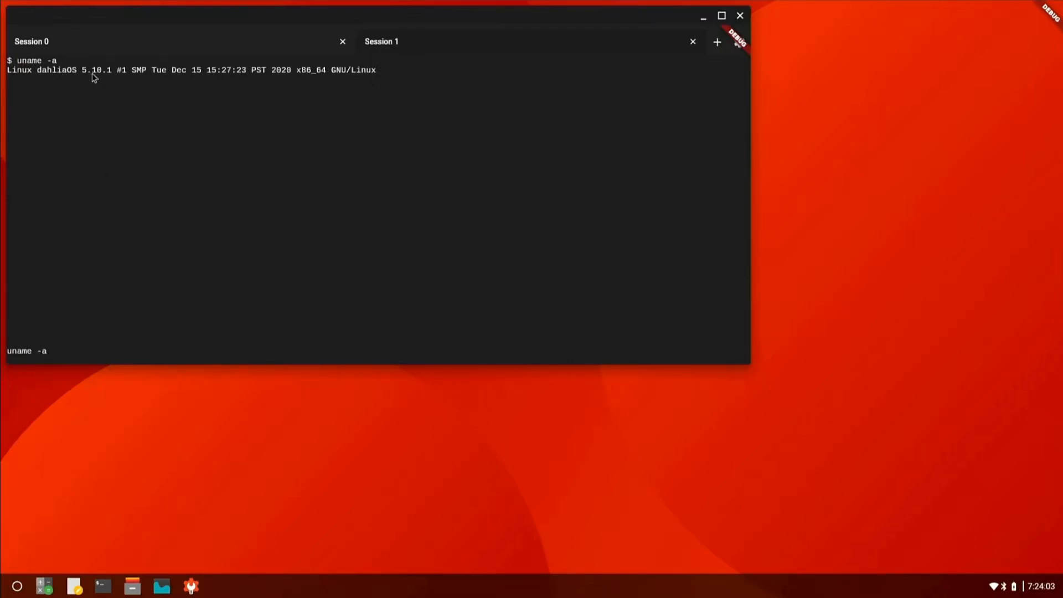
mouse_move(111, 83)
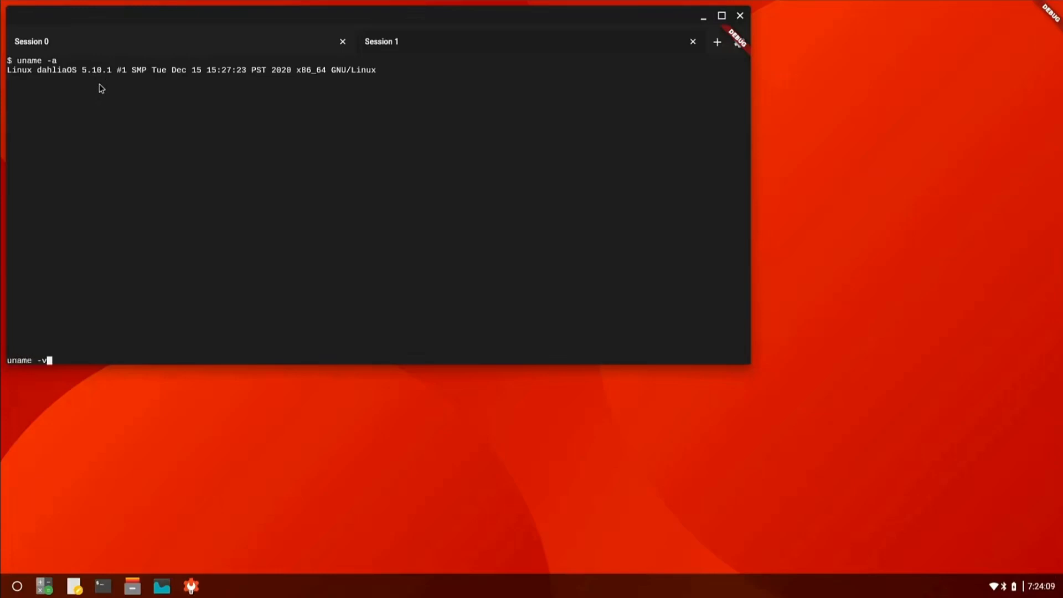
key(Return)
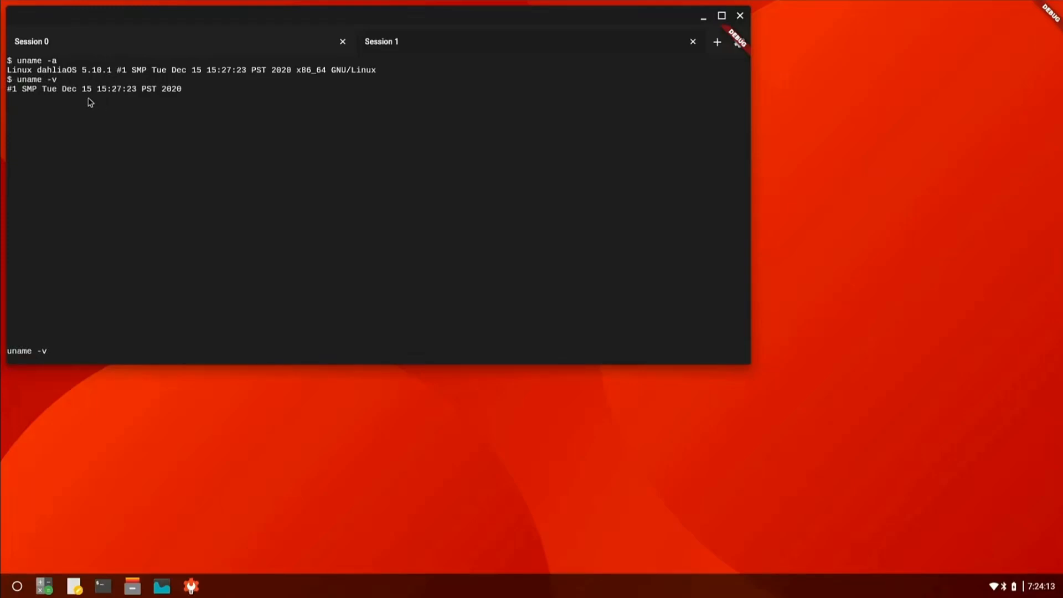
Run top and htop to view running processes in a maximized terminal, then quit htop.
text(top)
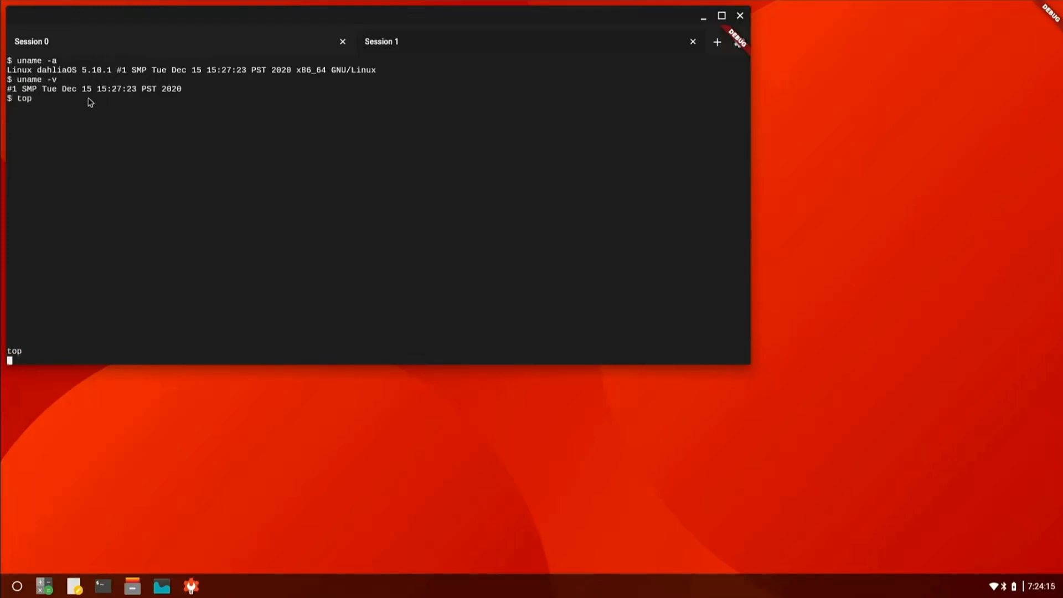
key(Return)
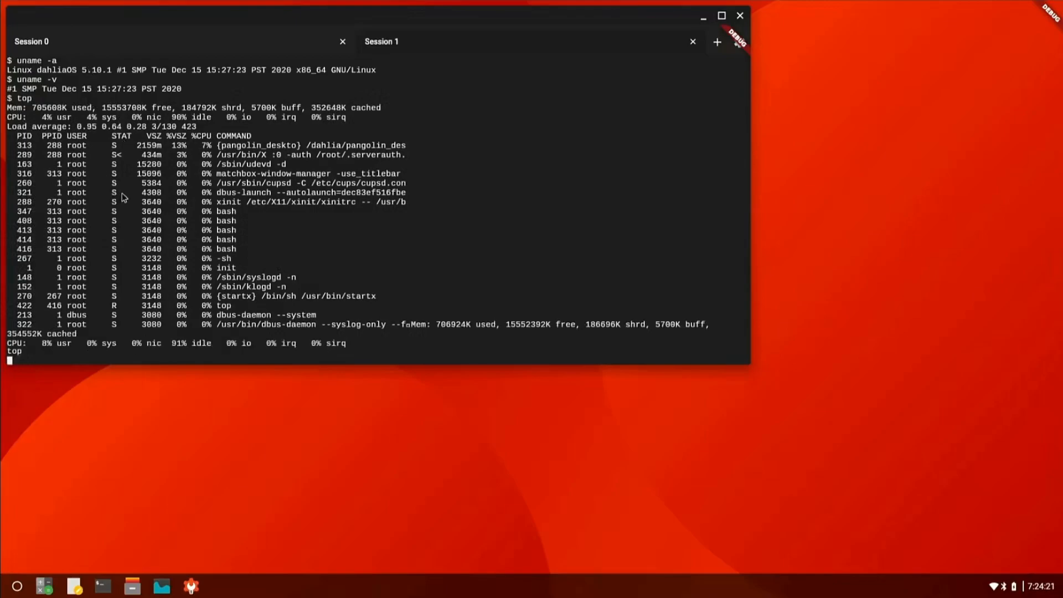
mouse_move(154, 222)
text(q)
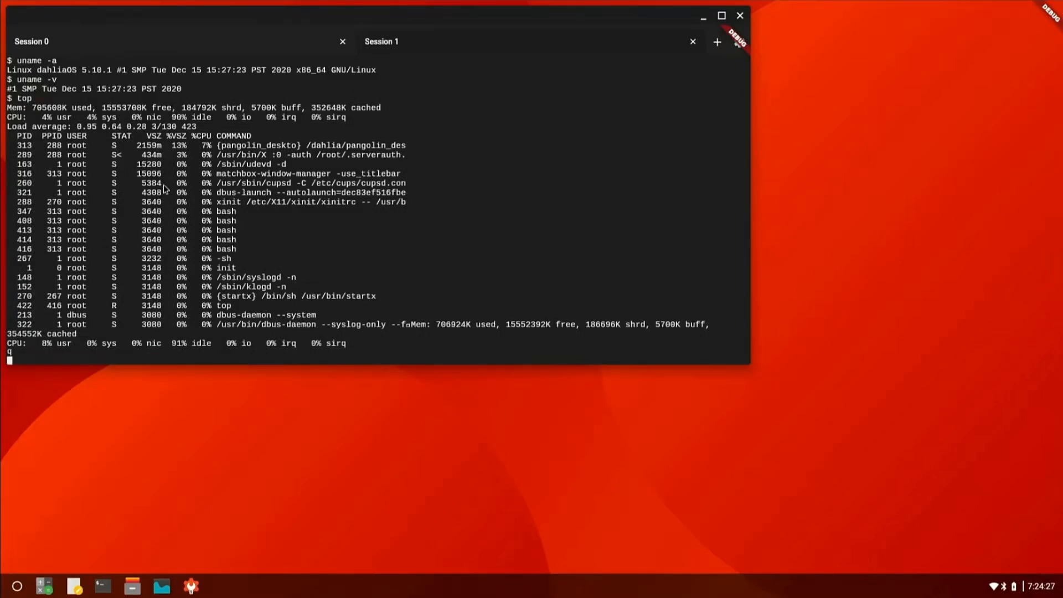
text(htop)
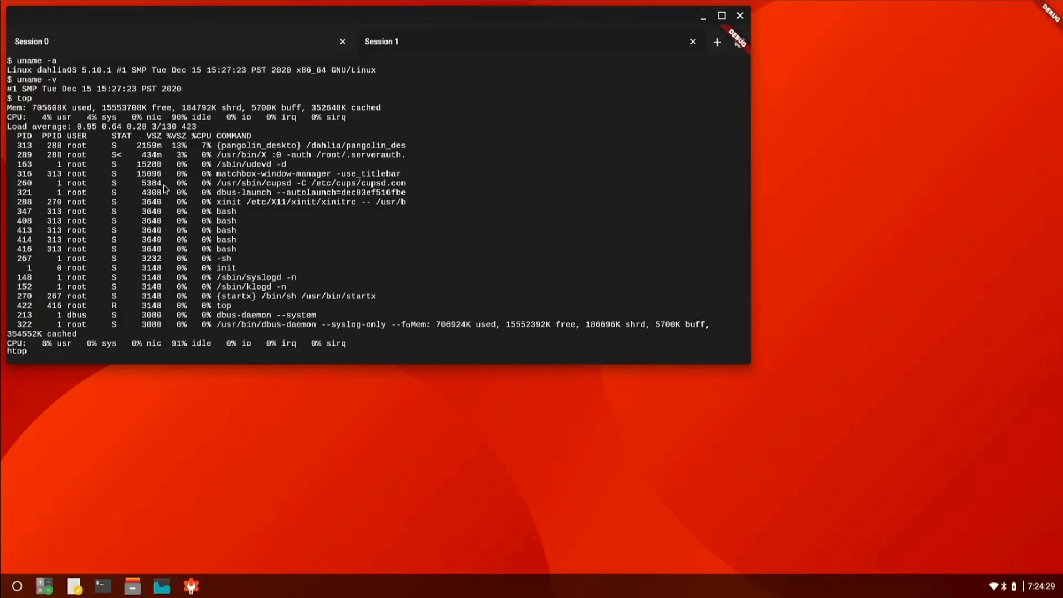
text(hel)
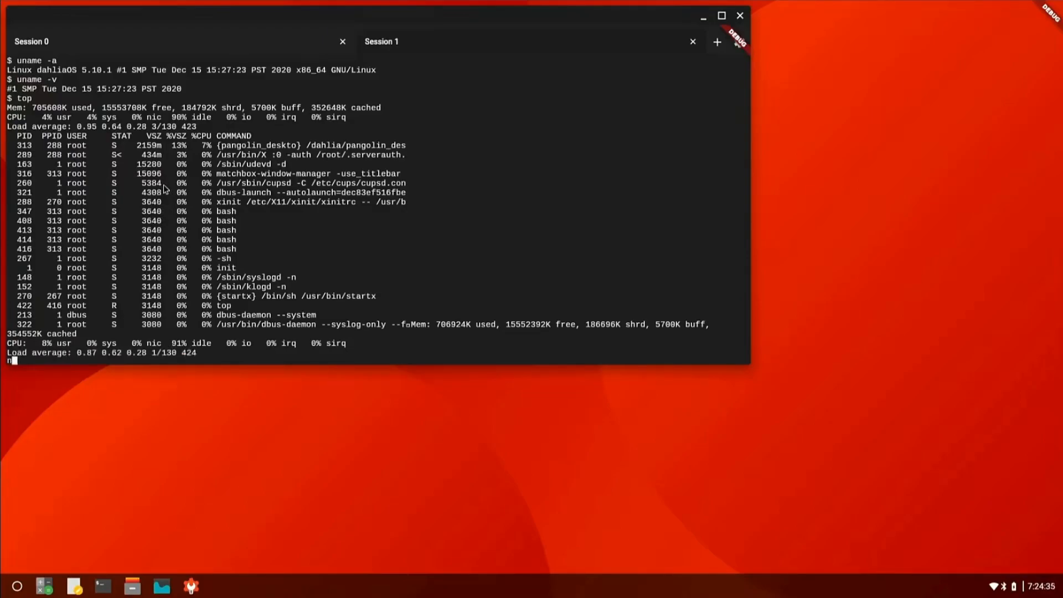
text(neofetch)
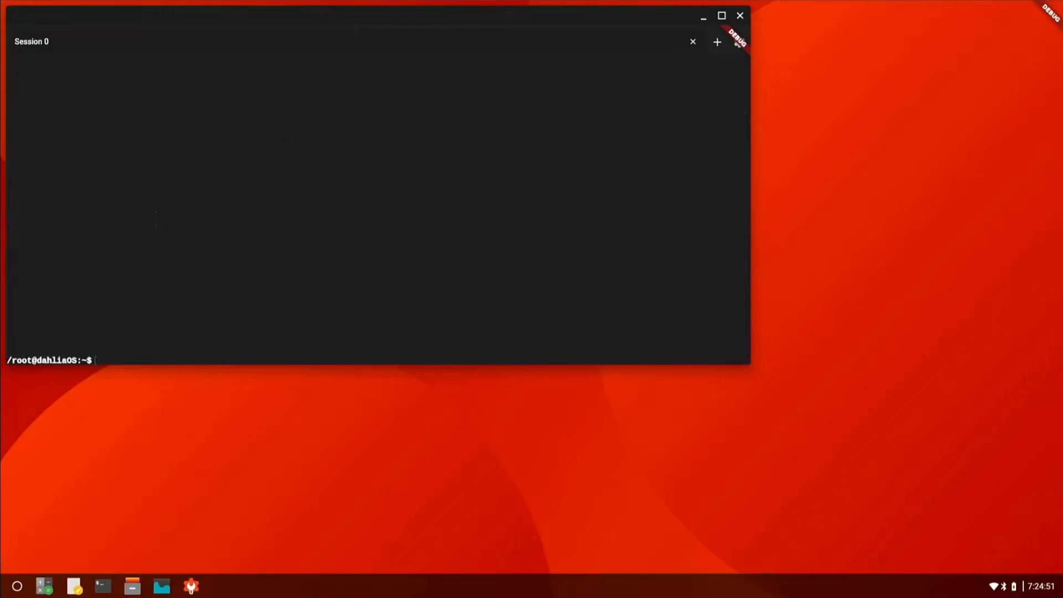
text(htop)
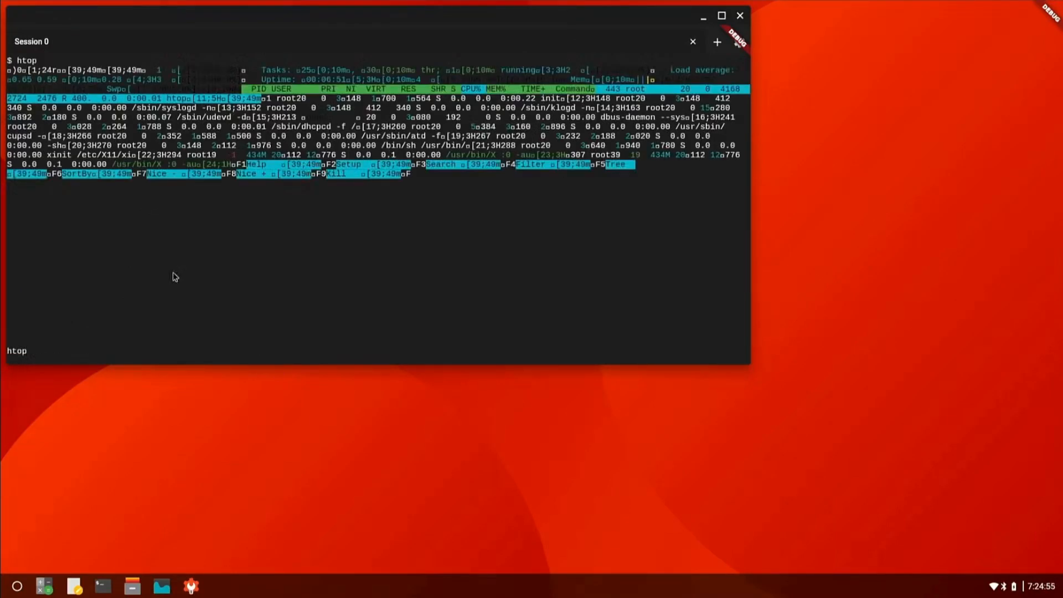
click(720, 14)
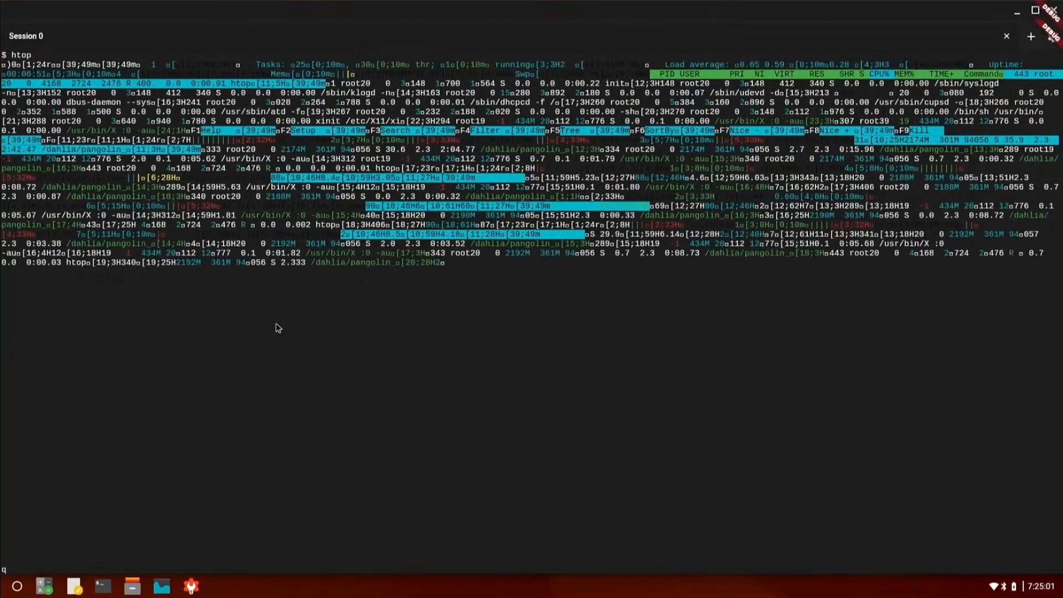
key(q)
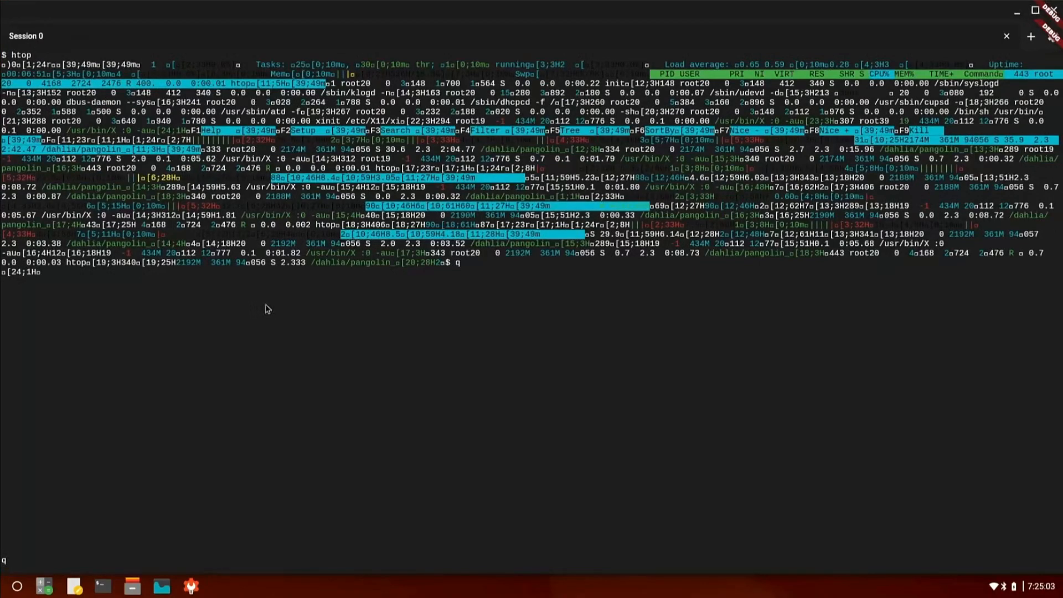
Run neofetch for a system summary, then inxi, which reports command not found.
text(neofetch)
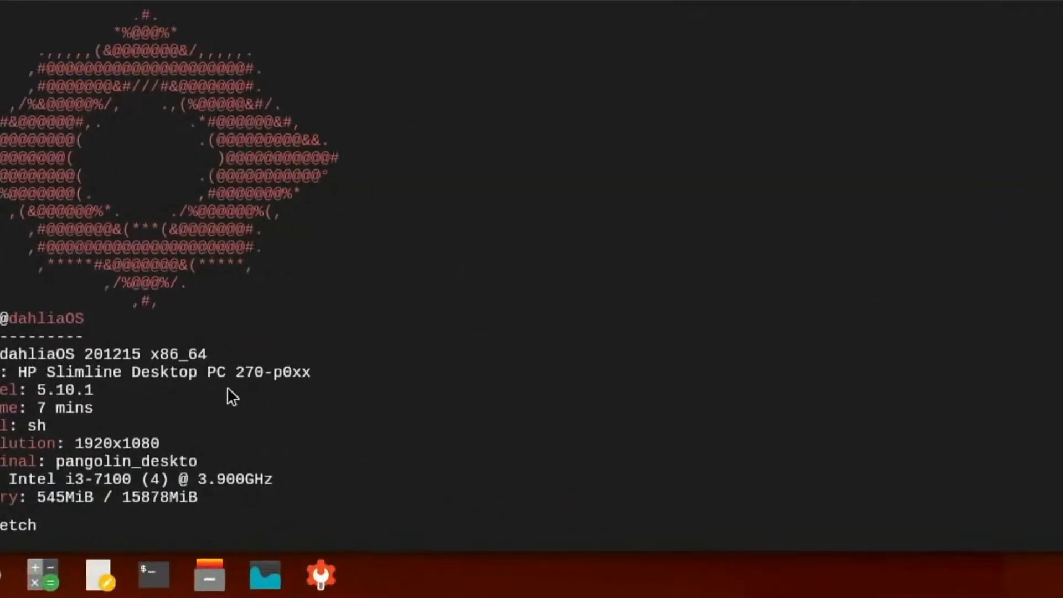
mouse_move(153, 396)
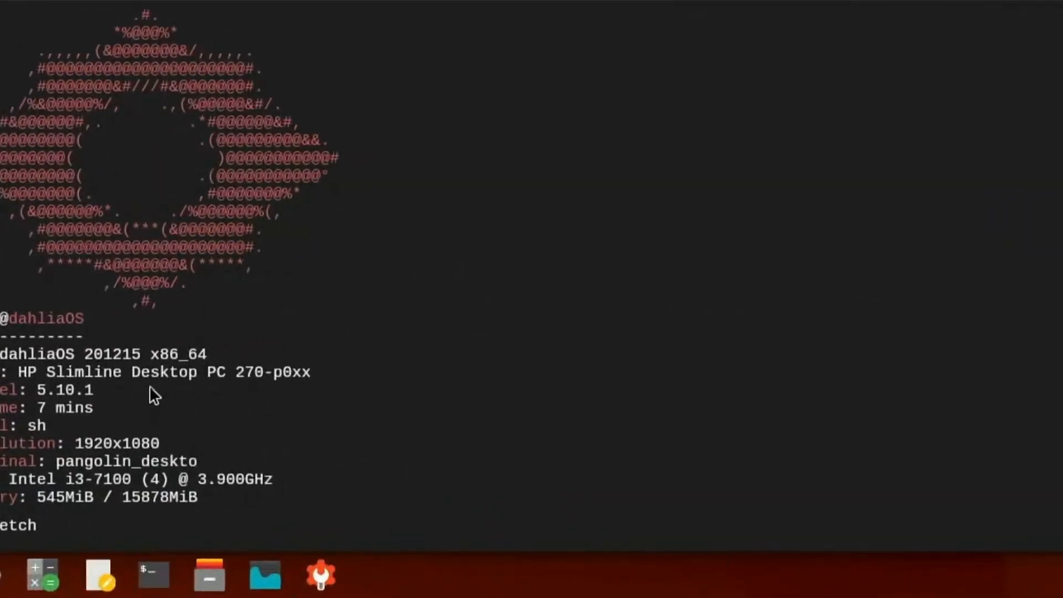
mouse_move(141, 355)
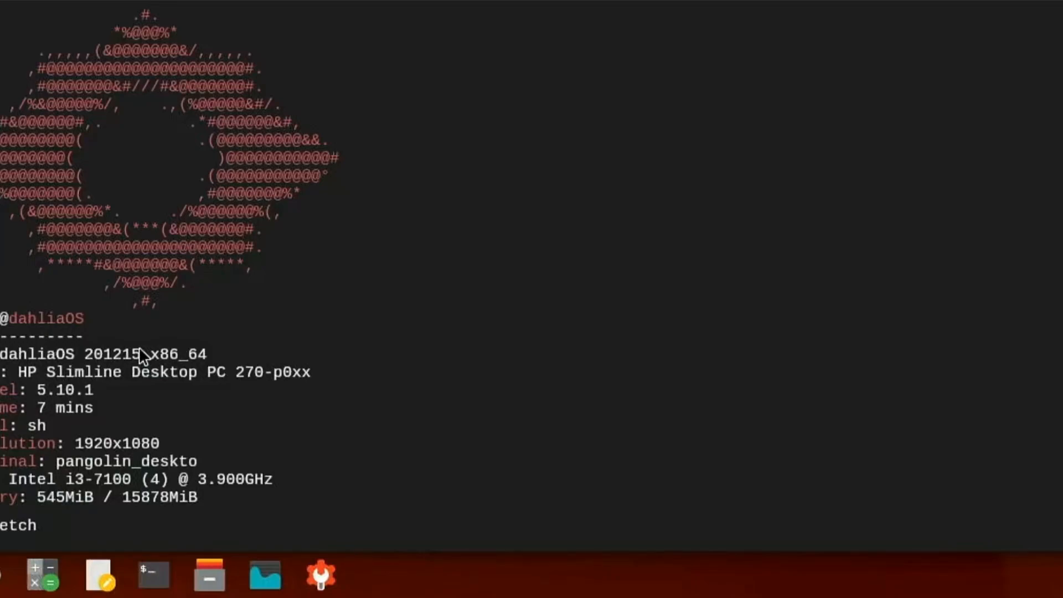
mouse_move(511, 167)
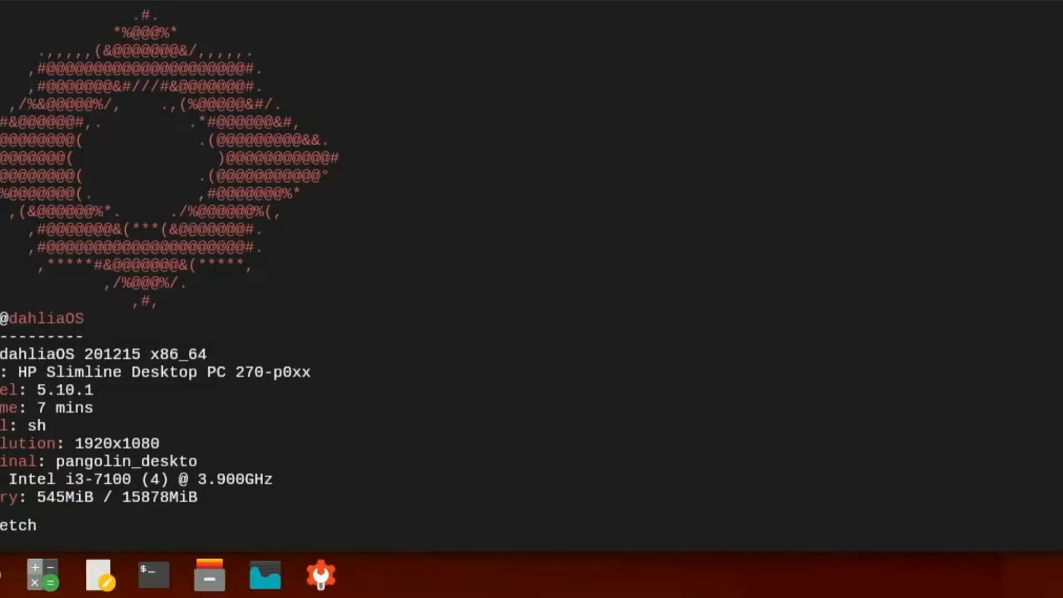
mouse_move(632, 361)
text(help)
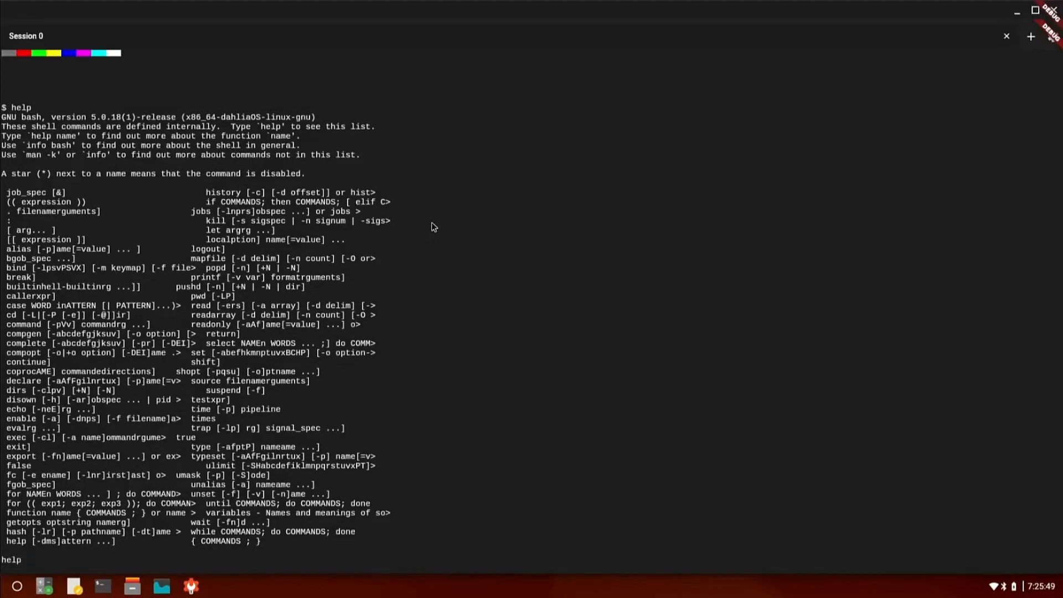
mouse_move(413, 252)
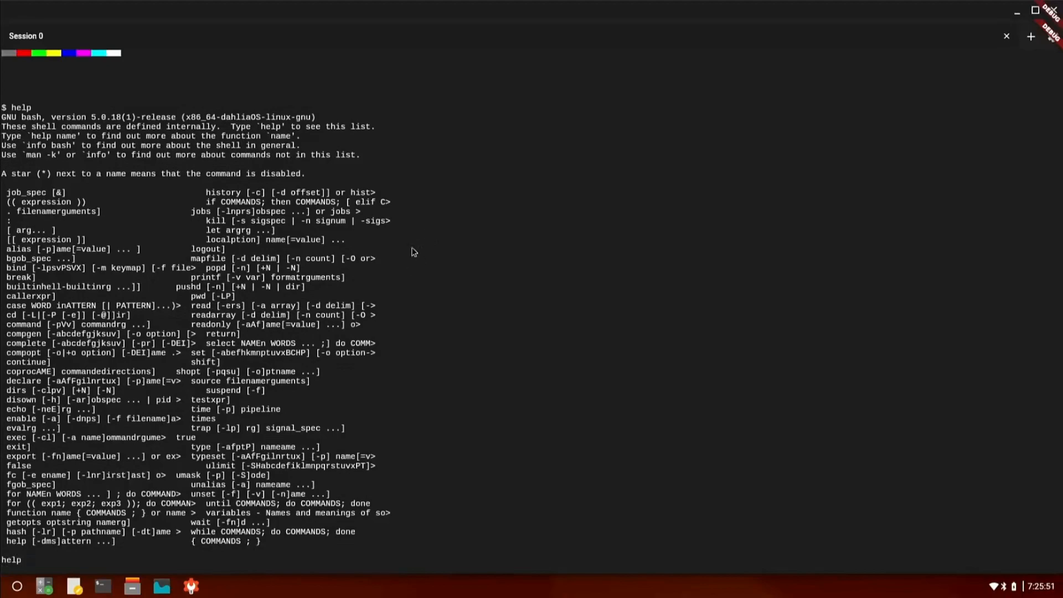
text(inxi)
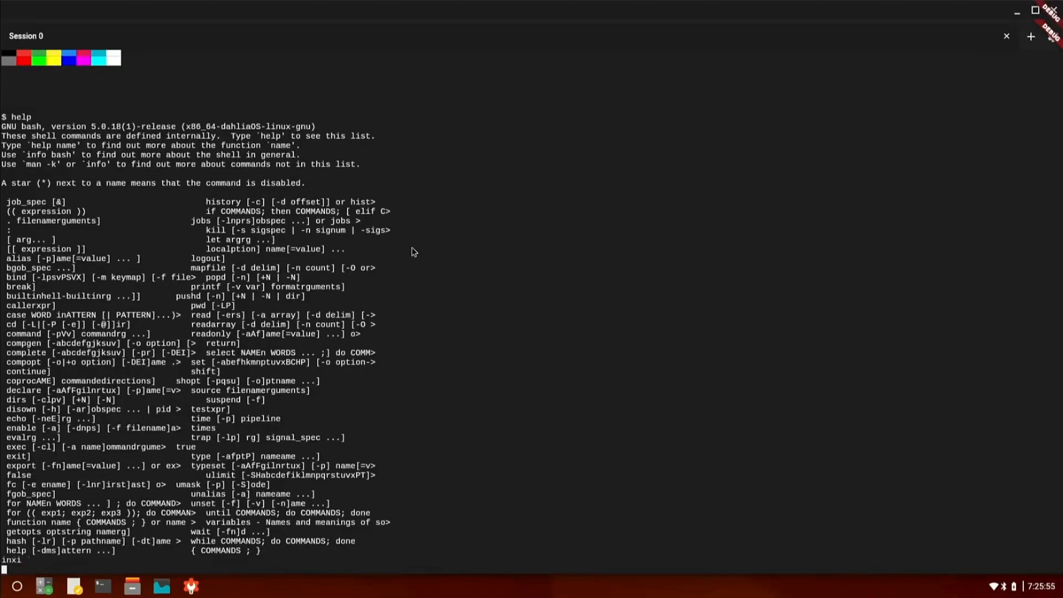
key(Return)
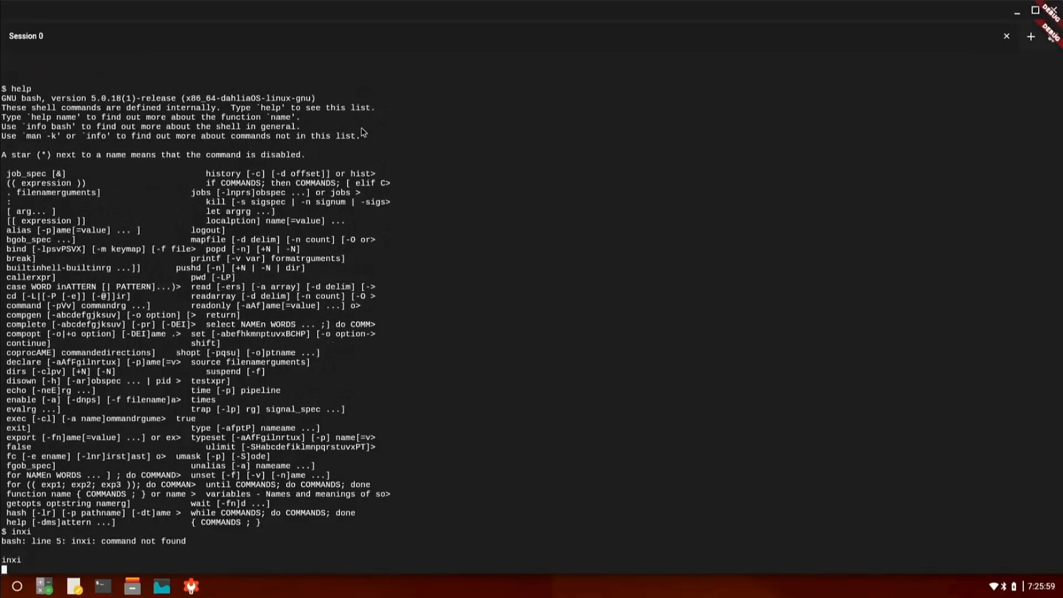
mouse_move(939, 13)
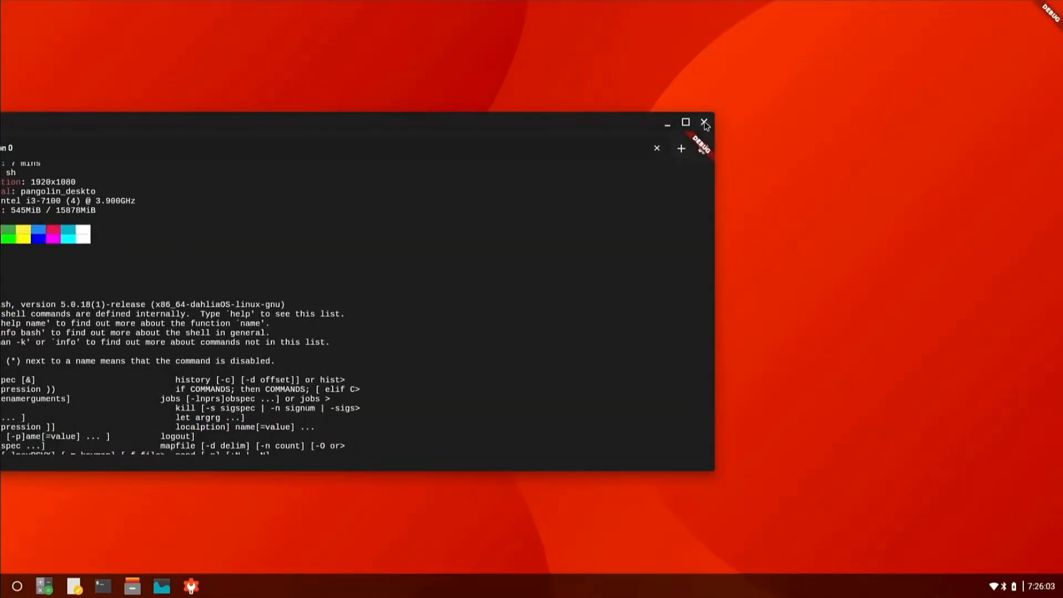
Close the terminal, view the empty root folder in Files, dismiss the new-folder prompt and close Files.
click(704, 123)
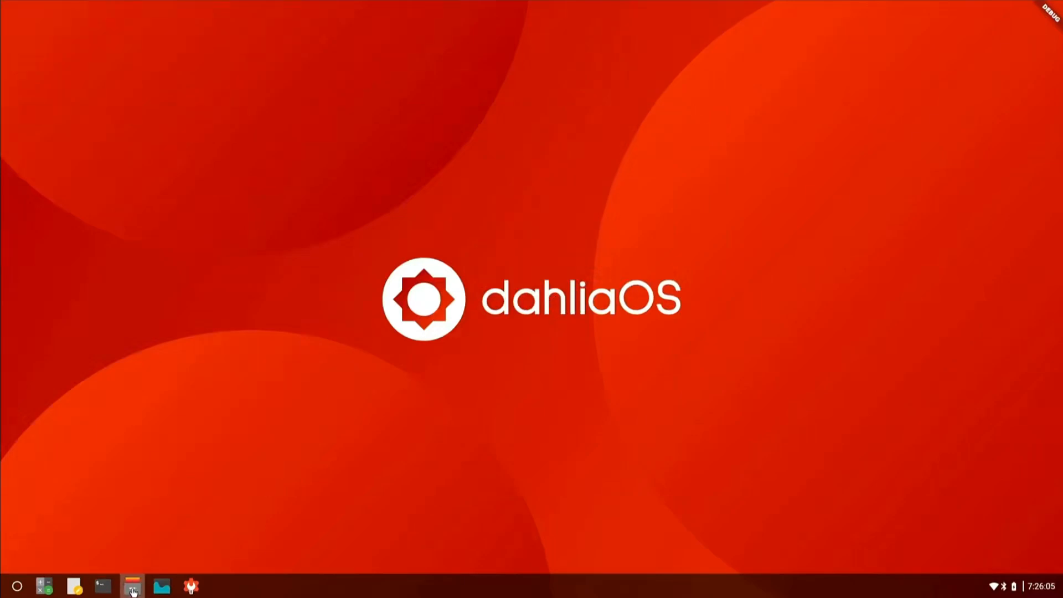
click(132, 585)
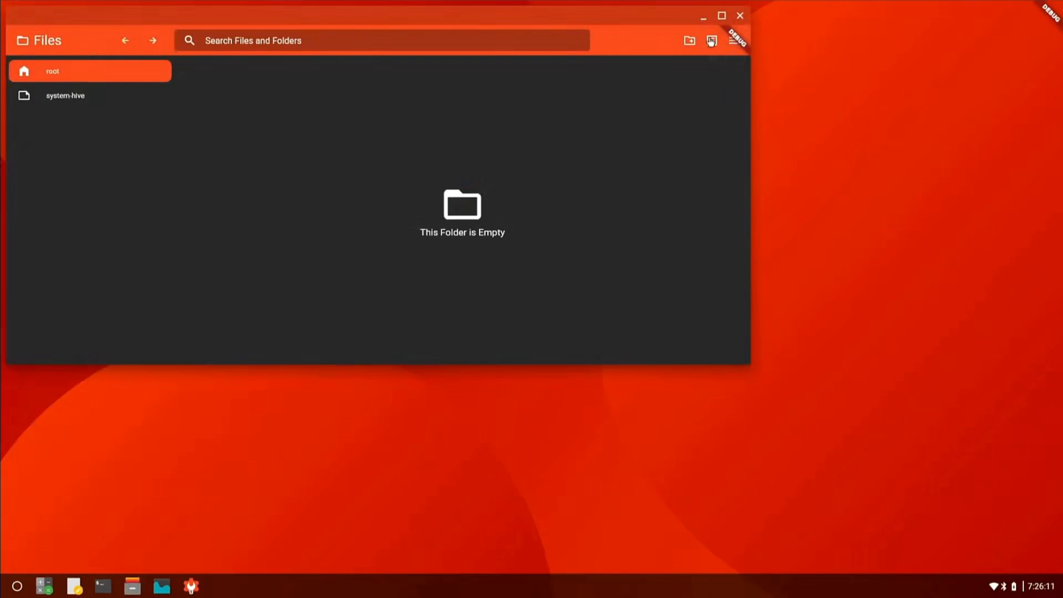
click(689, 40)
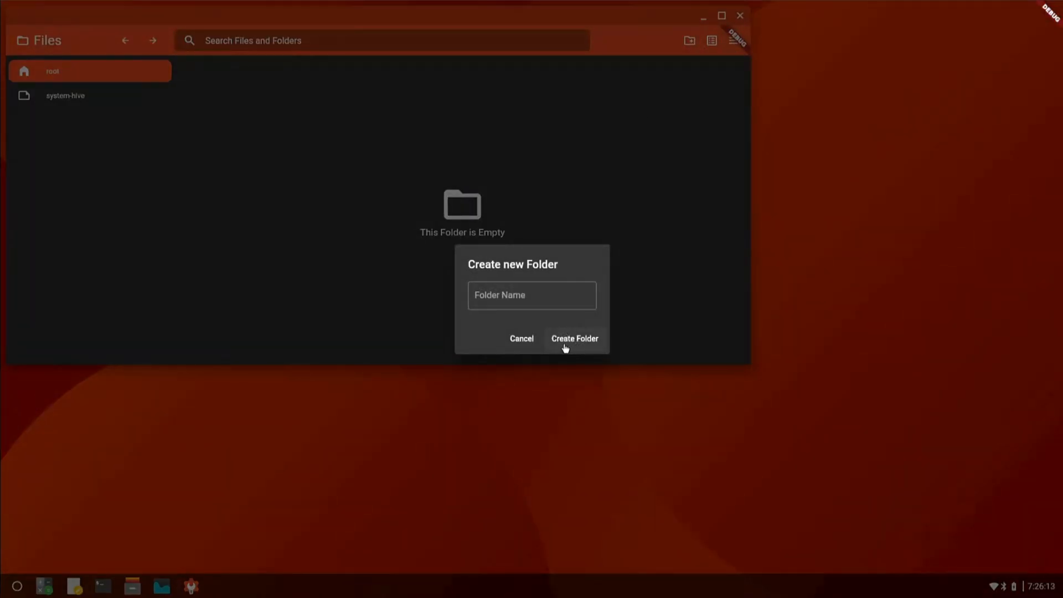
click(520, 338)
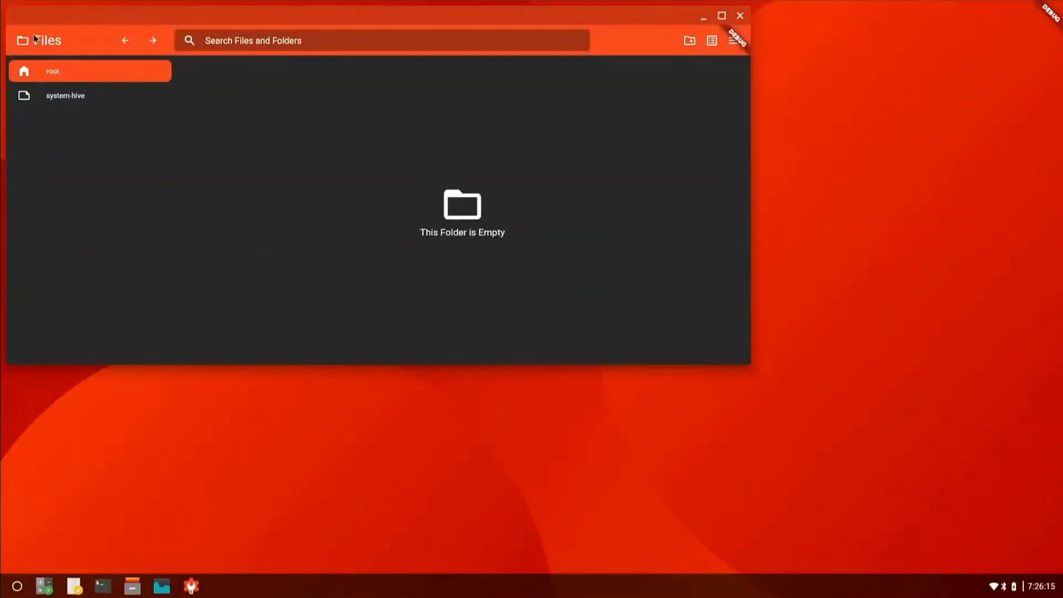
mouse_move(757, 23)
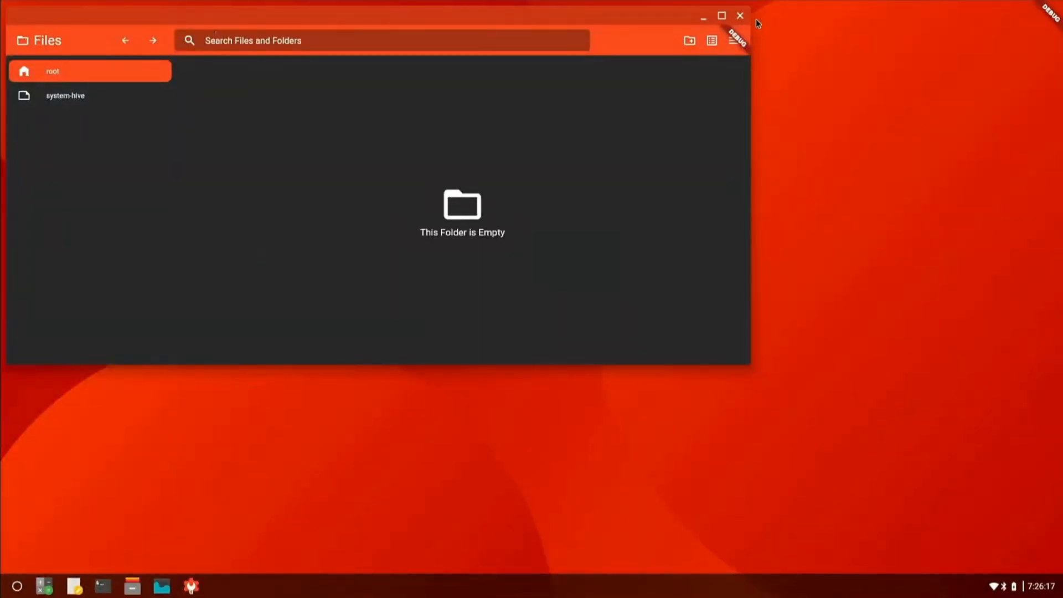
click(738, 15)
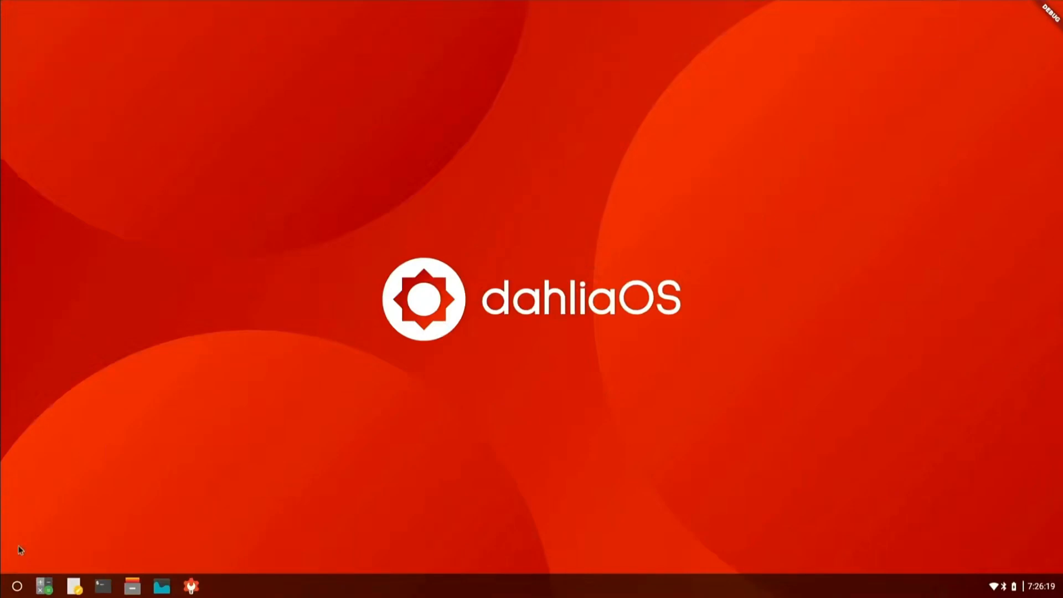
Launch Root Terminal from the launcher, run htop, then close the terminal.
click(16, 585)
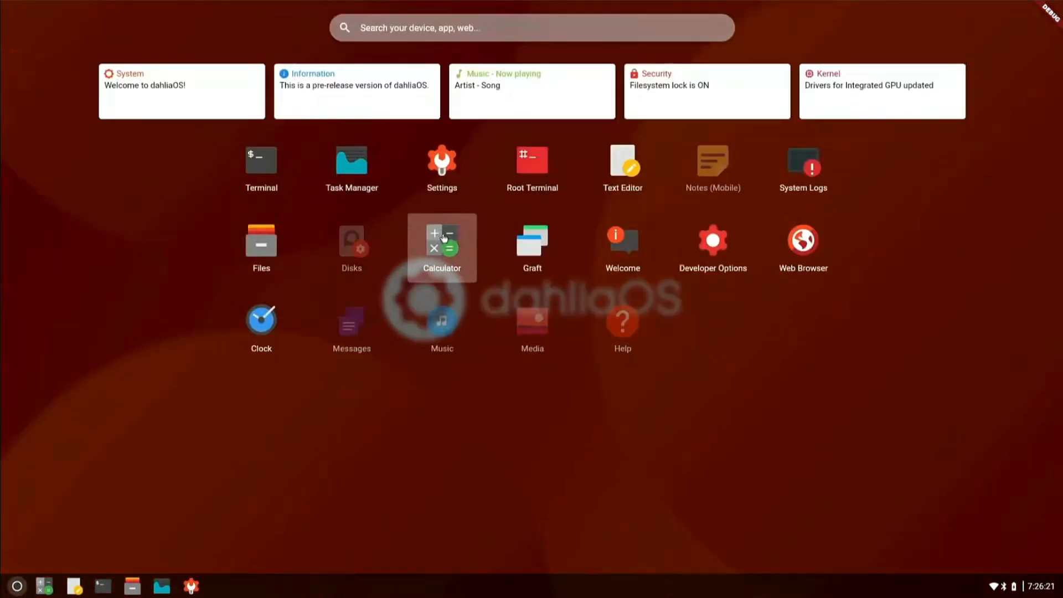
mouse_move(351, 166)
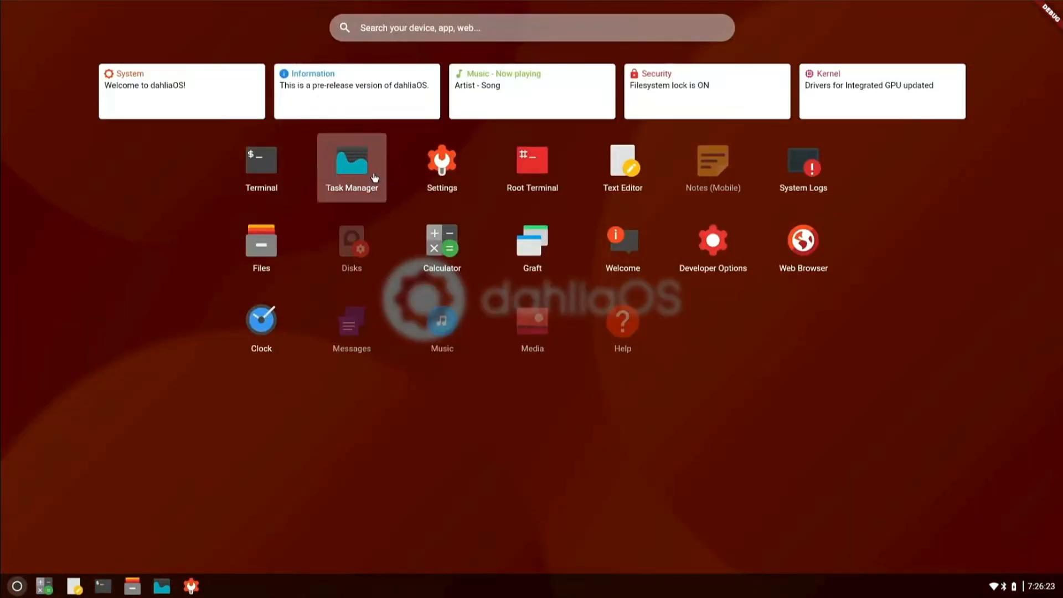
mouse_move(532, 167)
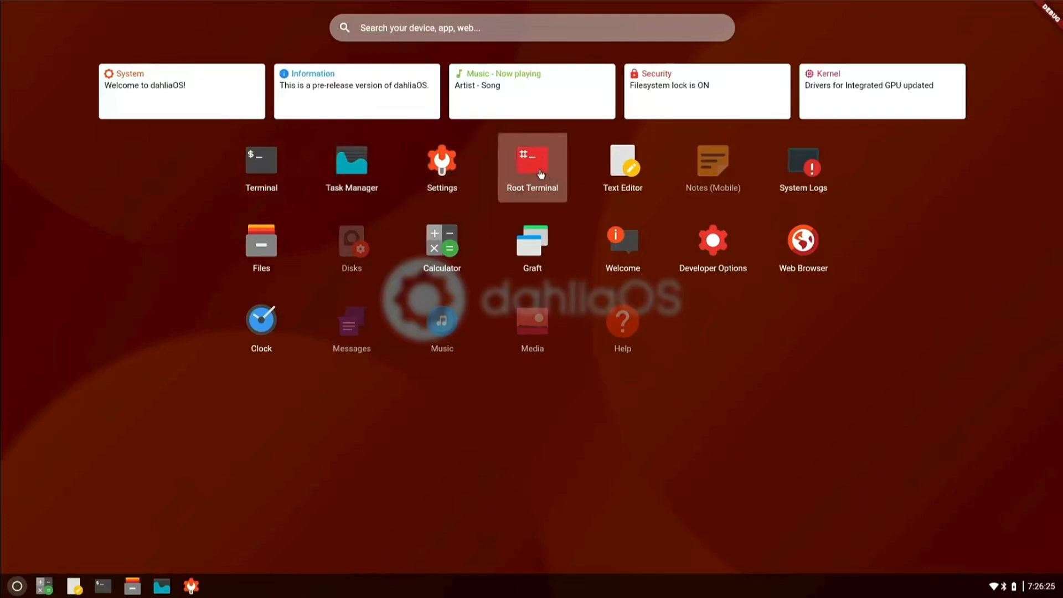
click(532, 167)
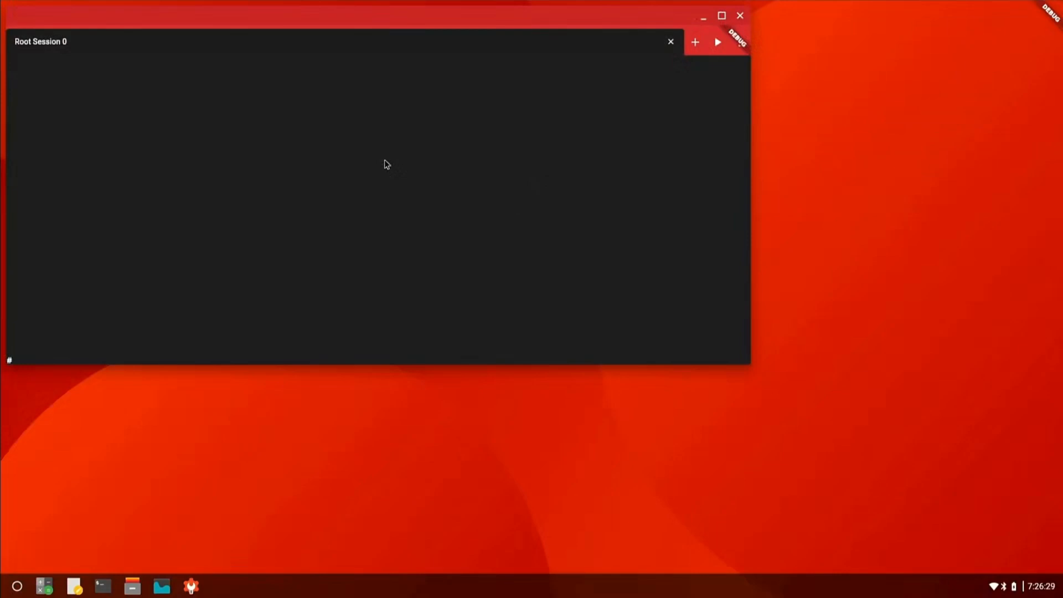
mouse_move(134, 358)
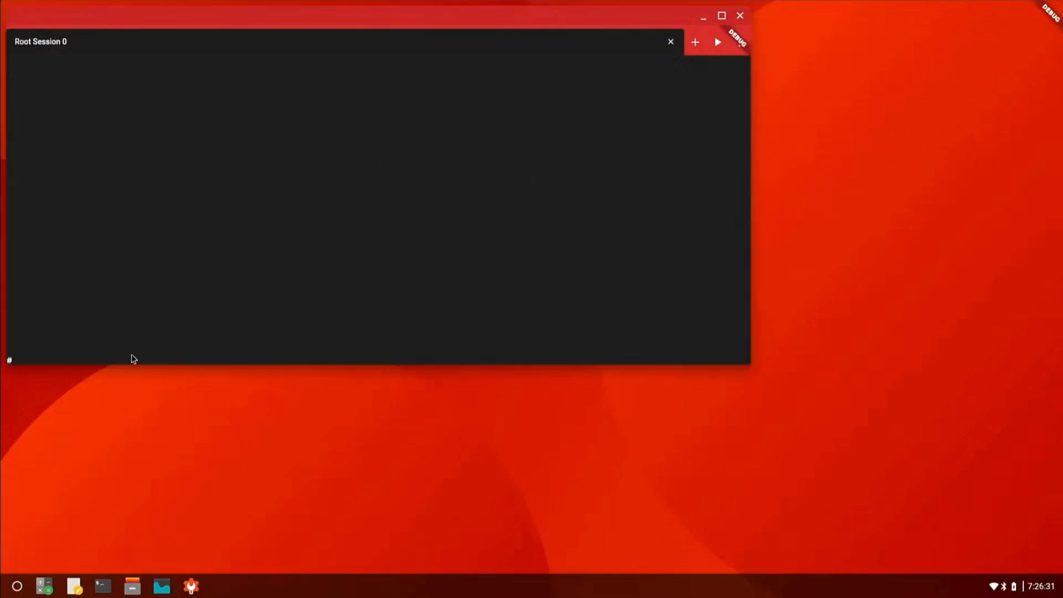
text(htop)
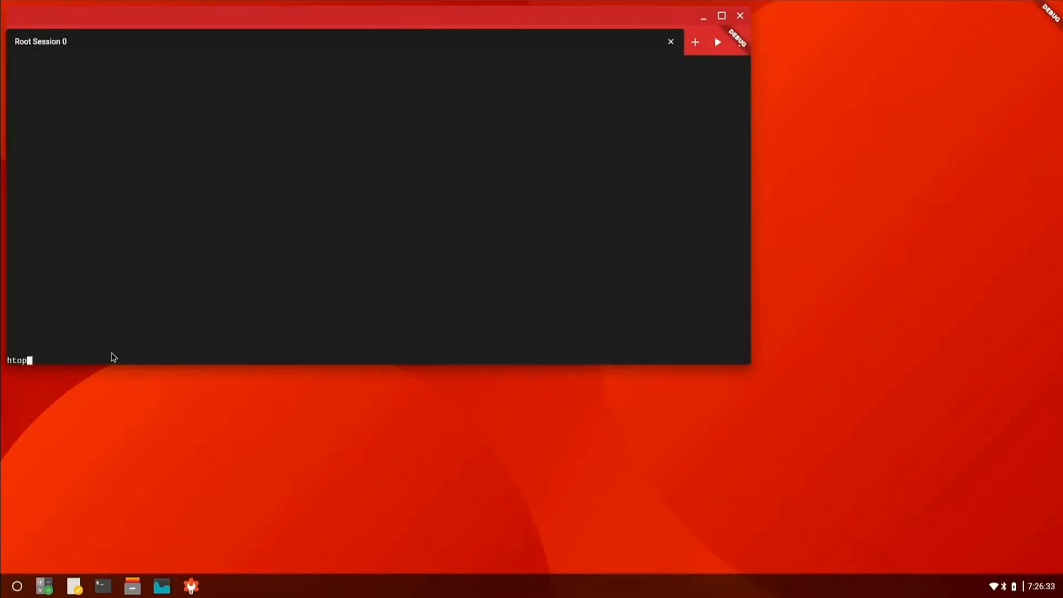
key(Return)
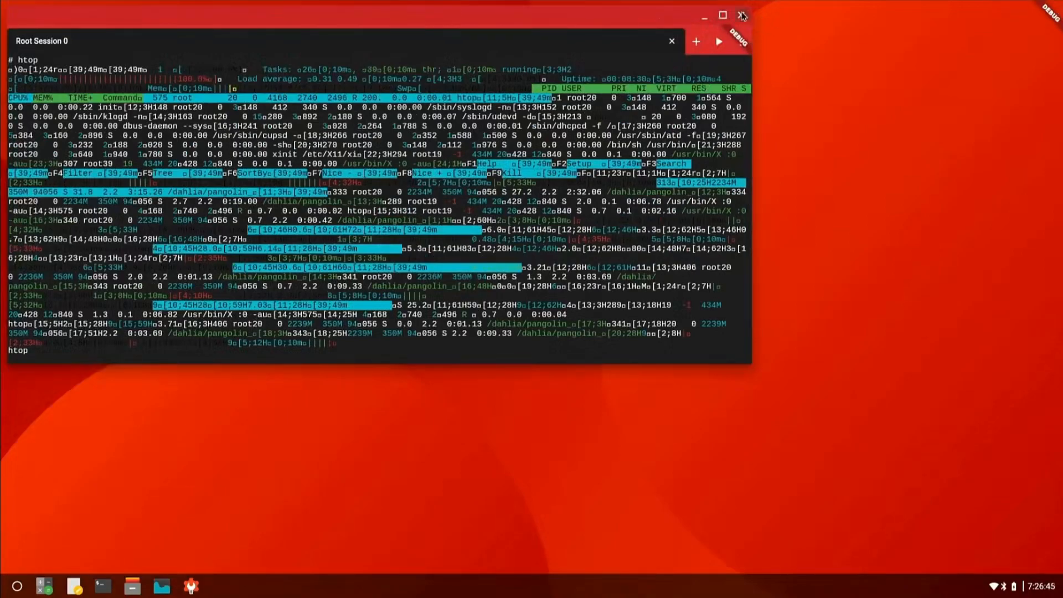
click(742, 16)
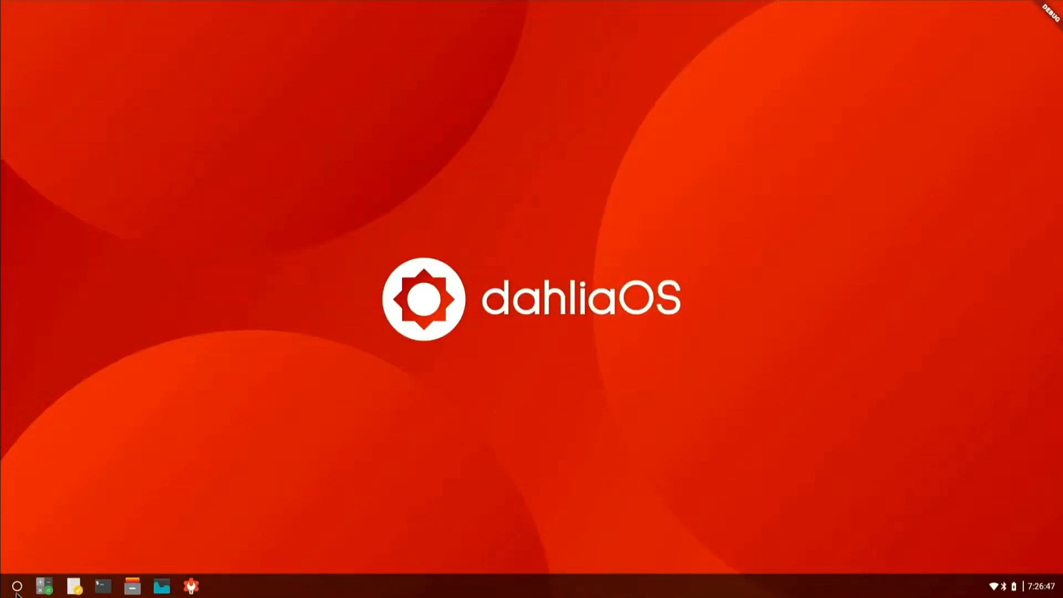
Launch Text Editor to view the Untitled Document, close it and reopen the launcher.
click(17, 586)
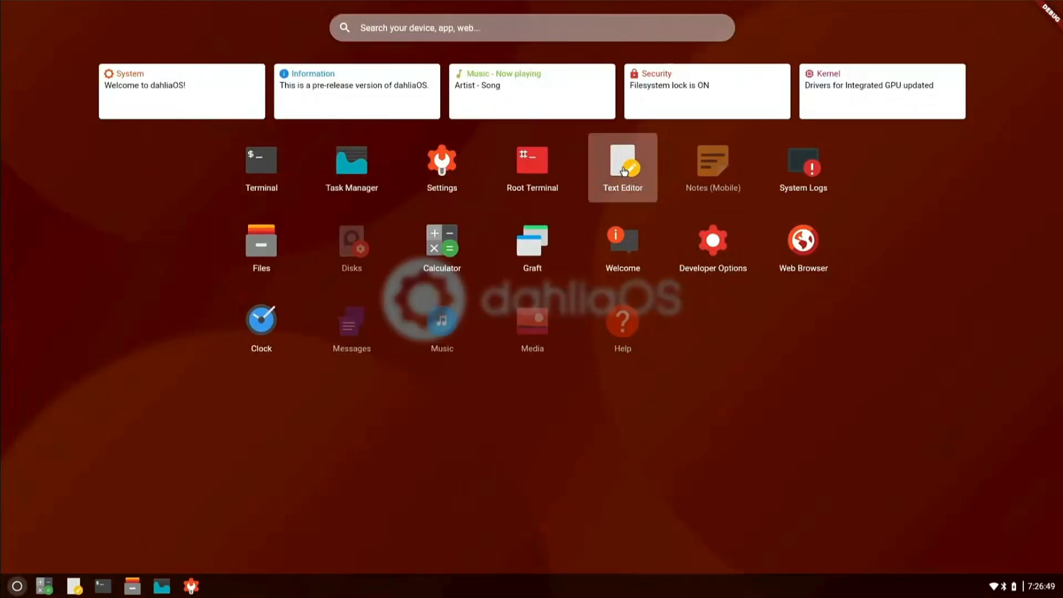
click(621, 166)
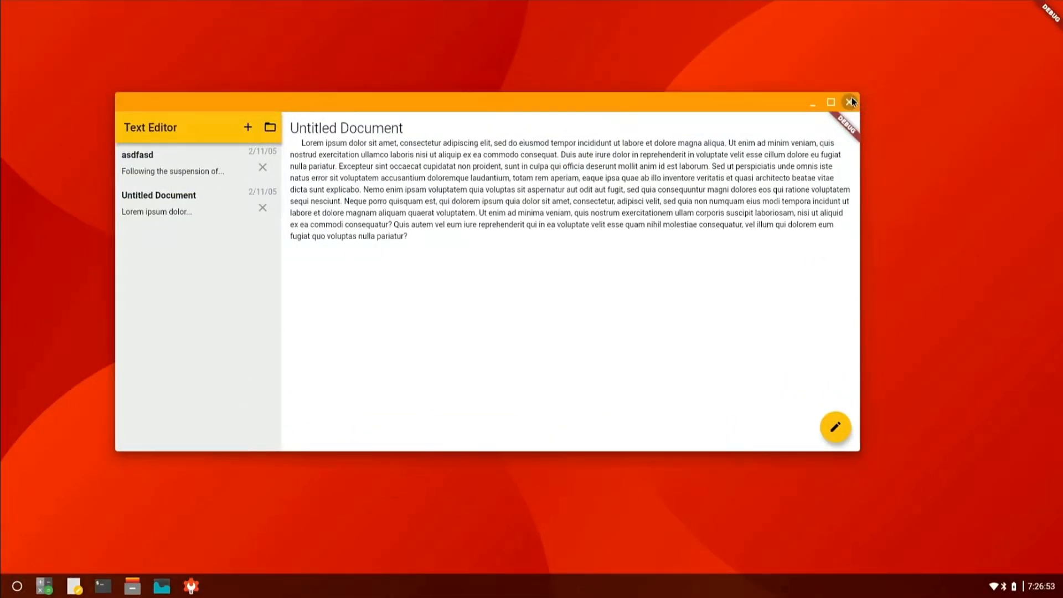
click(851, 102)
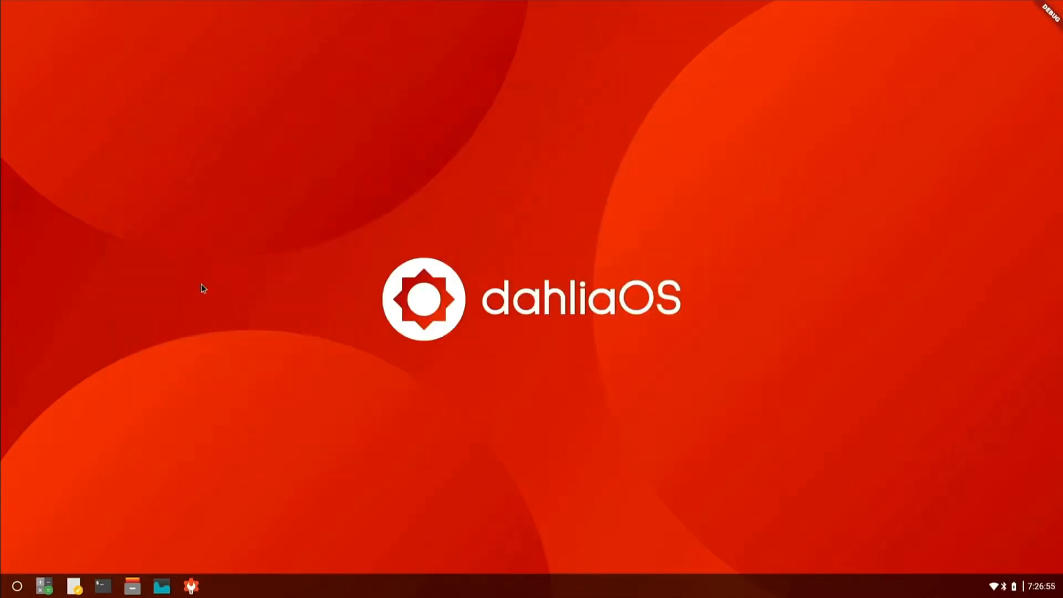
click(17, 585)
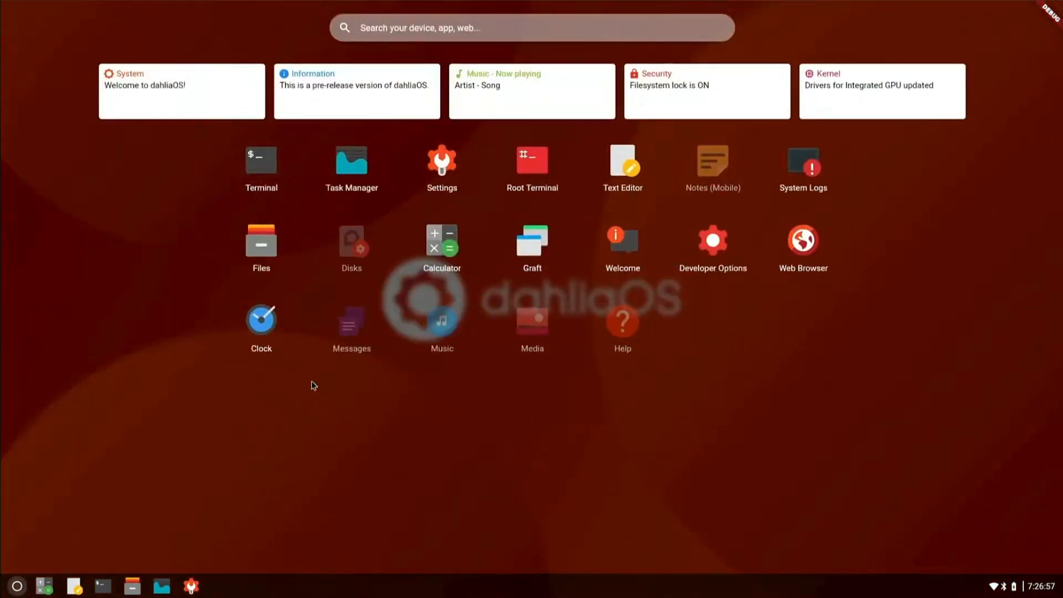
mouse_move(306, 357)
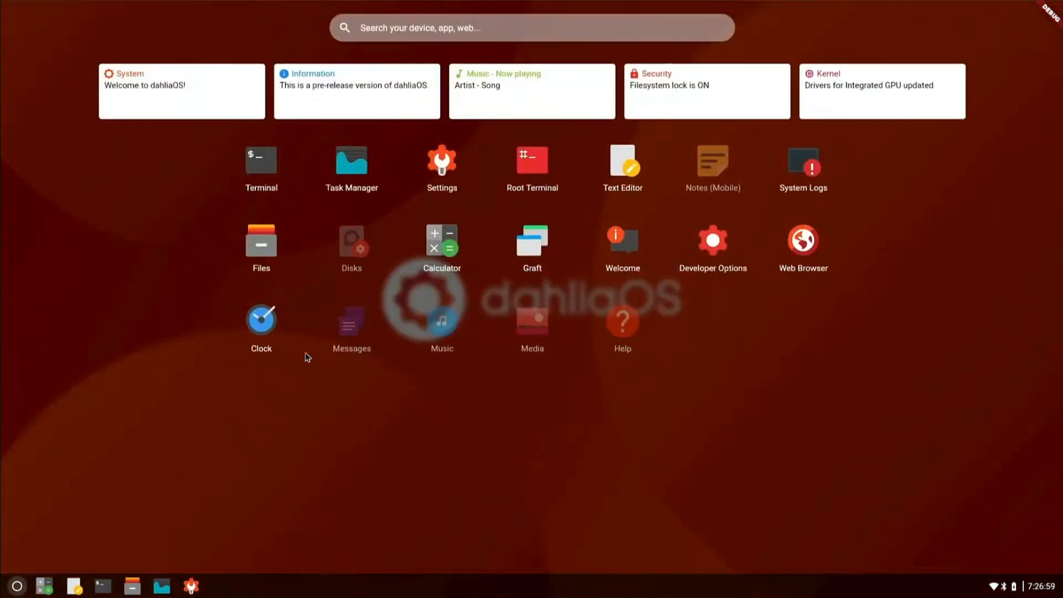
mouse_move(292, 334)
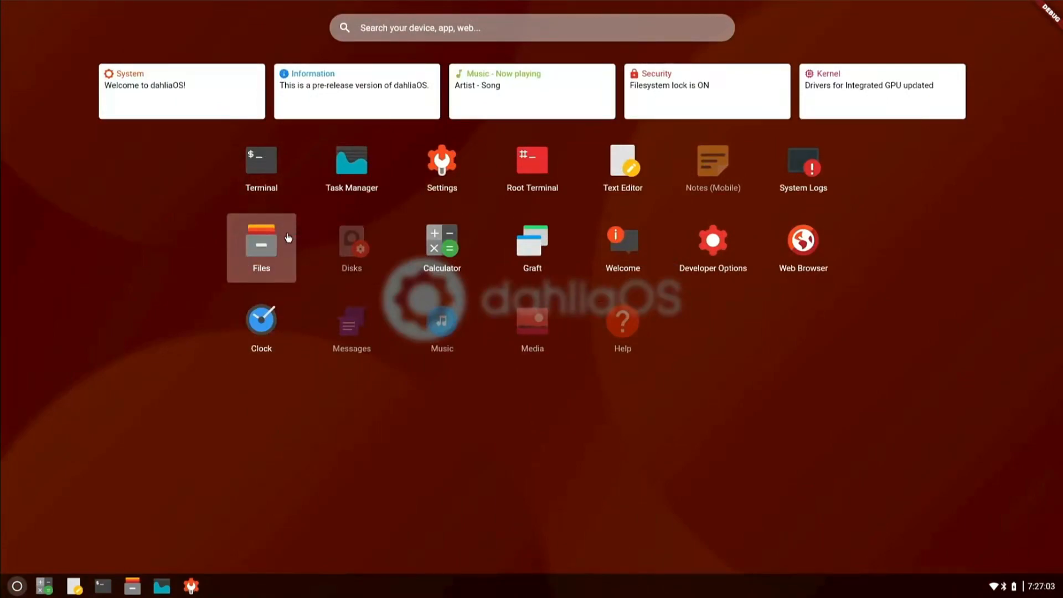
Launch Graft and maximize its Fedora Workstation 33 container page.
click(532, 240)
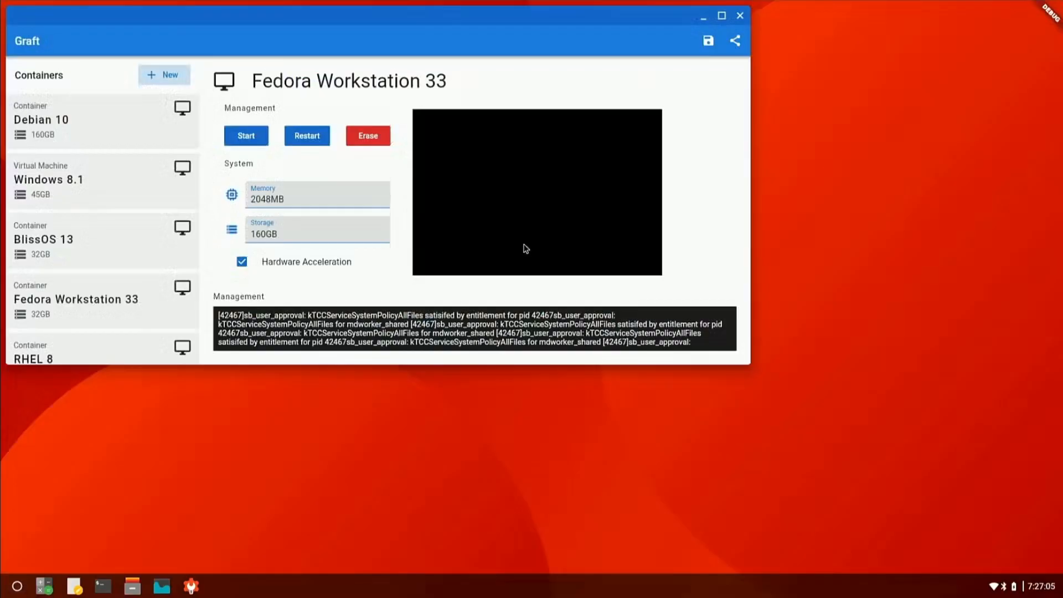
mouse_move(416, 15)
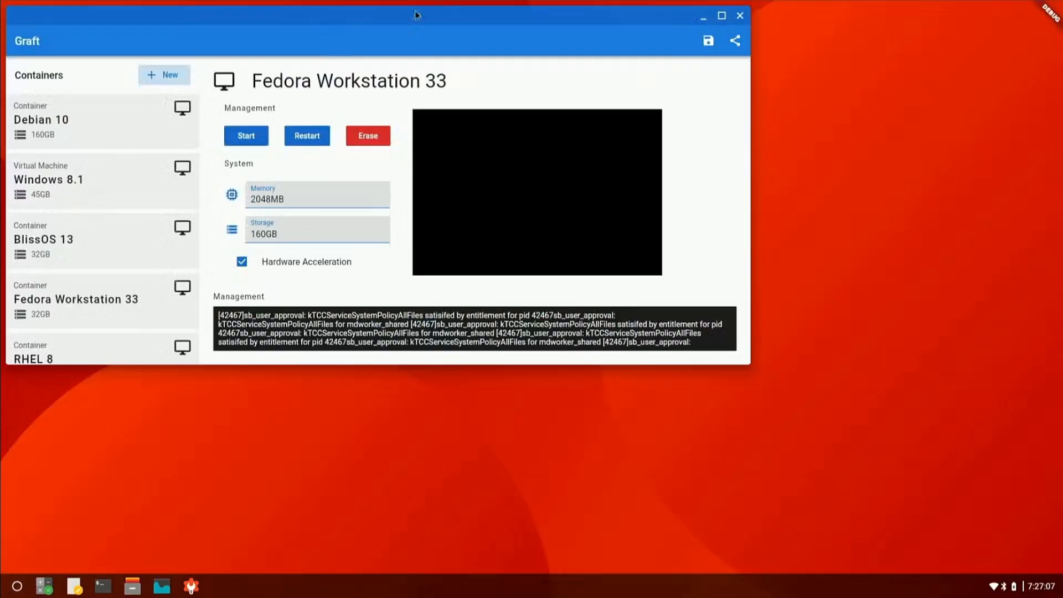
click(720, 14)
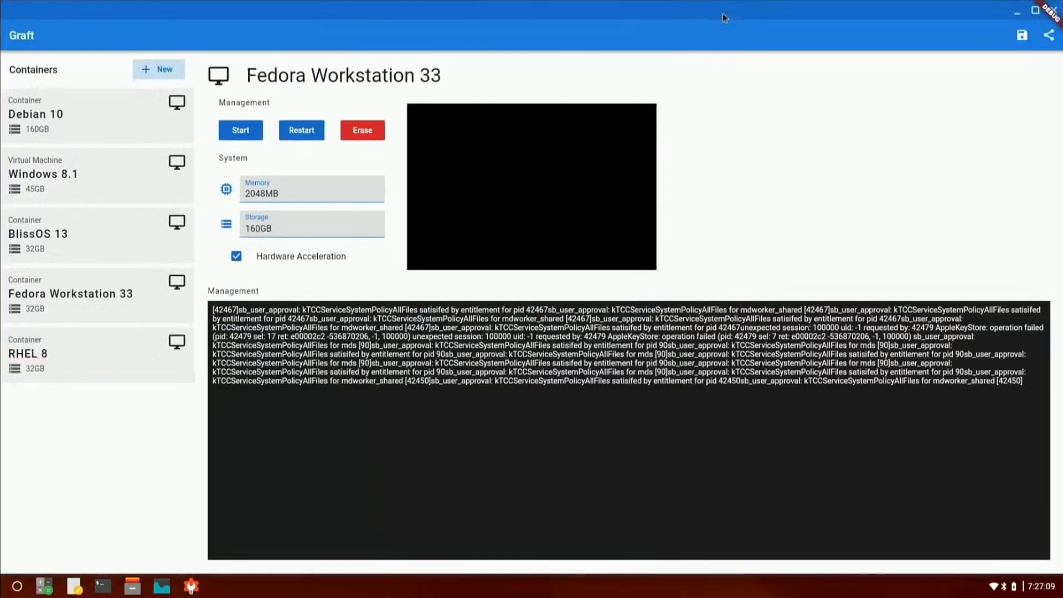
mouse_move(176, 149)
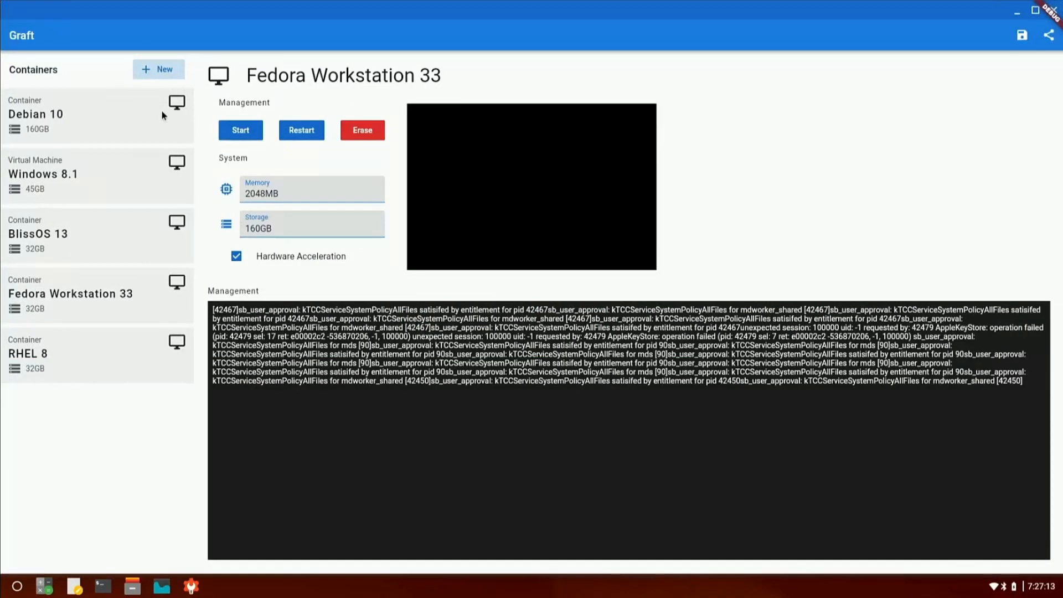
mouse_move(995, 32)
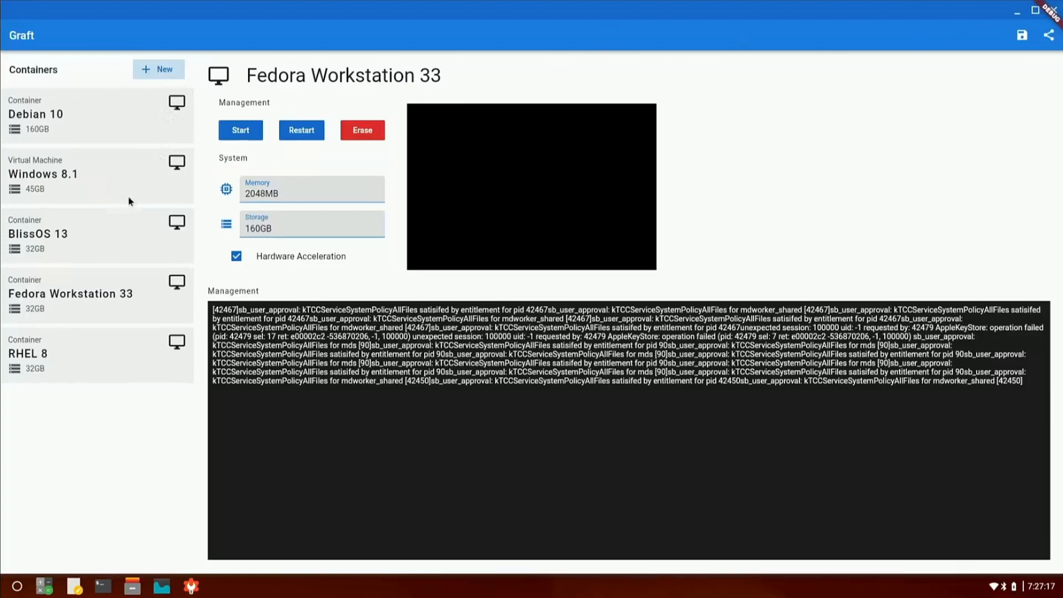
mouse_move(853, 50)
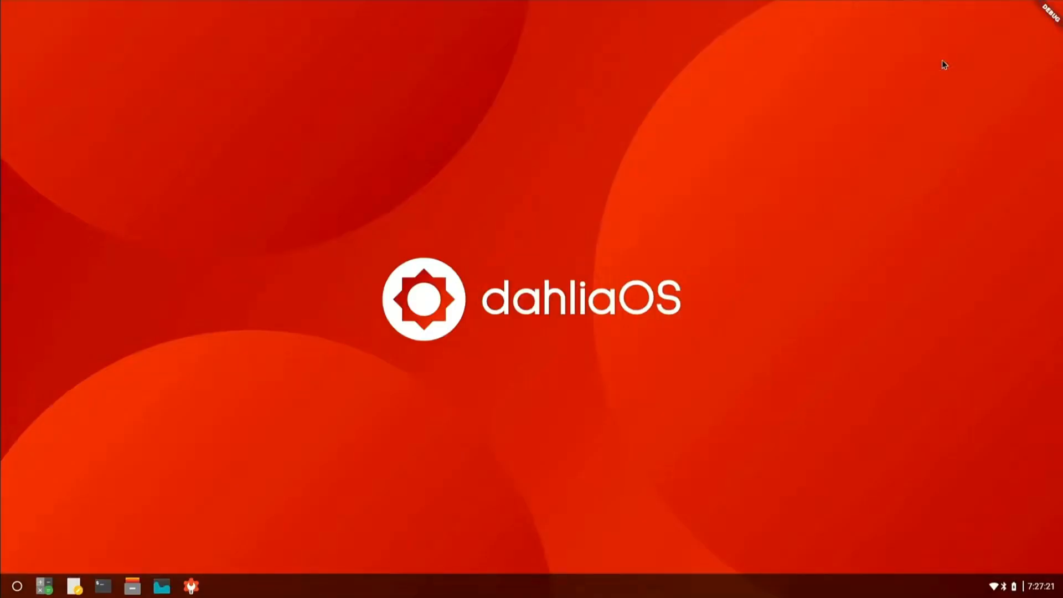
Launch Developer Options from the launcher to show the reboot, shutdown and dangerous actions.
click(17, 585)
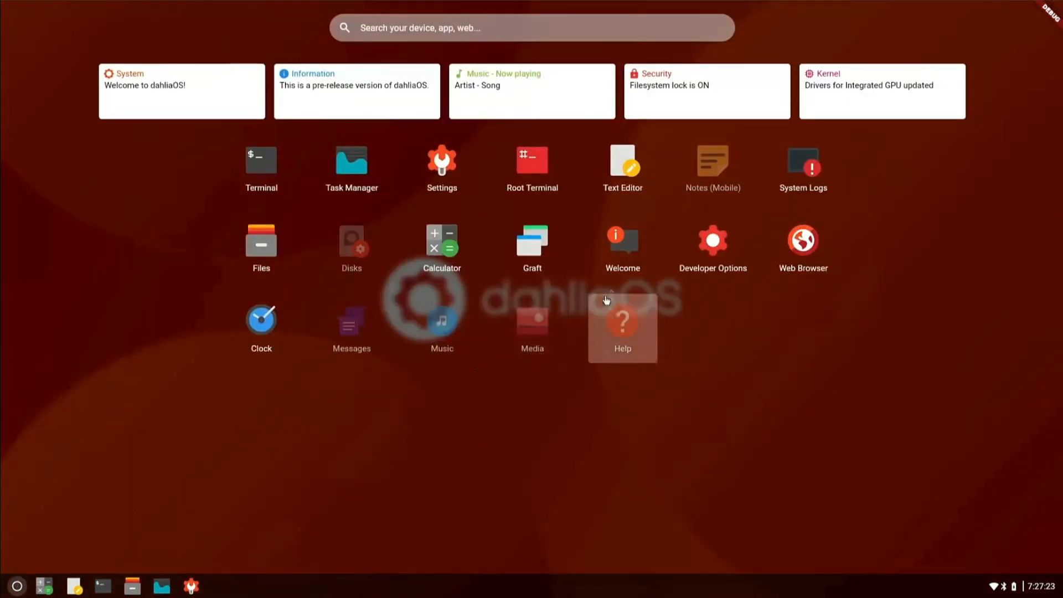
mouse_move(712, 247)
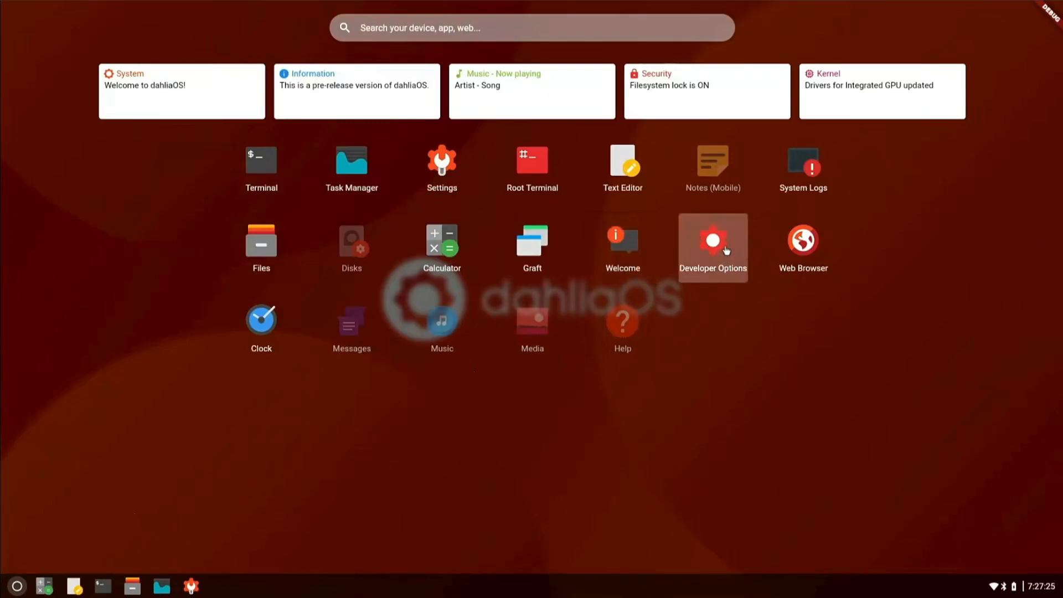
click(712, 240)
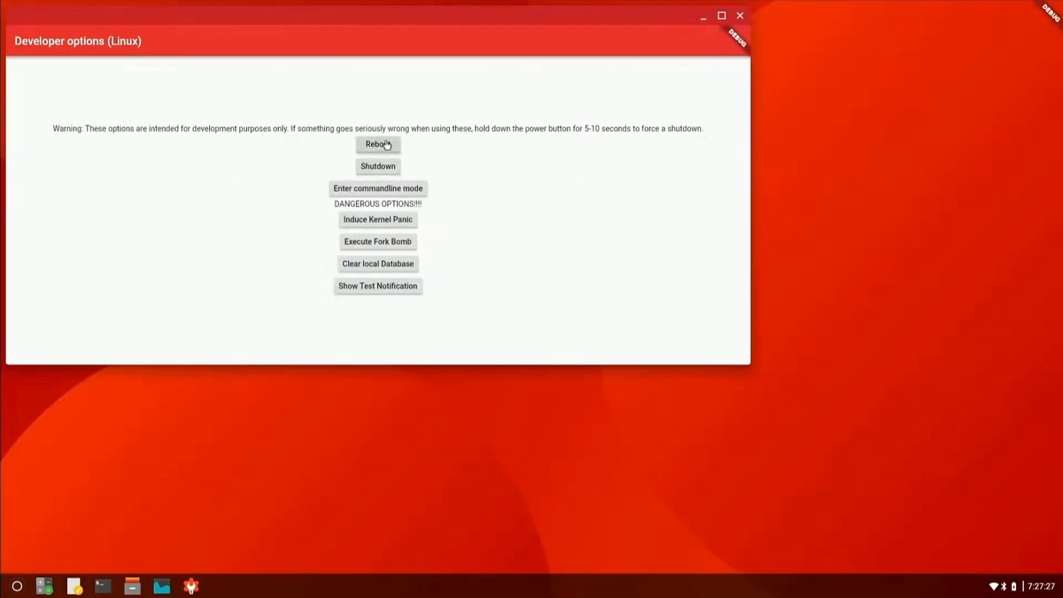
mouse_move(419, 198)
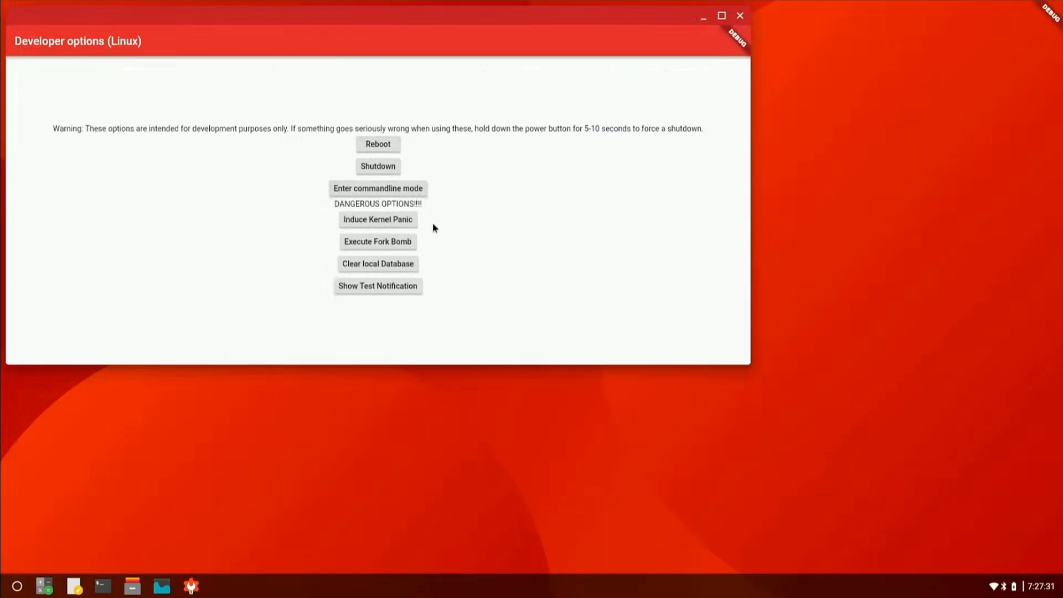
mouse_move(377, 241)
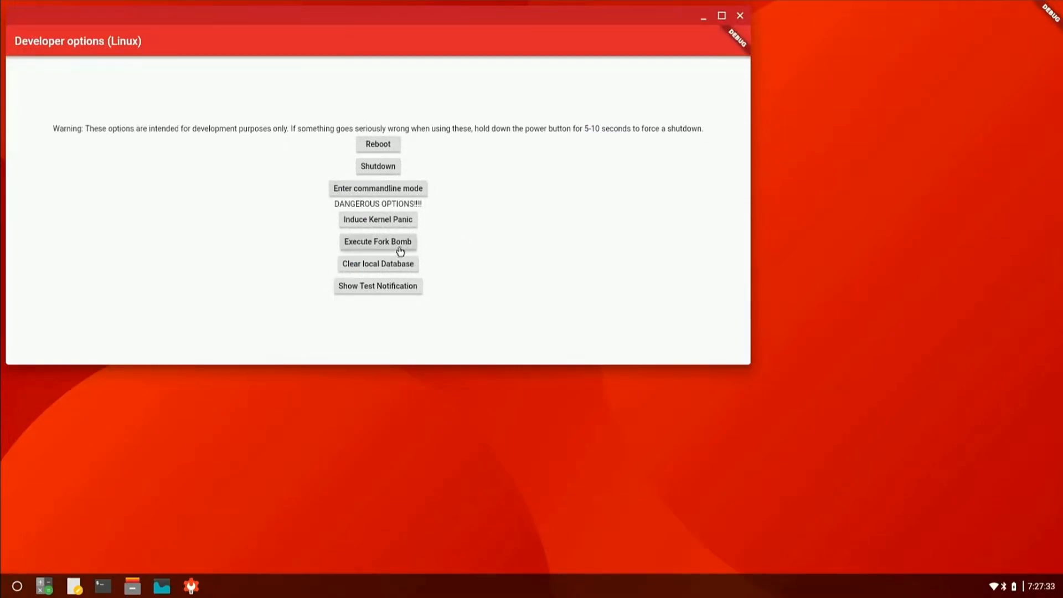
mouse_move(454, 279)
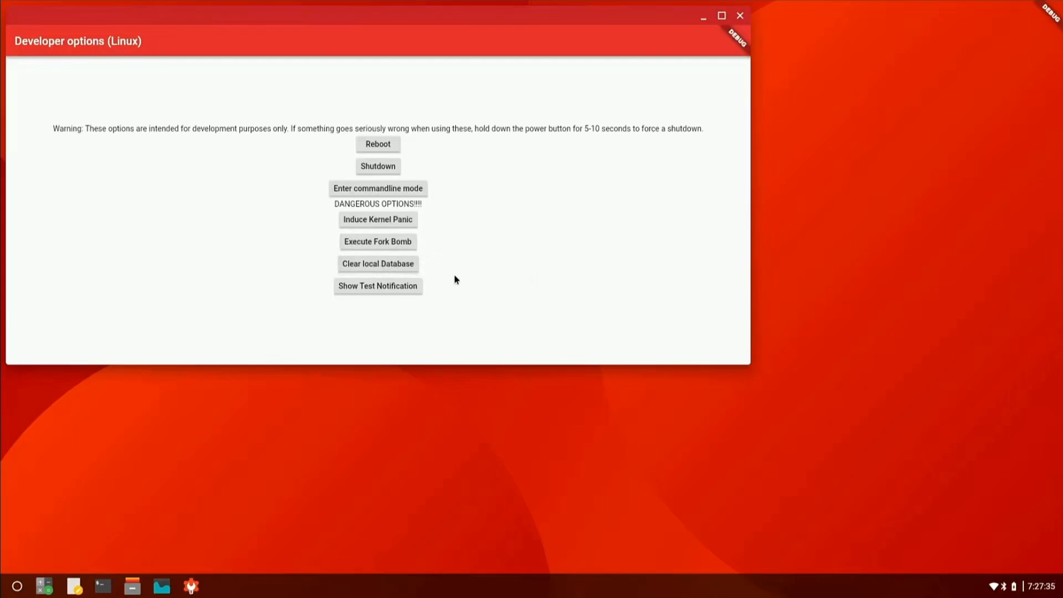
mouse_move(721, 91)
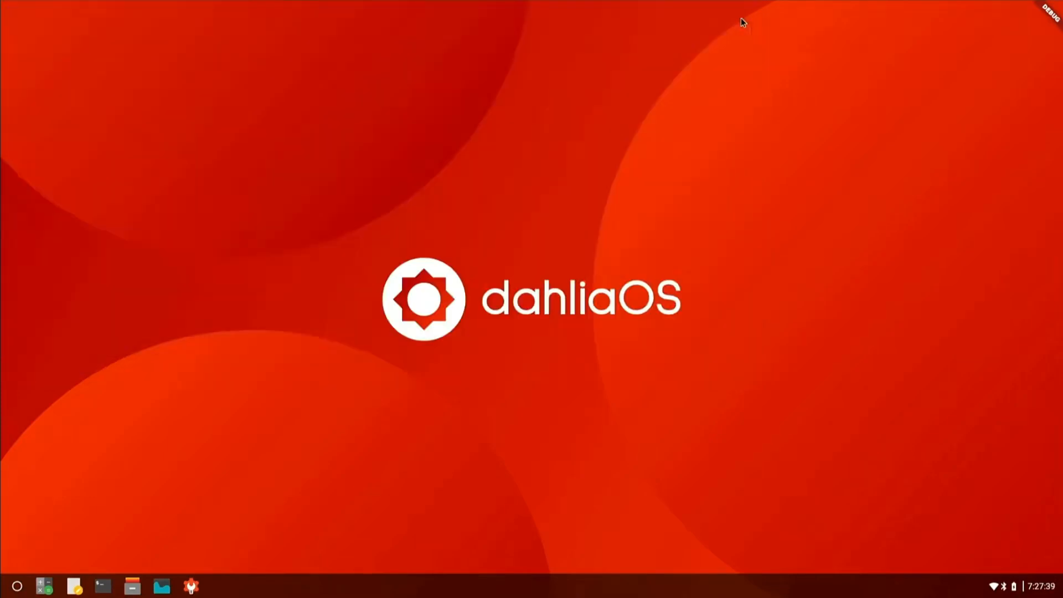
Launch the Web Browser, view the welcome page's Software section and go back.
click(16, 585)
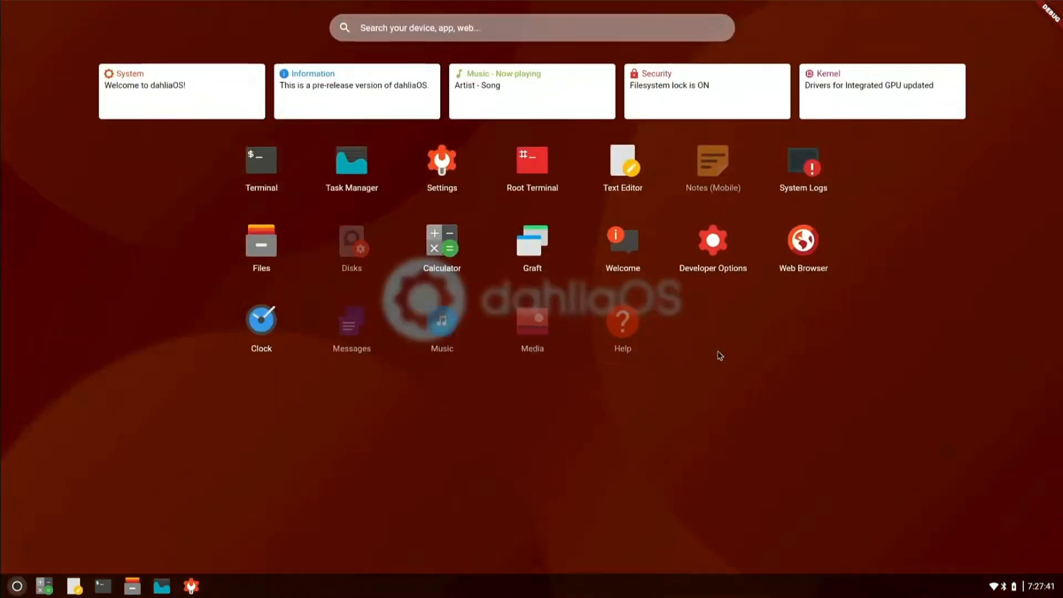
click(801, 240)
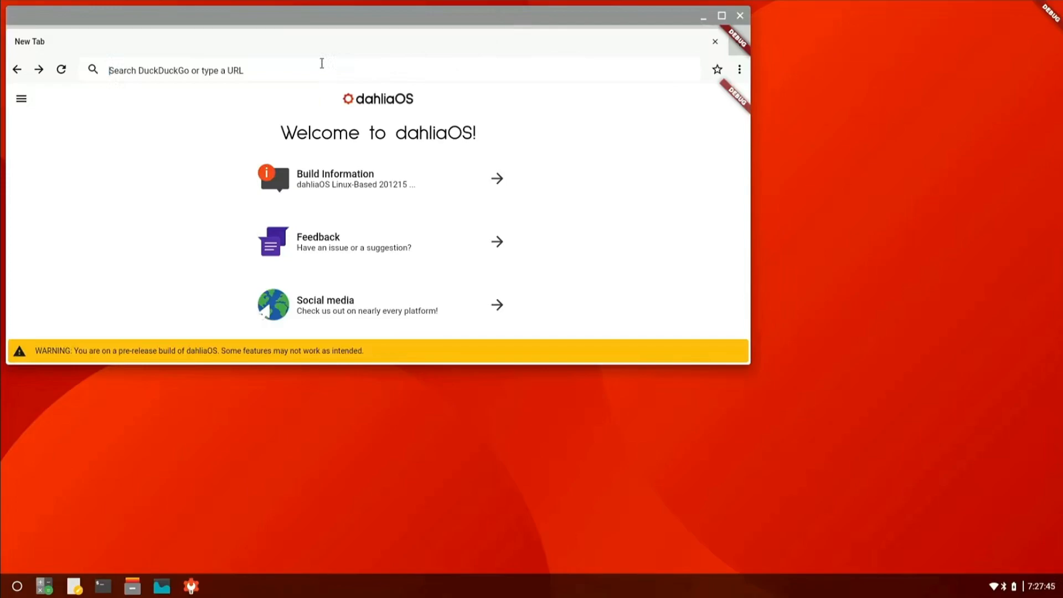
text(youtube.com)
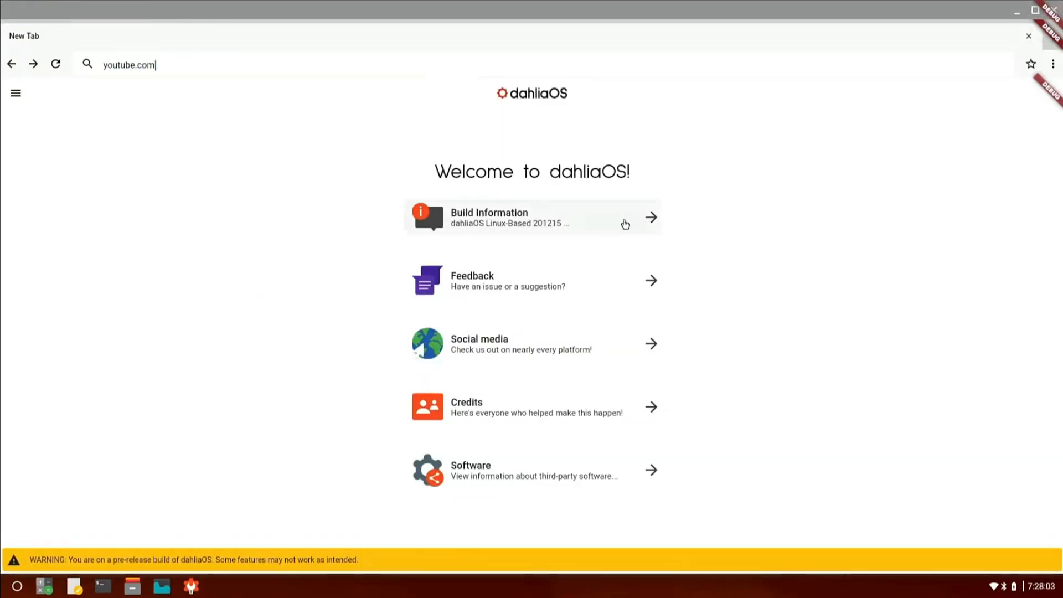
mouse_move(585, 340)
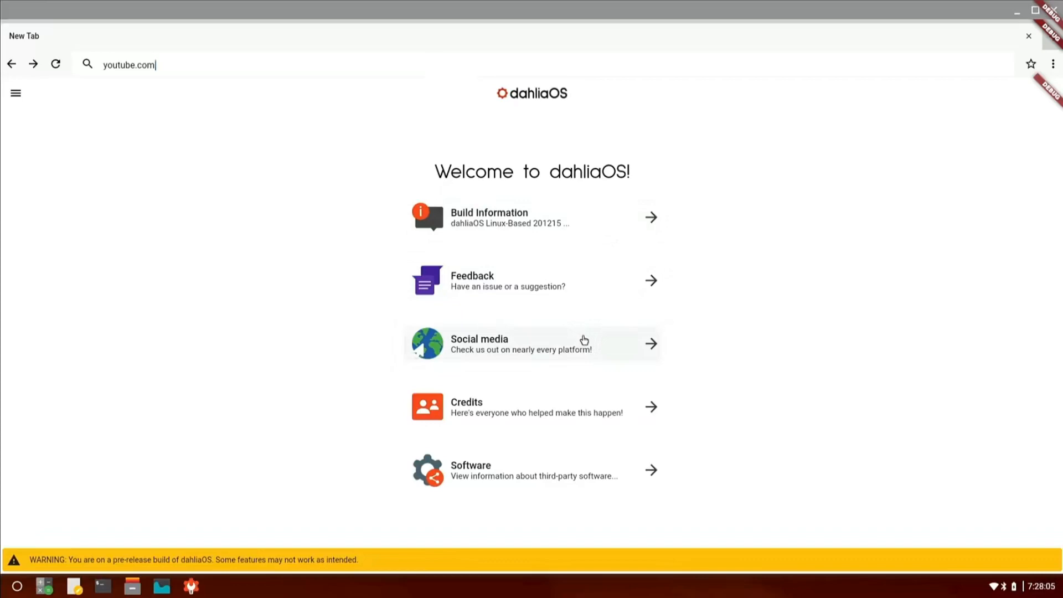
mouse_move(540, 466)
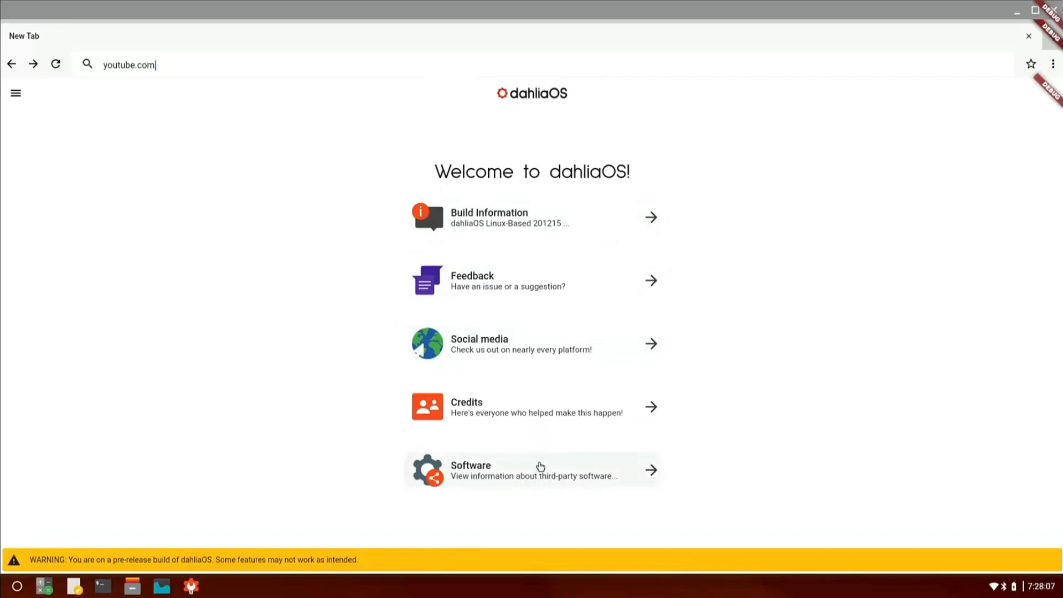
click(533, 469)
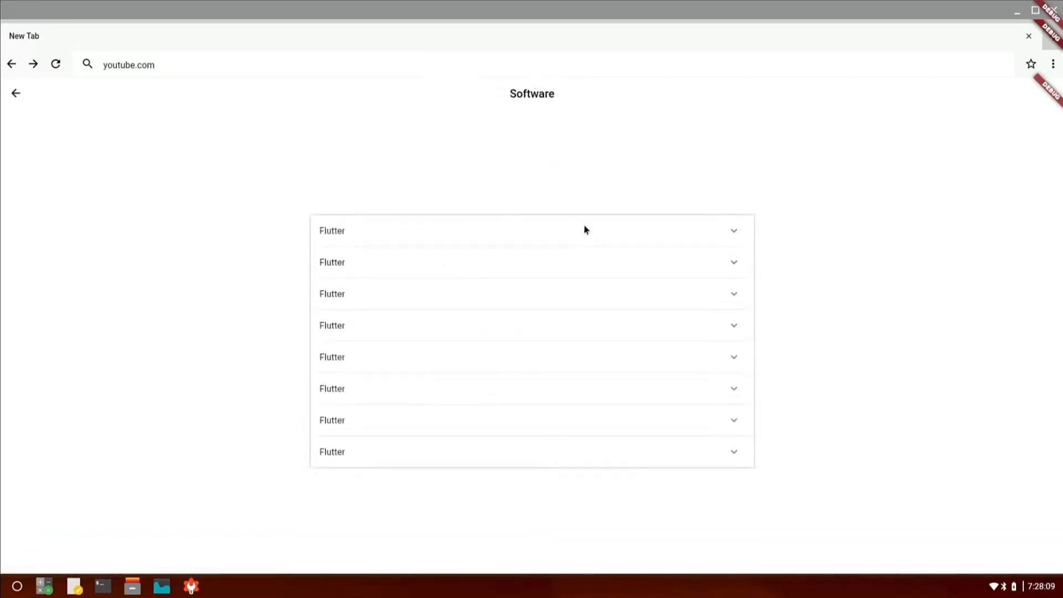
click(533, 230)
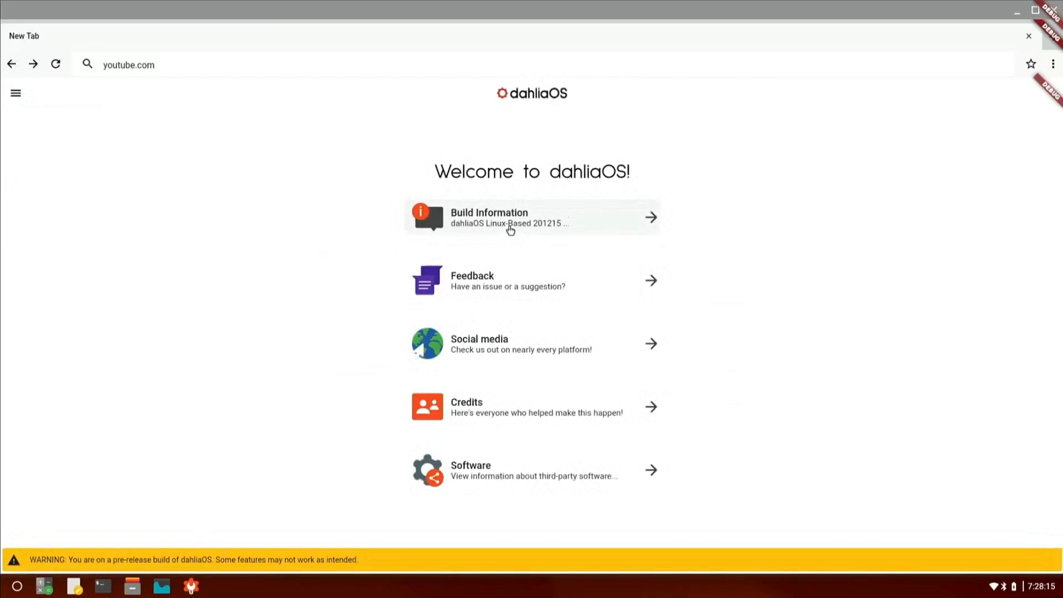
View the Build Information and Credits sections, return to the overview and close the browser.
click(532, 217)
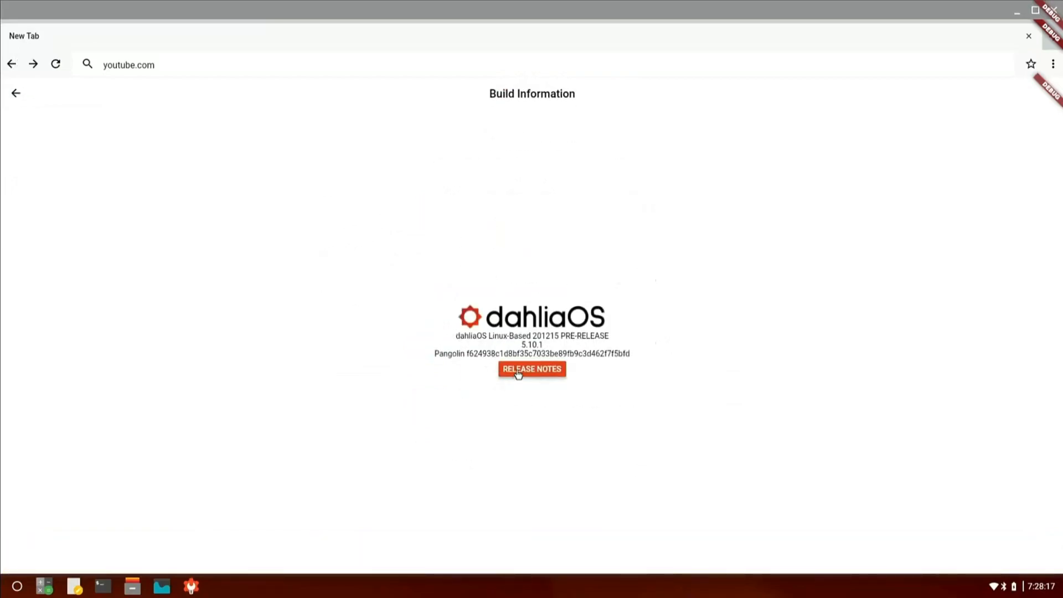
click(531, 368)
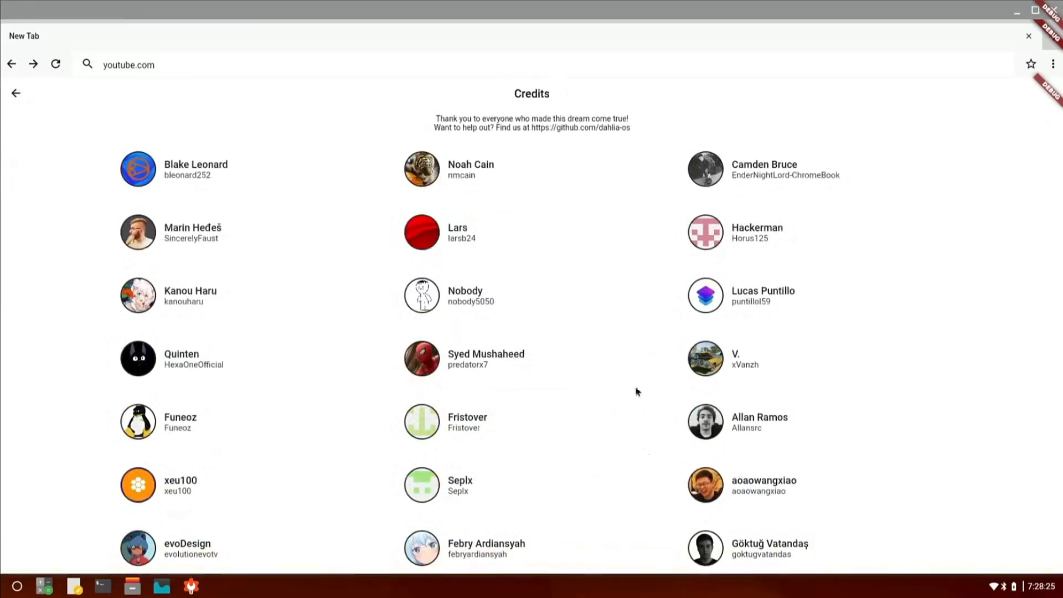
scroll(down, 3)
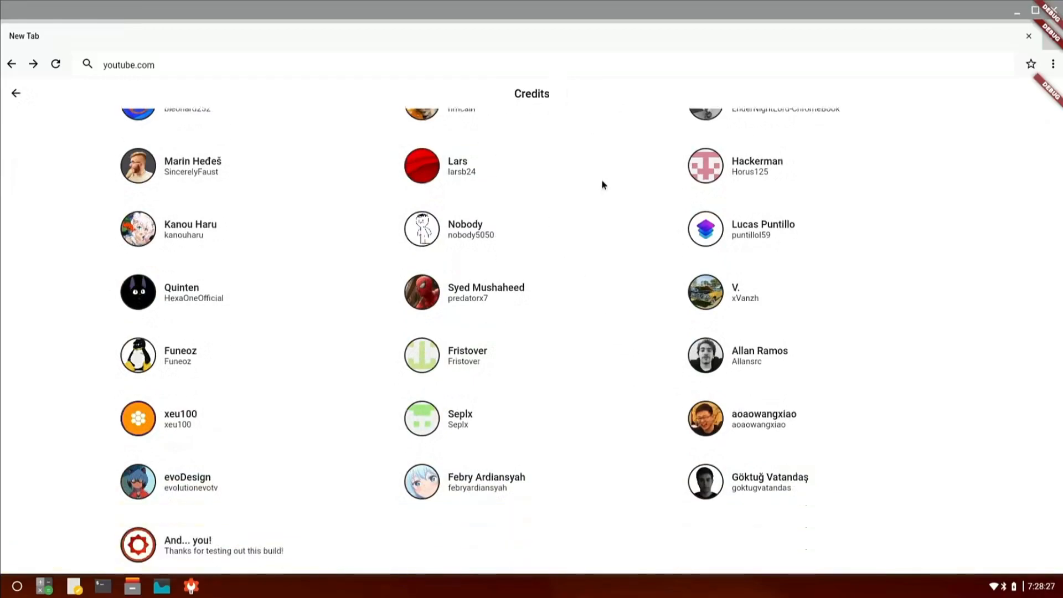
scroll(up, 3)
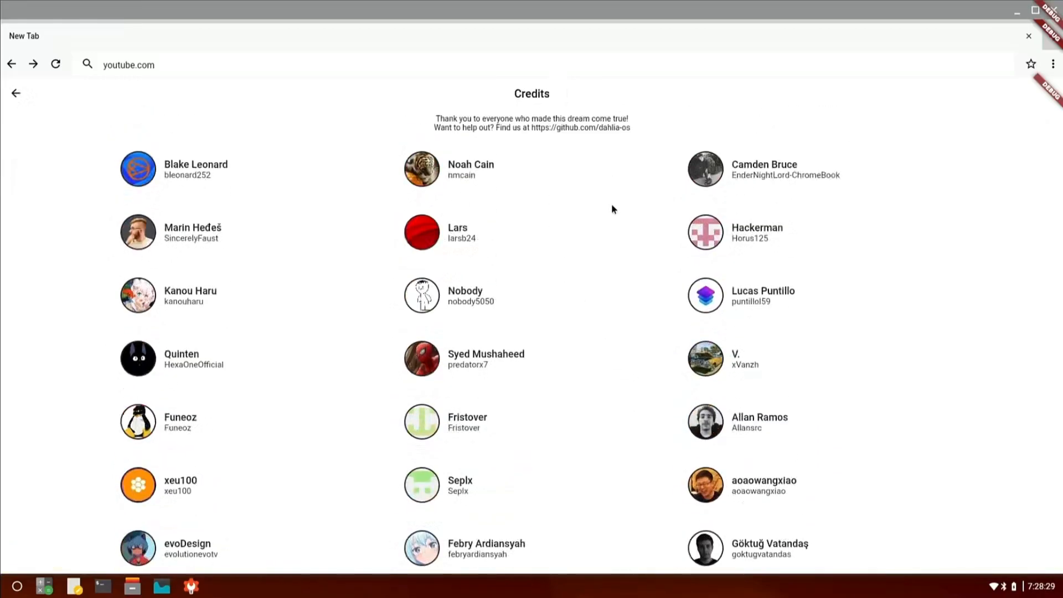
mouse_move(181, 109)
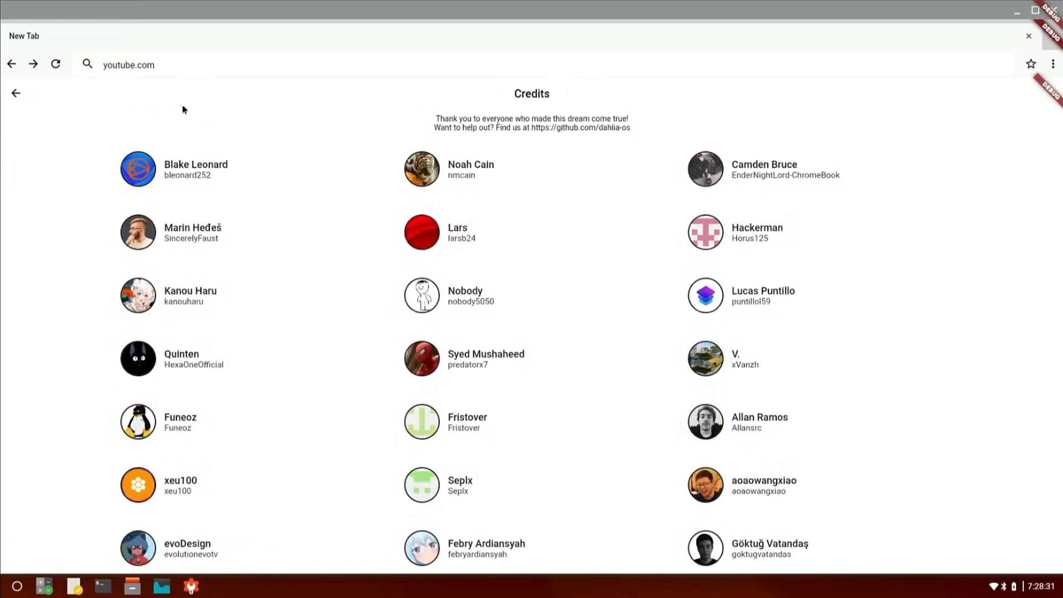
mouse_move(322, 225)
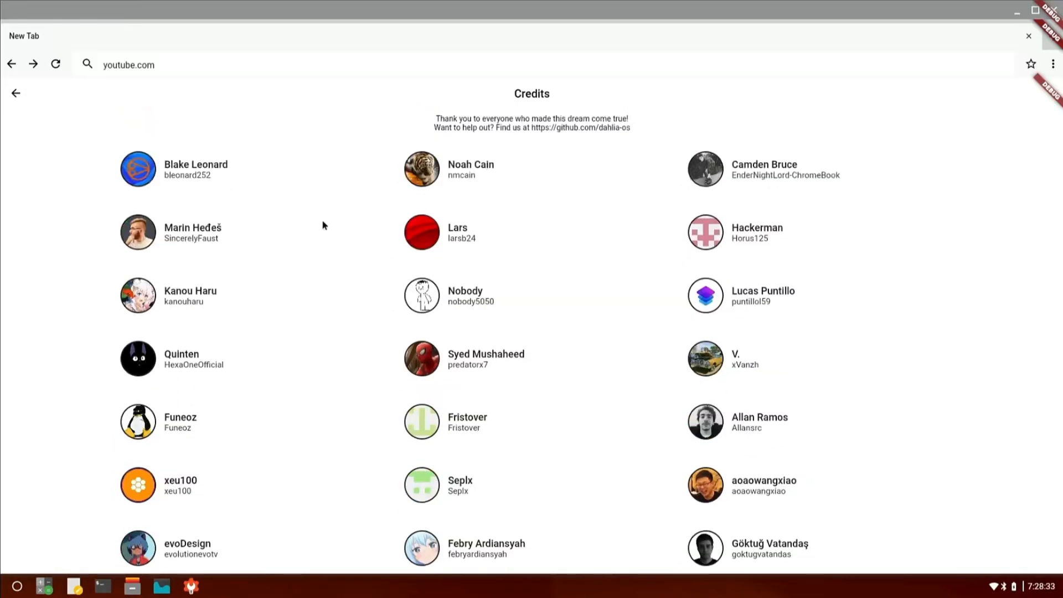
click(16, 93)
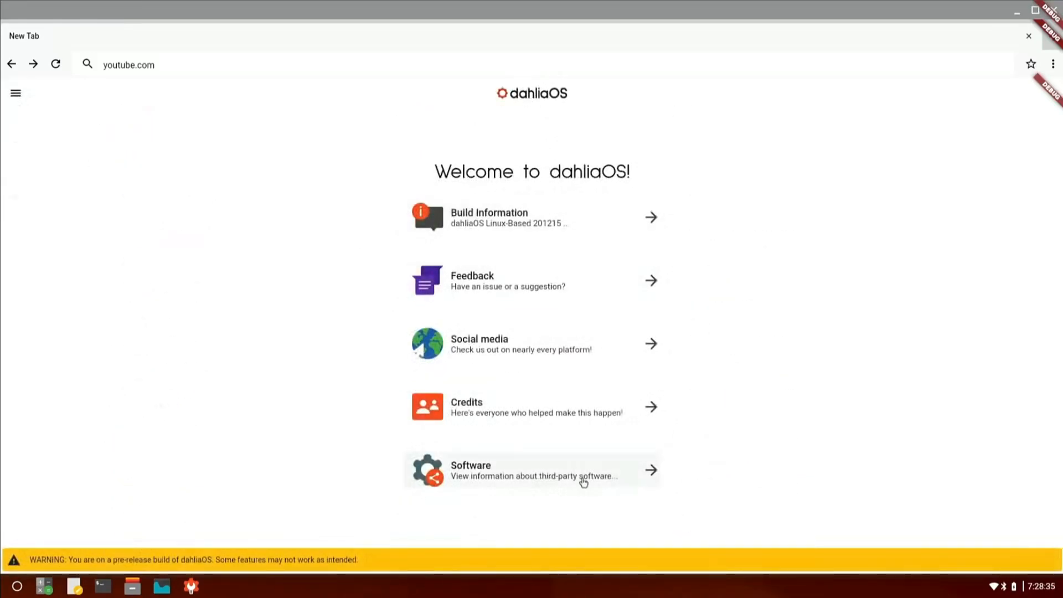
click(531, 469)
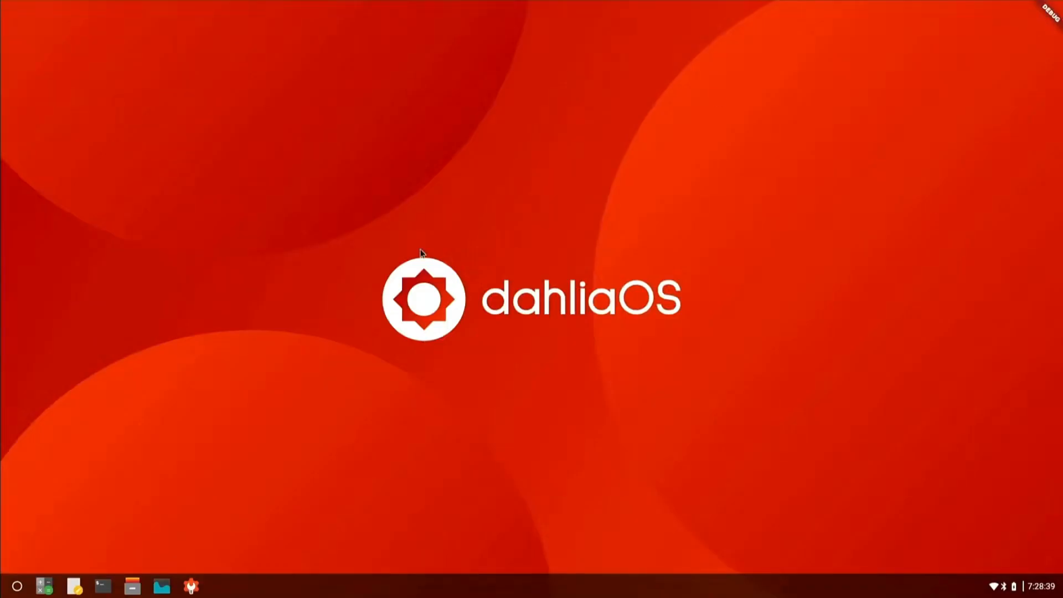
click(17, 586)
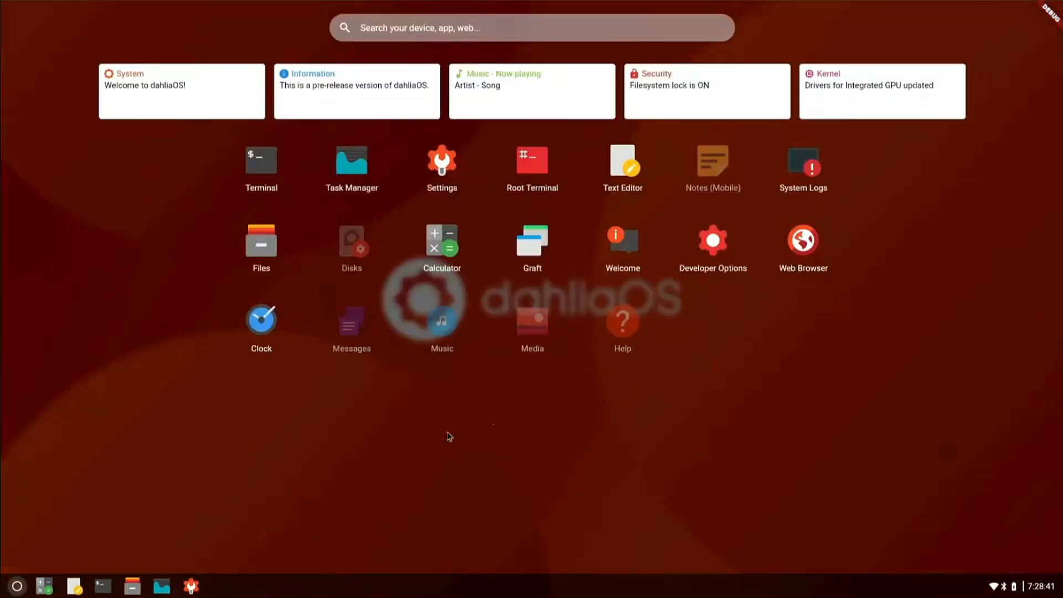
click(260, 318)
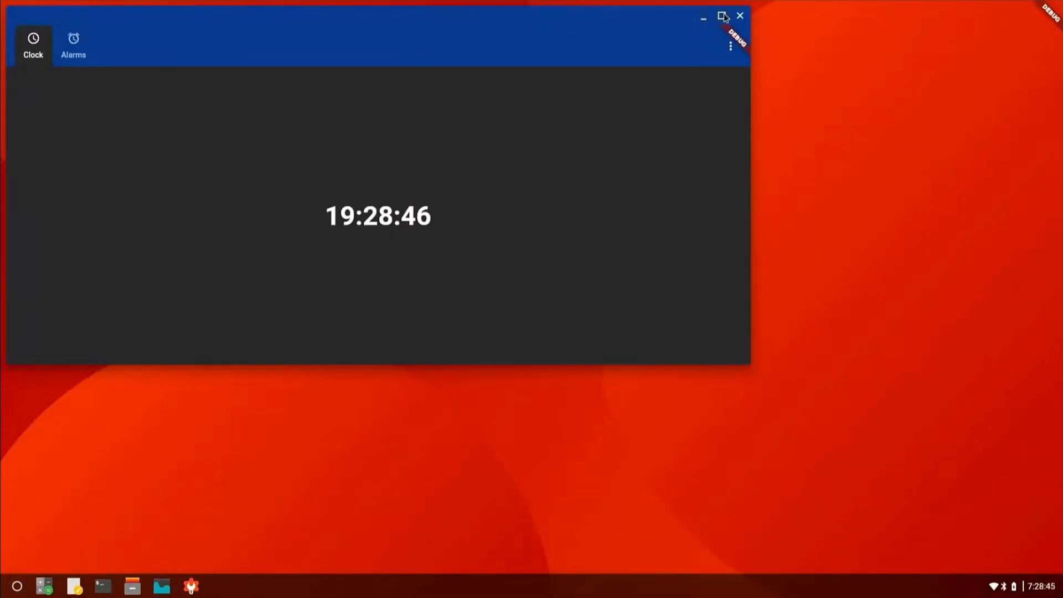
click(740, 16)
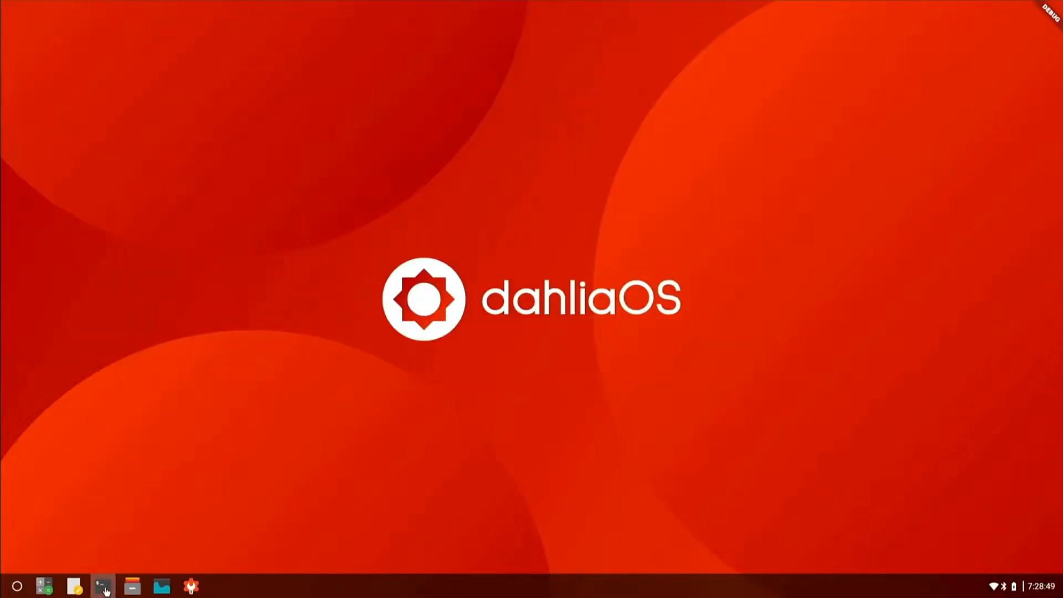
Run neofetch in a new Terminal to print the system summary, then show the launcher grid.
click(102, 585)
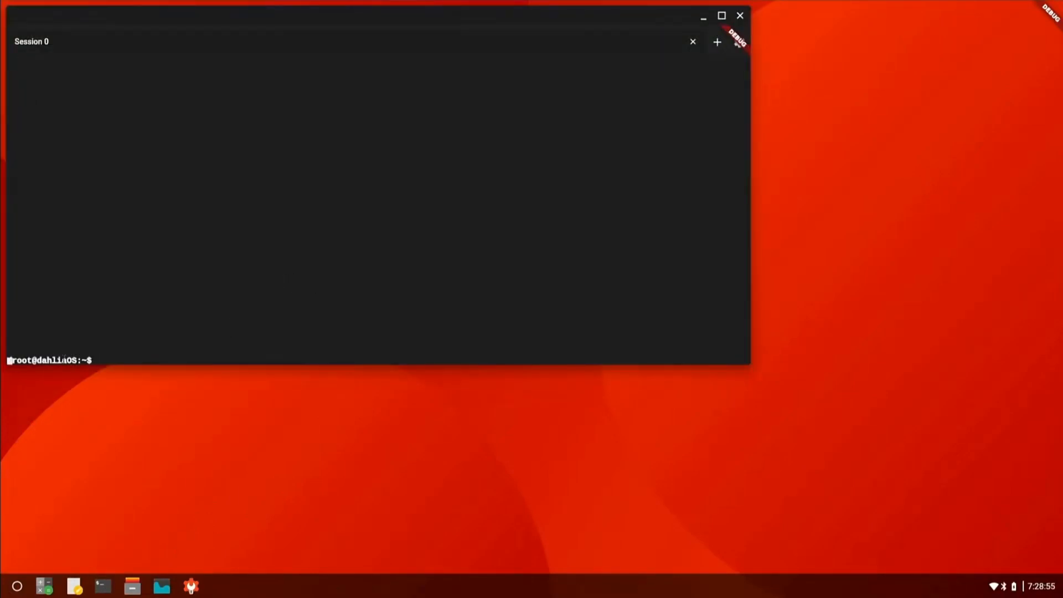
text(neofe)
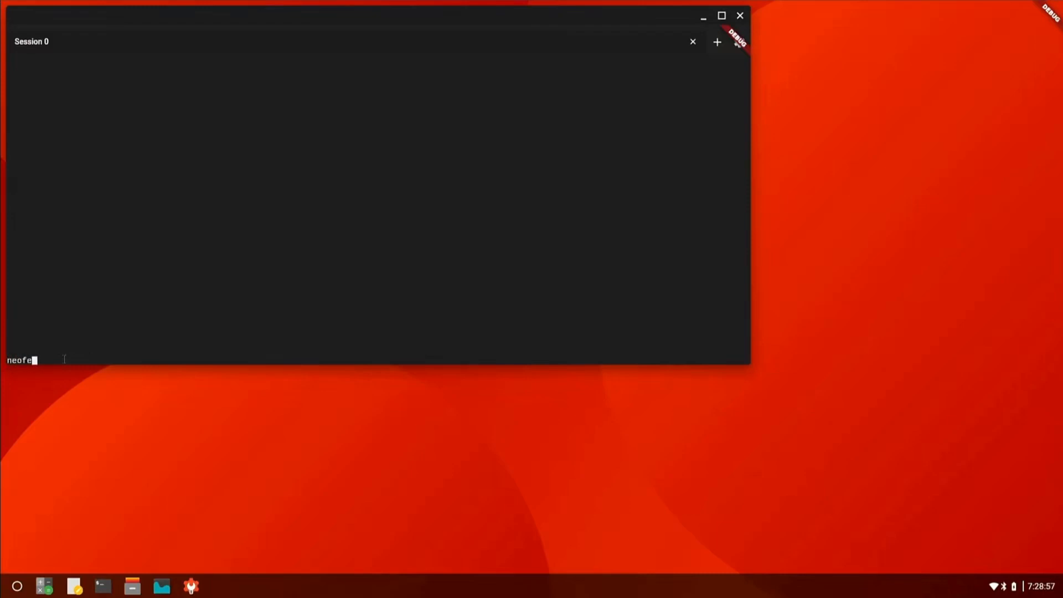
key(Return)
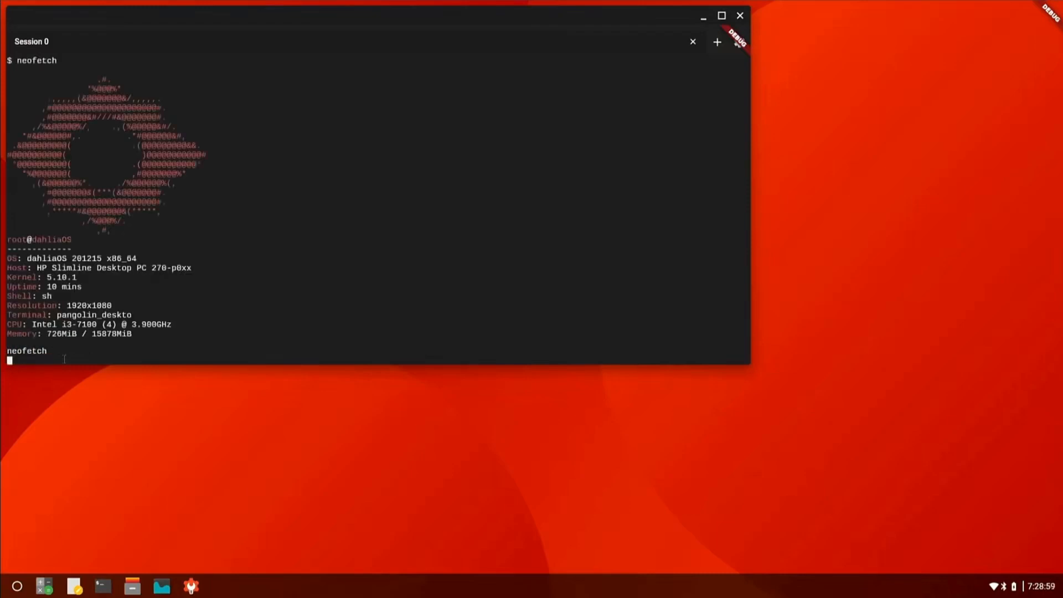
click(17, 585)
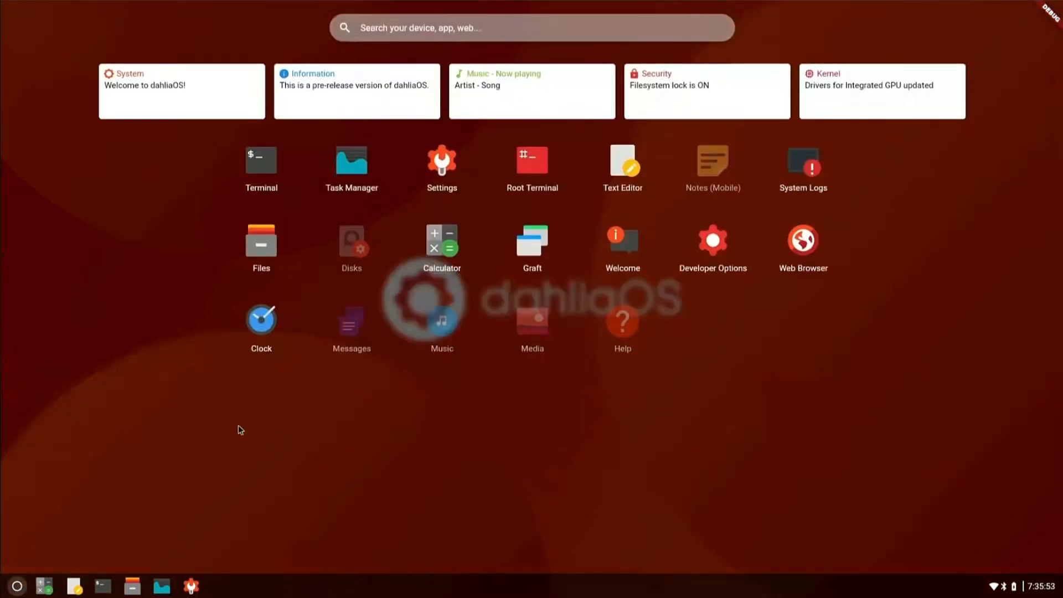
Launch Files on the empty root folder, maximize it, and bring up a Terminal alongside.
click(261, 239)
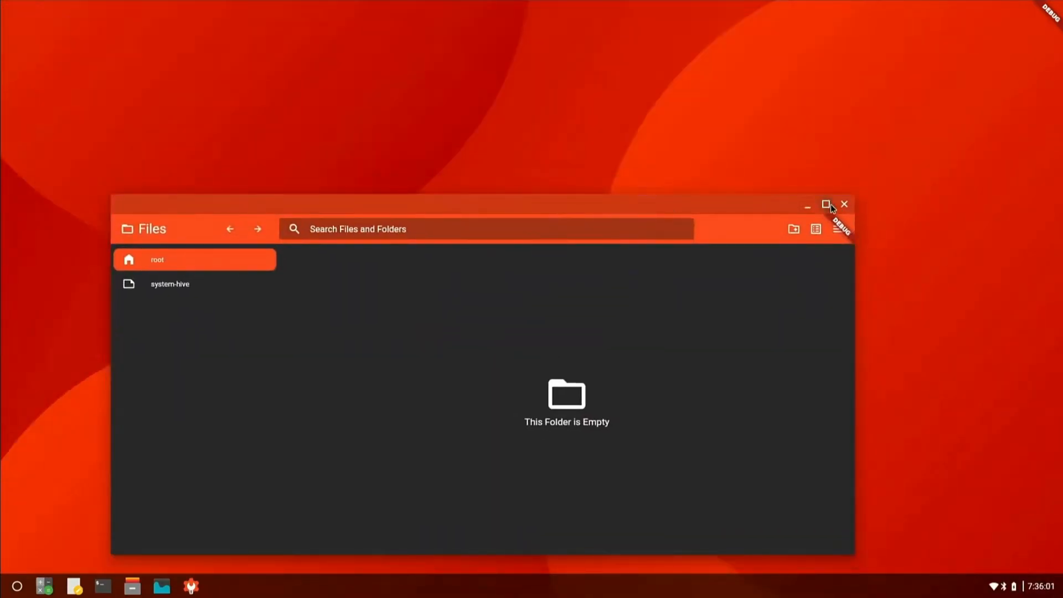
click(826, 204)
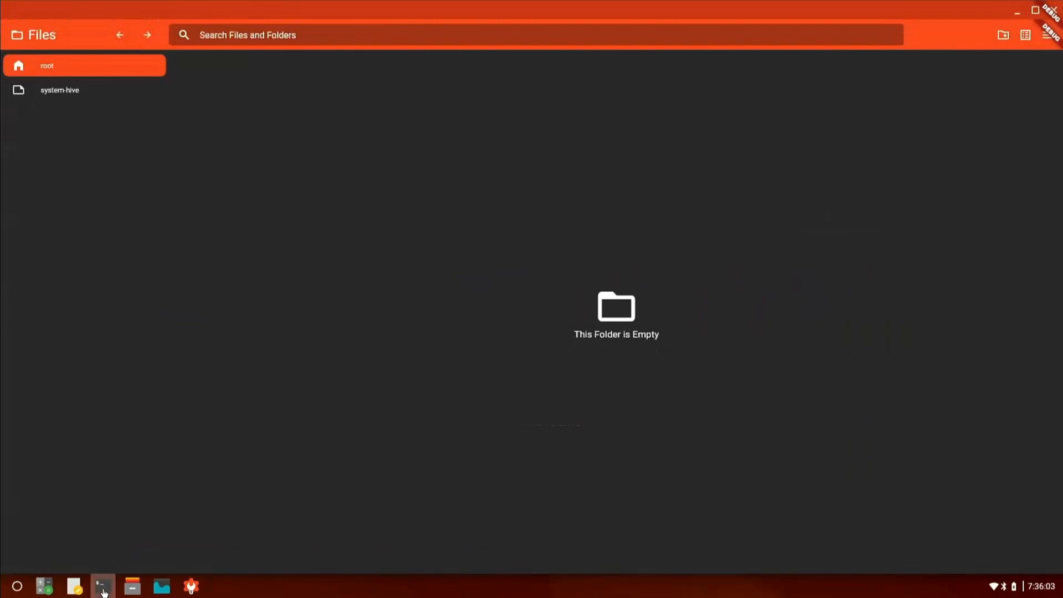
click(102, 585)
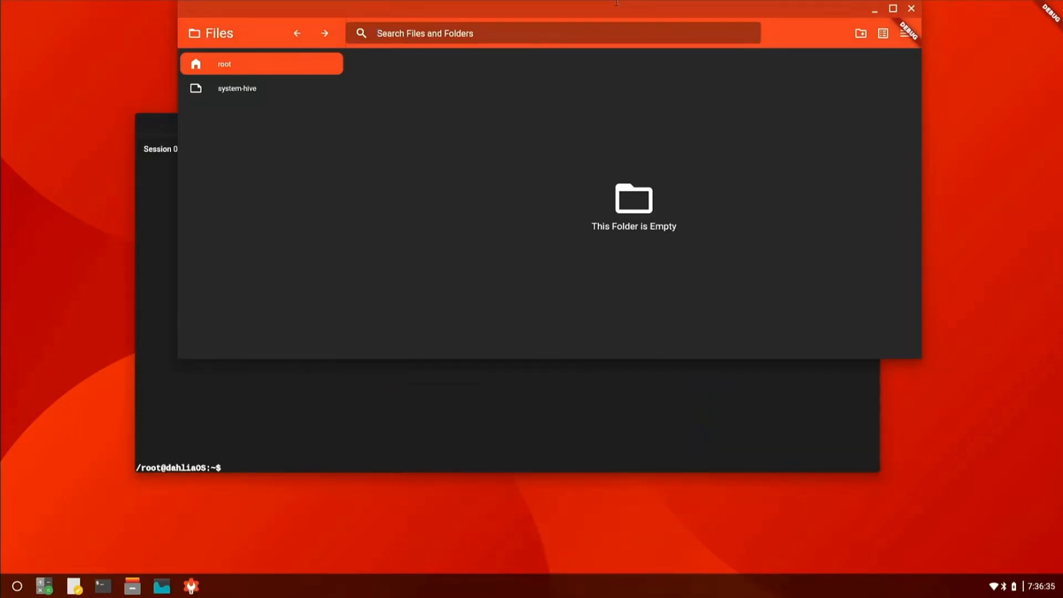
mouse_move(851, 117)
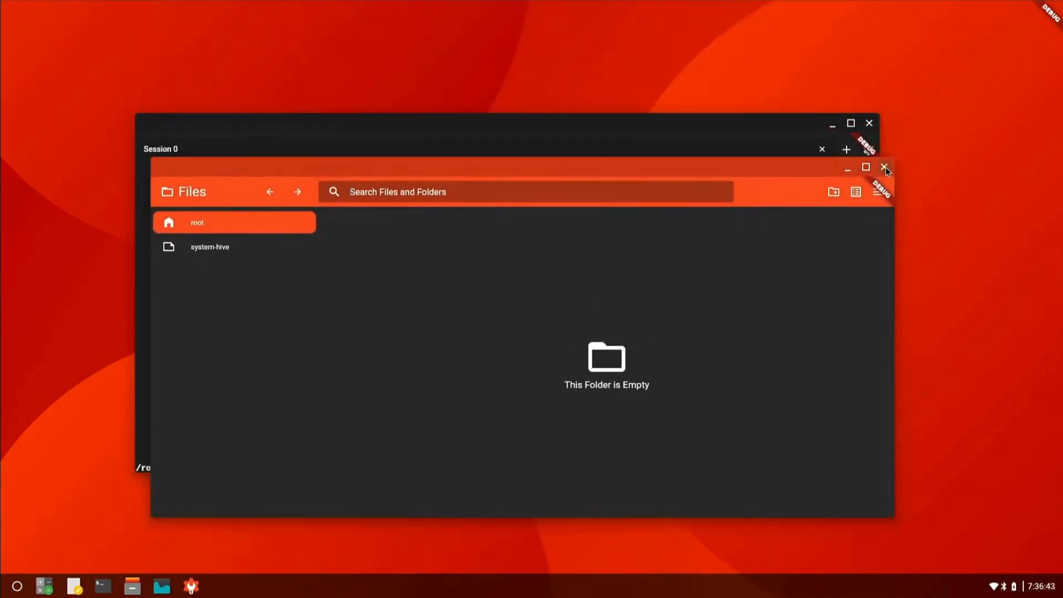
Close the Files and Terminal windows back to the bare desktop.
click(885, 167)
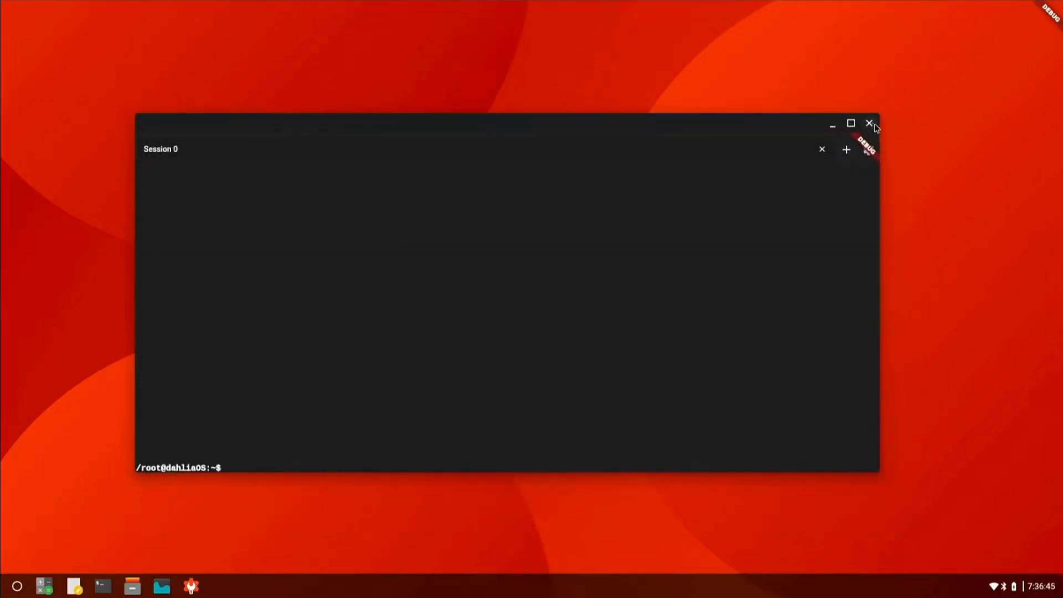
click(870, 123)
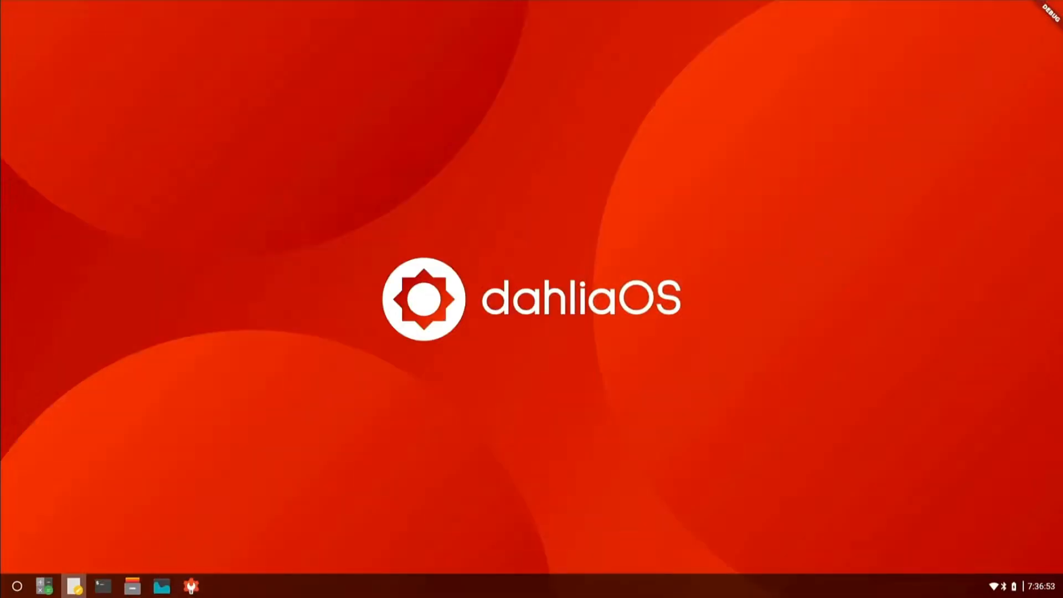